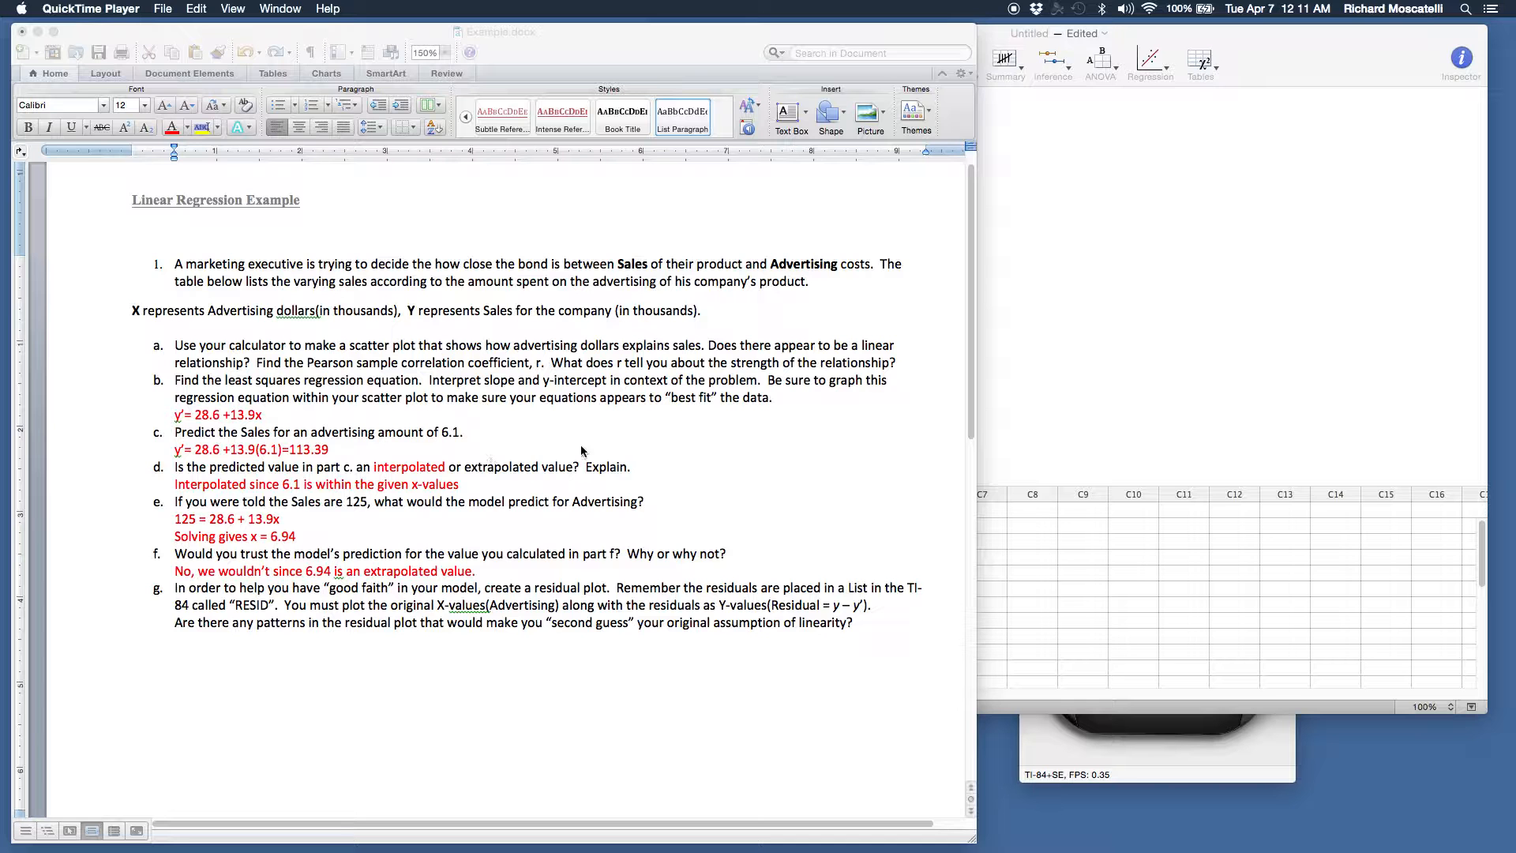
{"action": "mouse_move", "coordinate": [510, 455]}
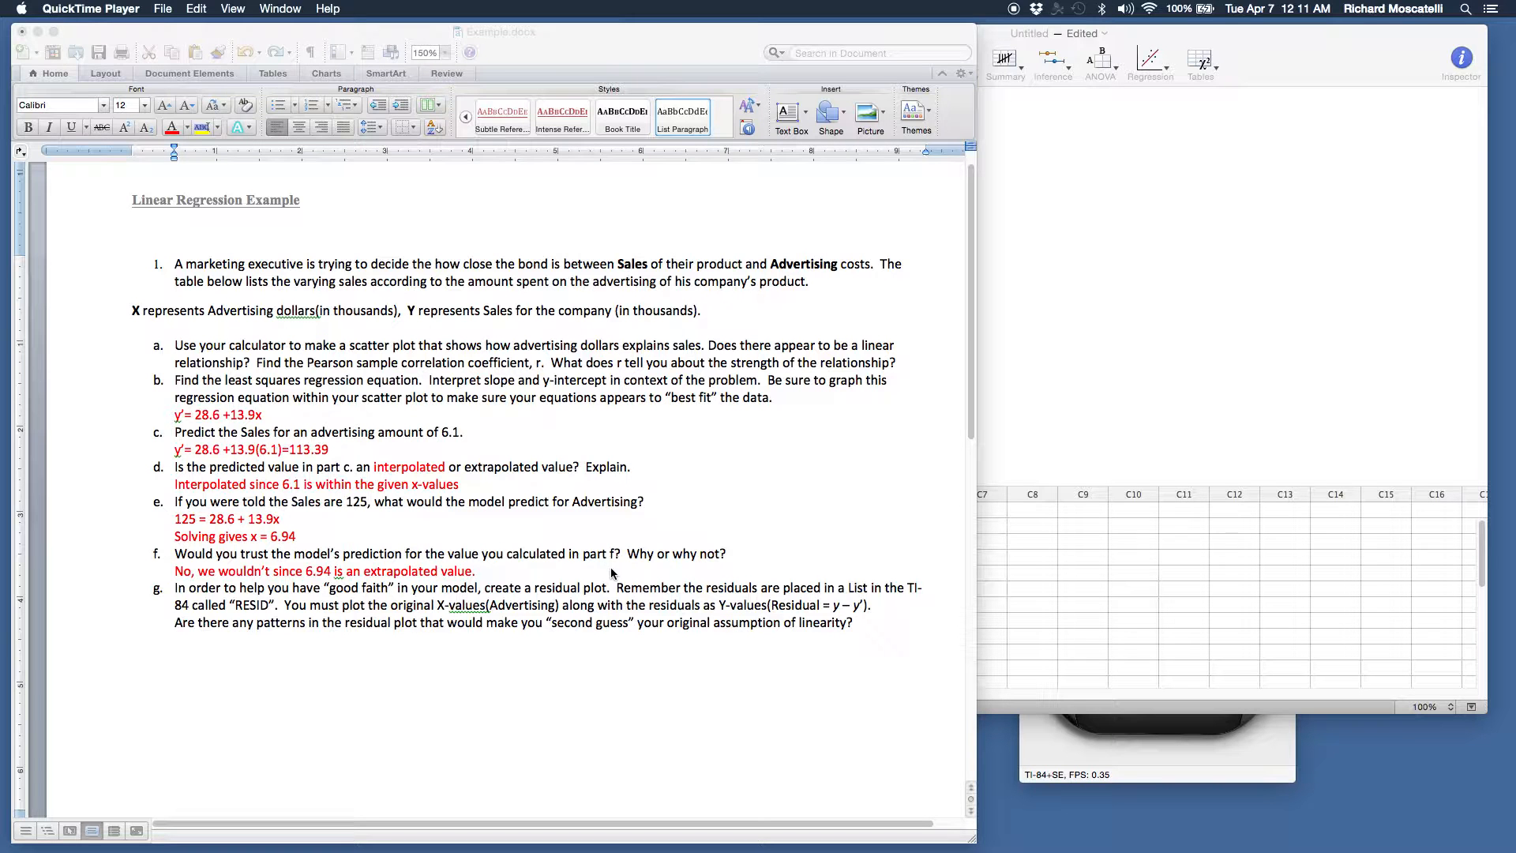
{"action": "mouse_move", "coordinate": [720, 624]}
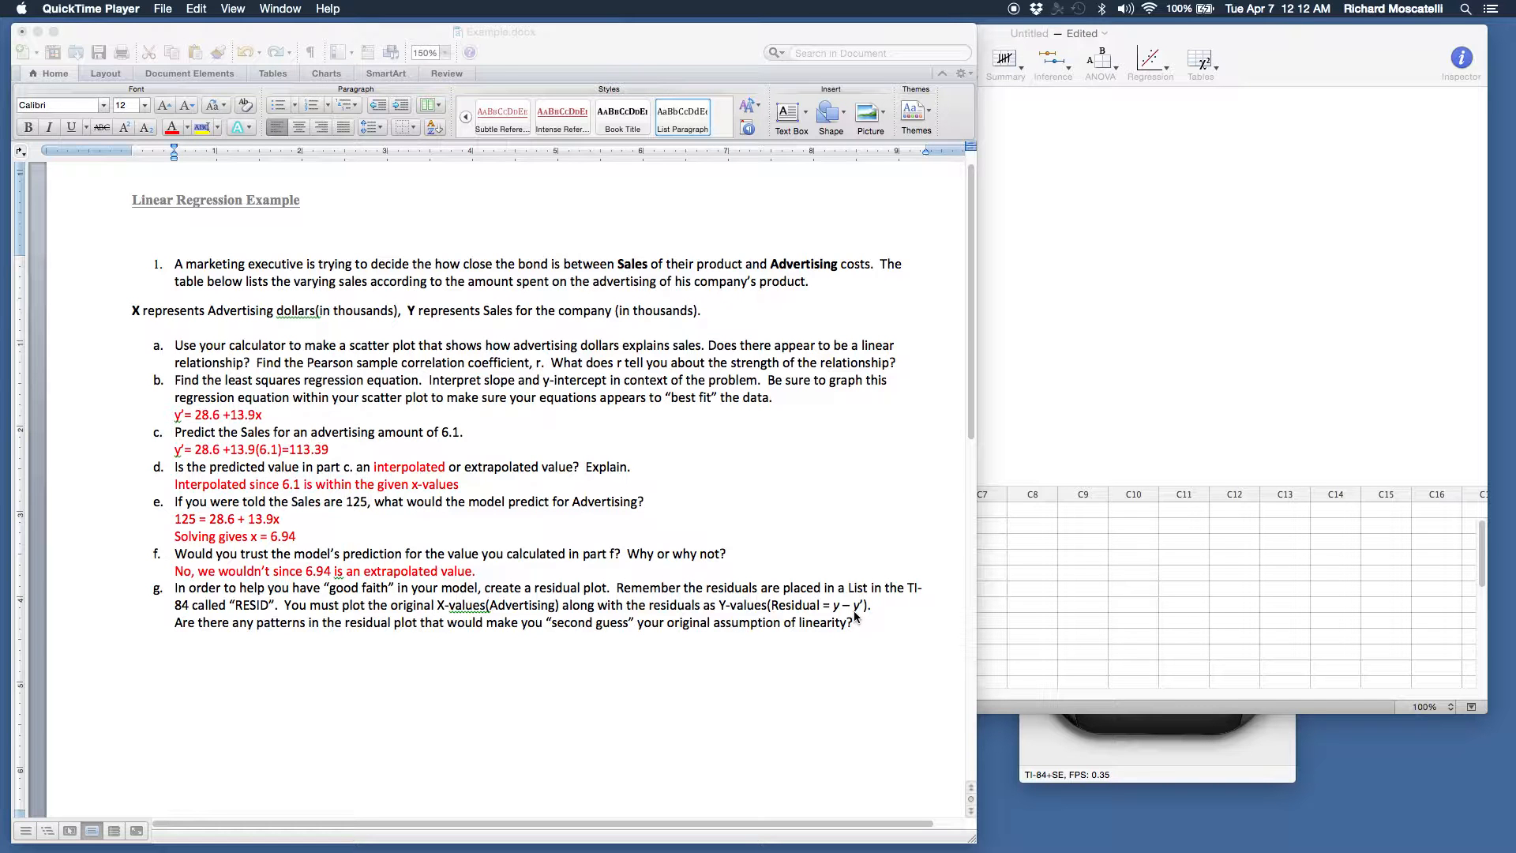
{"action": "mouse_move", "coordinate": [1061, 373]}
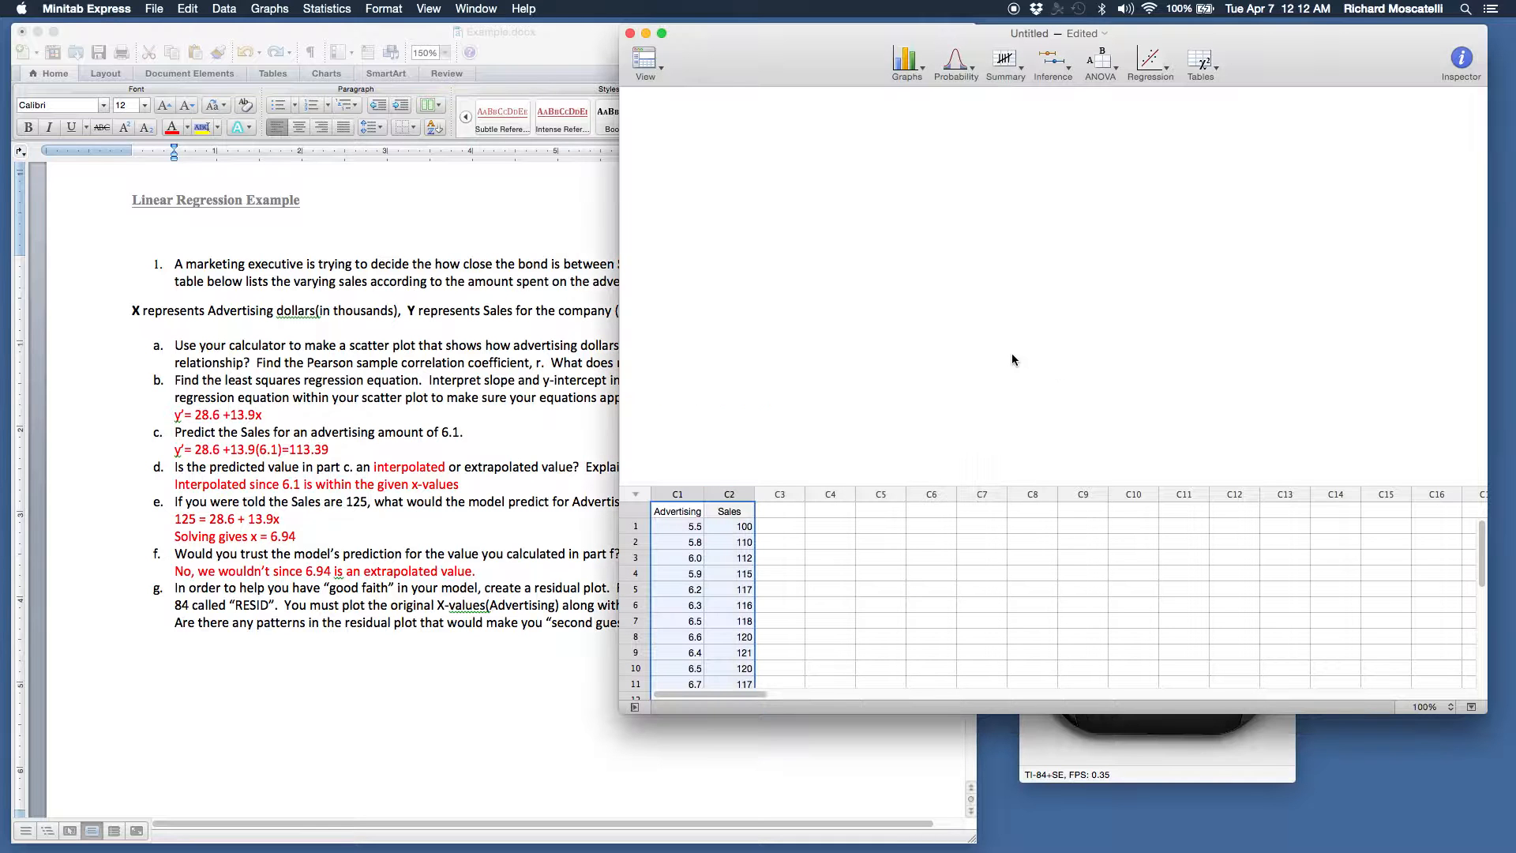
{"action": "mouse_move", "coordinate": [1148, 120]}
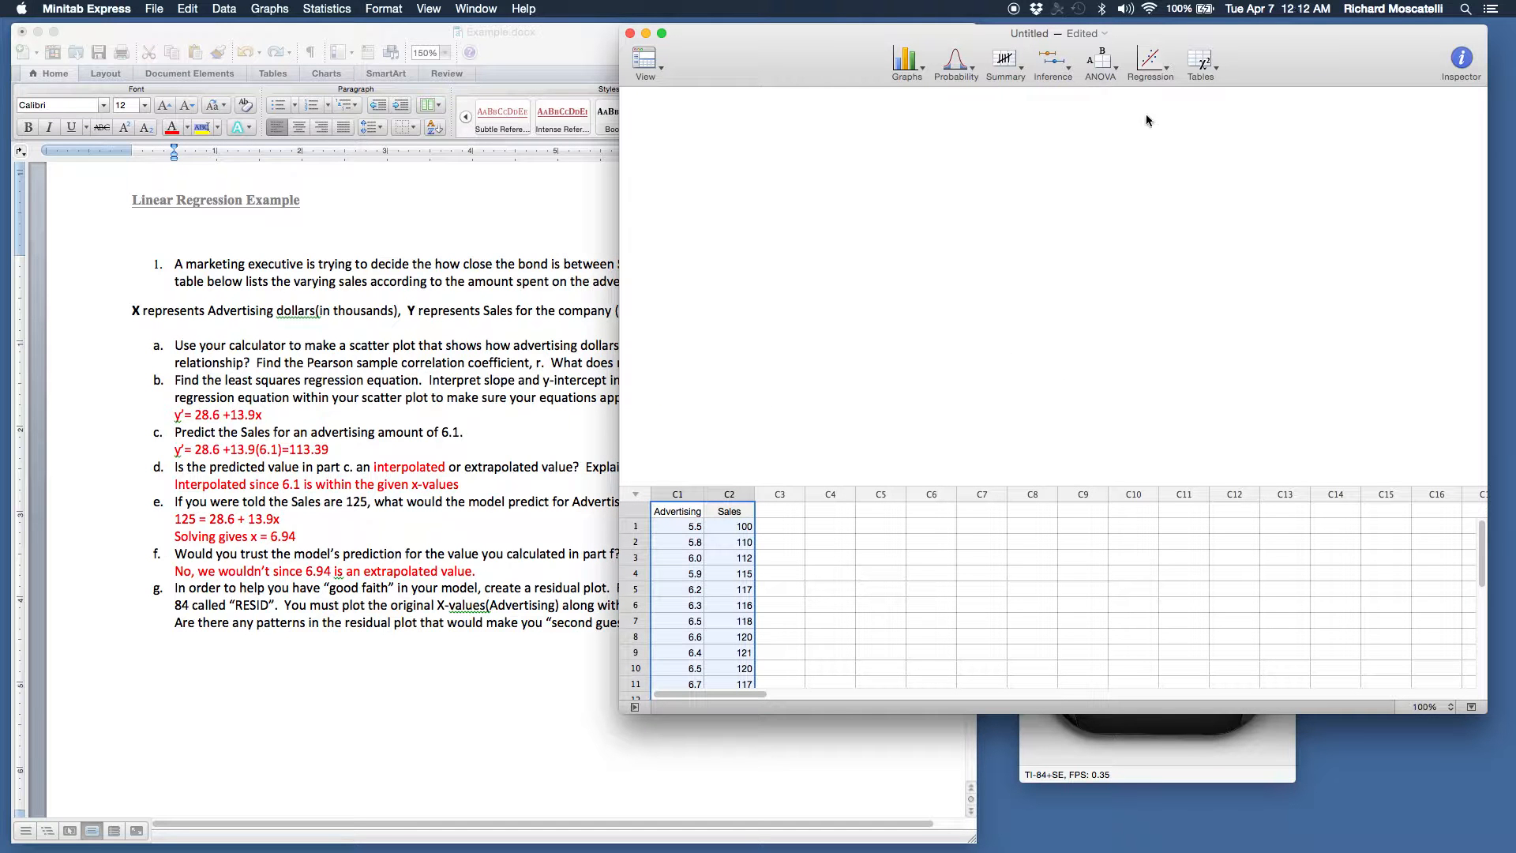
- Start a Simple Regression analysis from the Regression menu
{"action": "left_click", "coordinate": [1150, 58]}
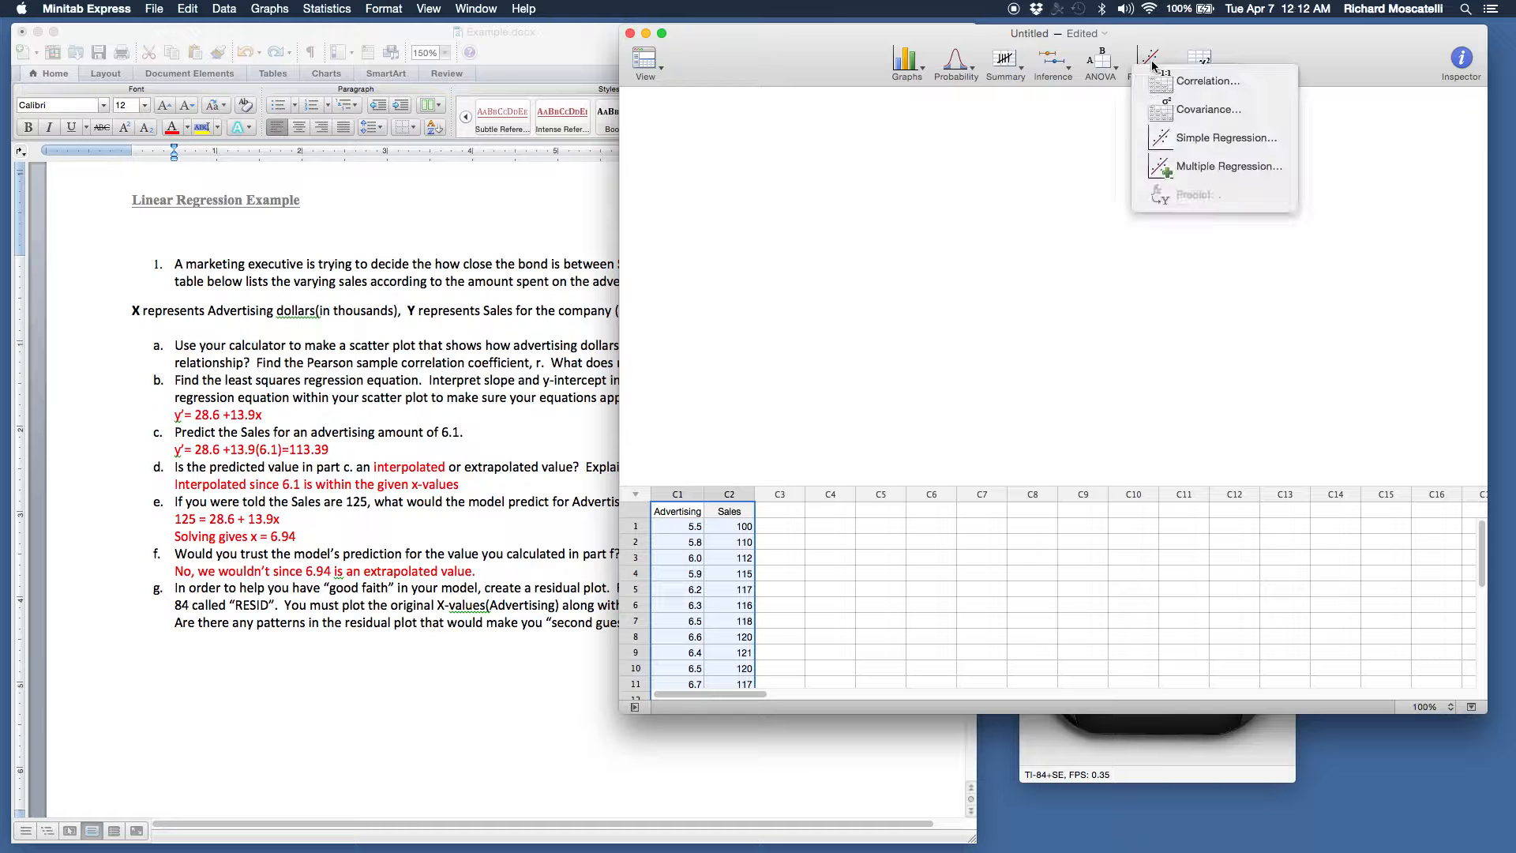
{"action": "mouse_move", "coordinate": [695, 539]}
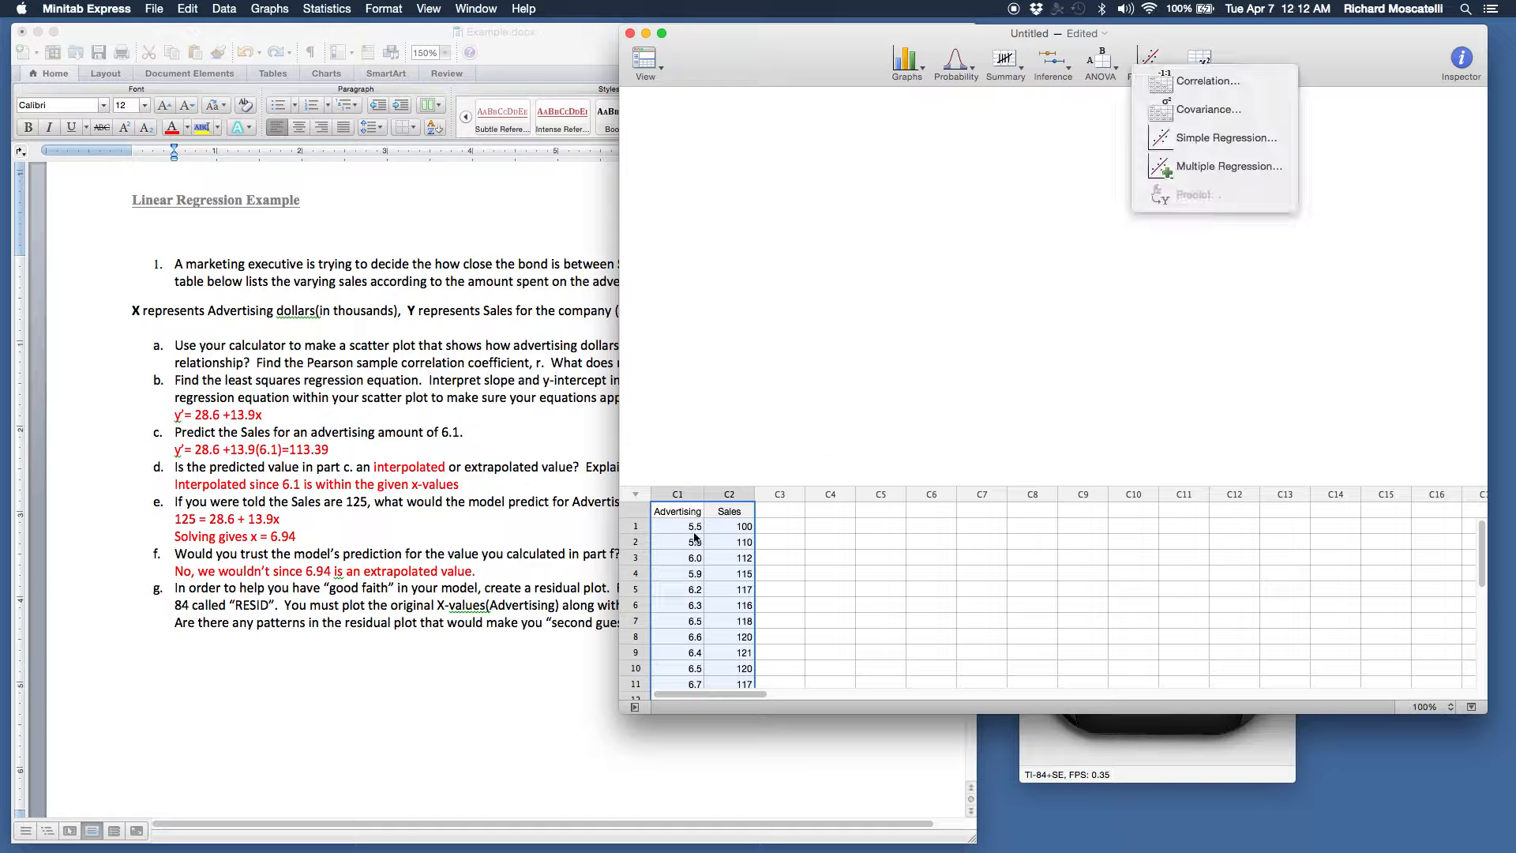
{"action": "mouse_move", "coordinate": [1222, 137]}
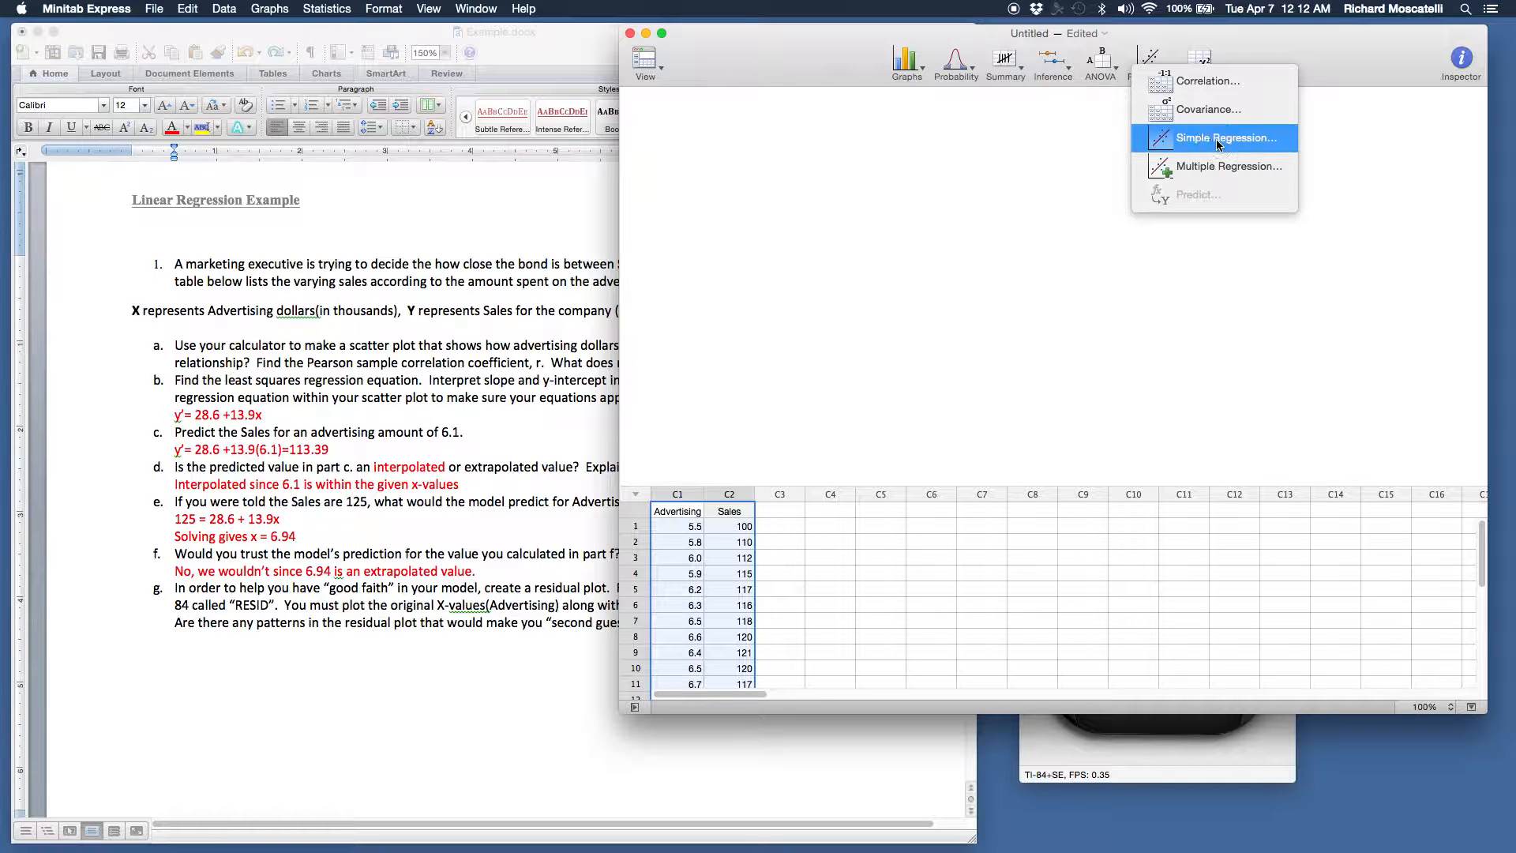
{"action": "left_click", "coordinate": [1218, 137]}
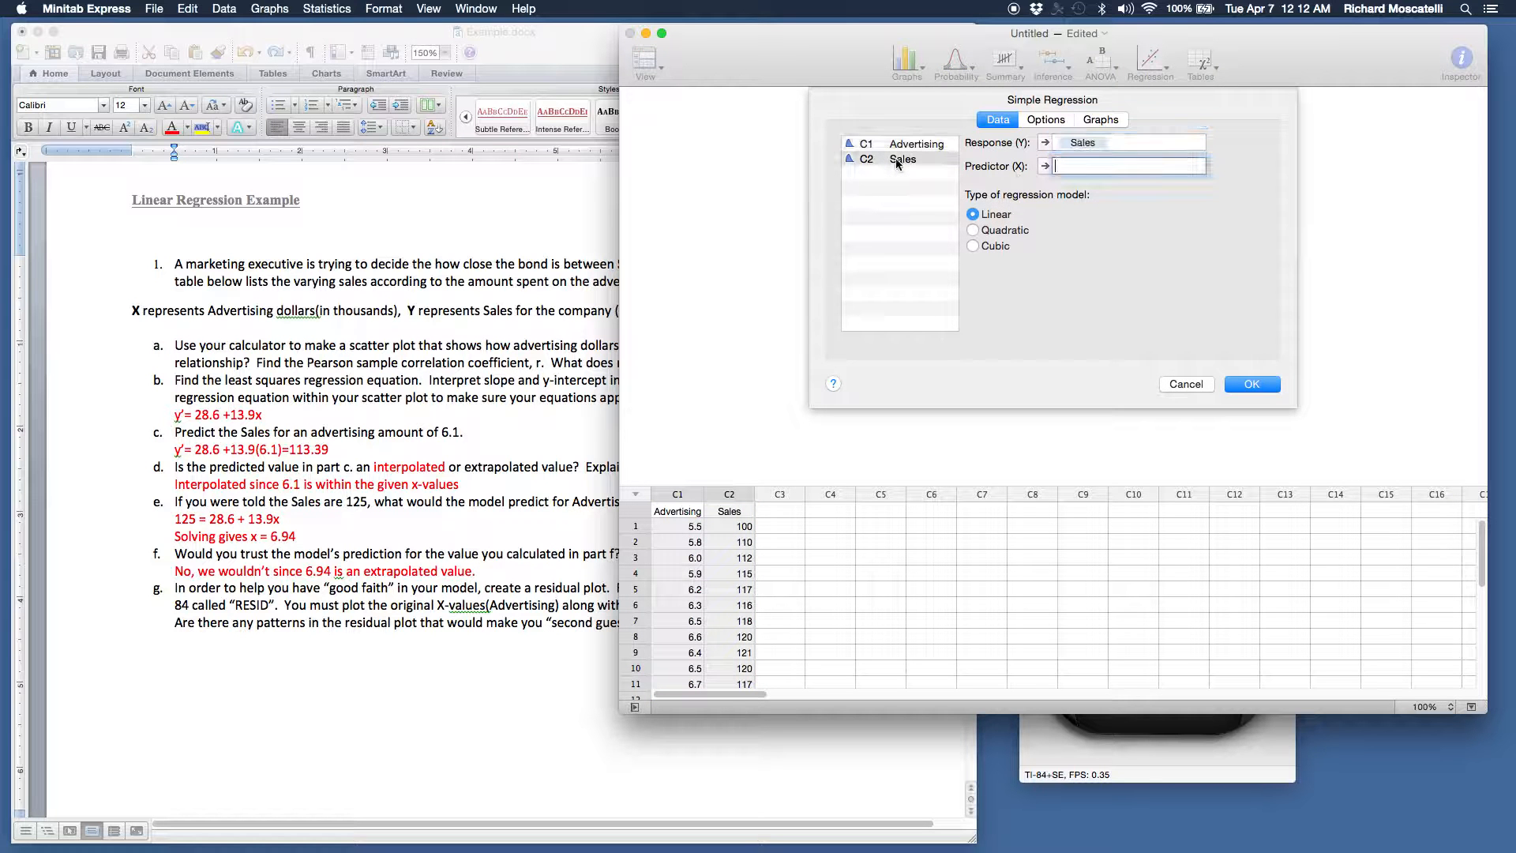
- Make Advertising the predictor, switch on residual plots under Graphs, and review the Options settings
{"action": "left_click", "coordinate": [916, 144]}
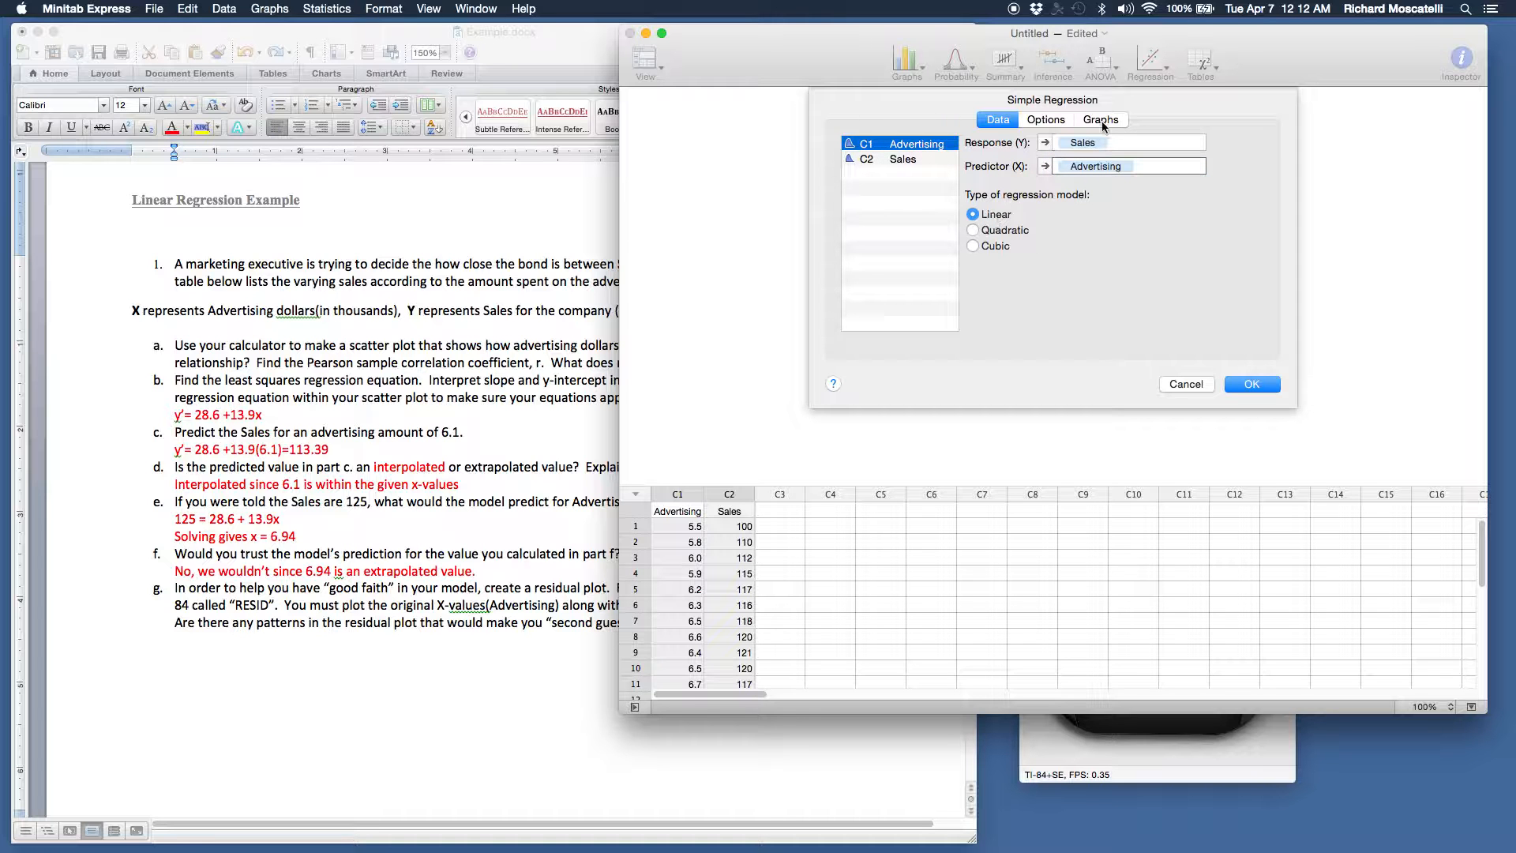
{"action": "left_click", "coordinate": [1100, 119]}
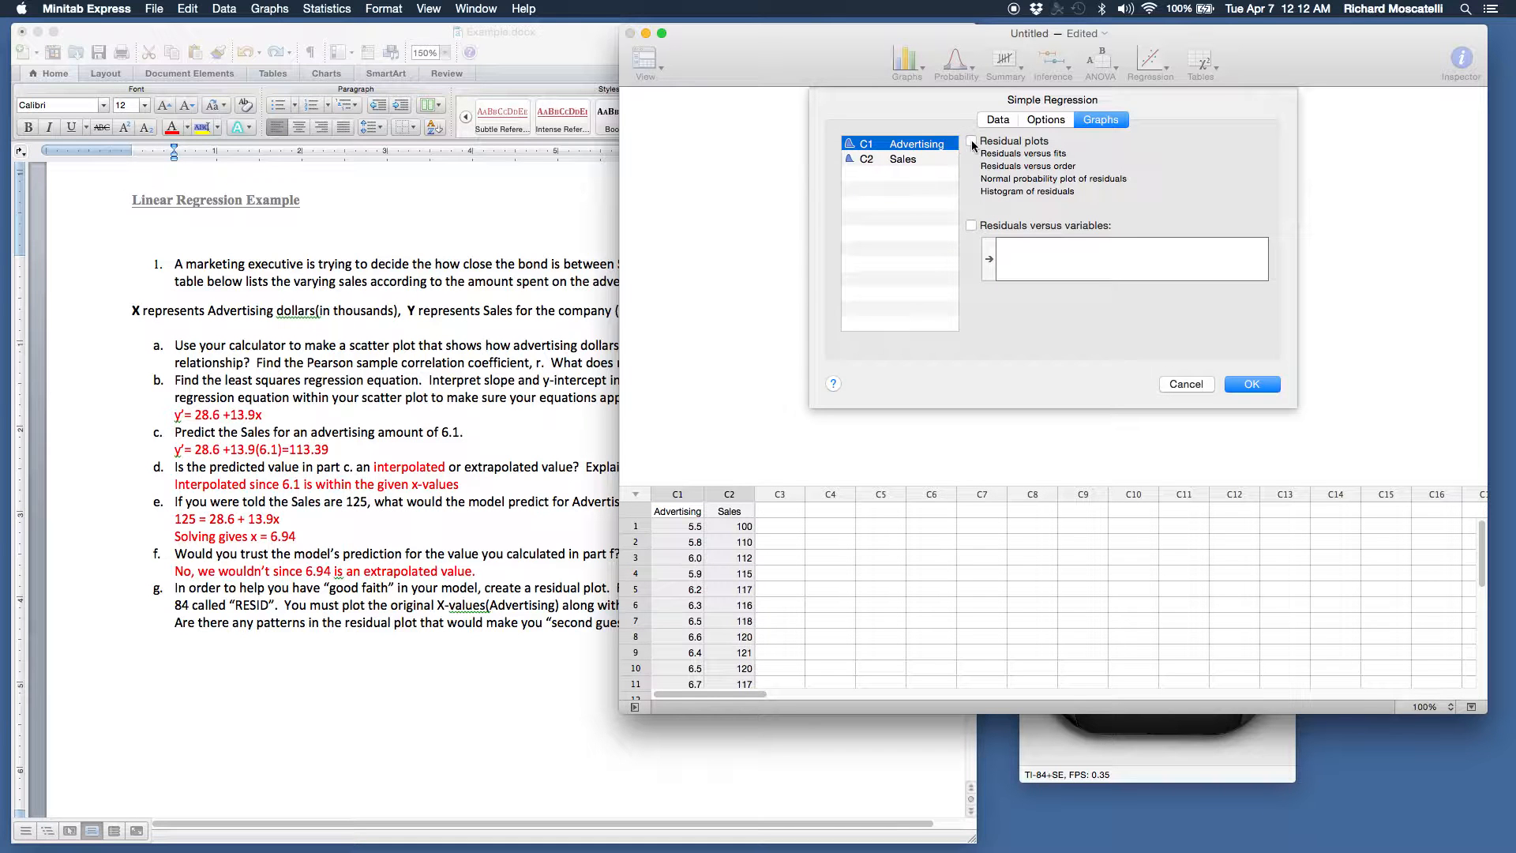
{"action": "left_click", "coordinate": [973, 140]}
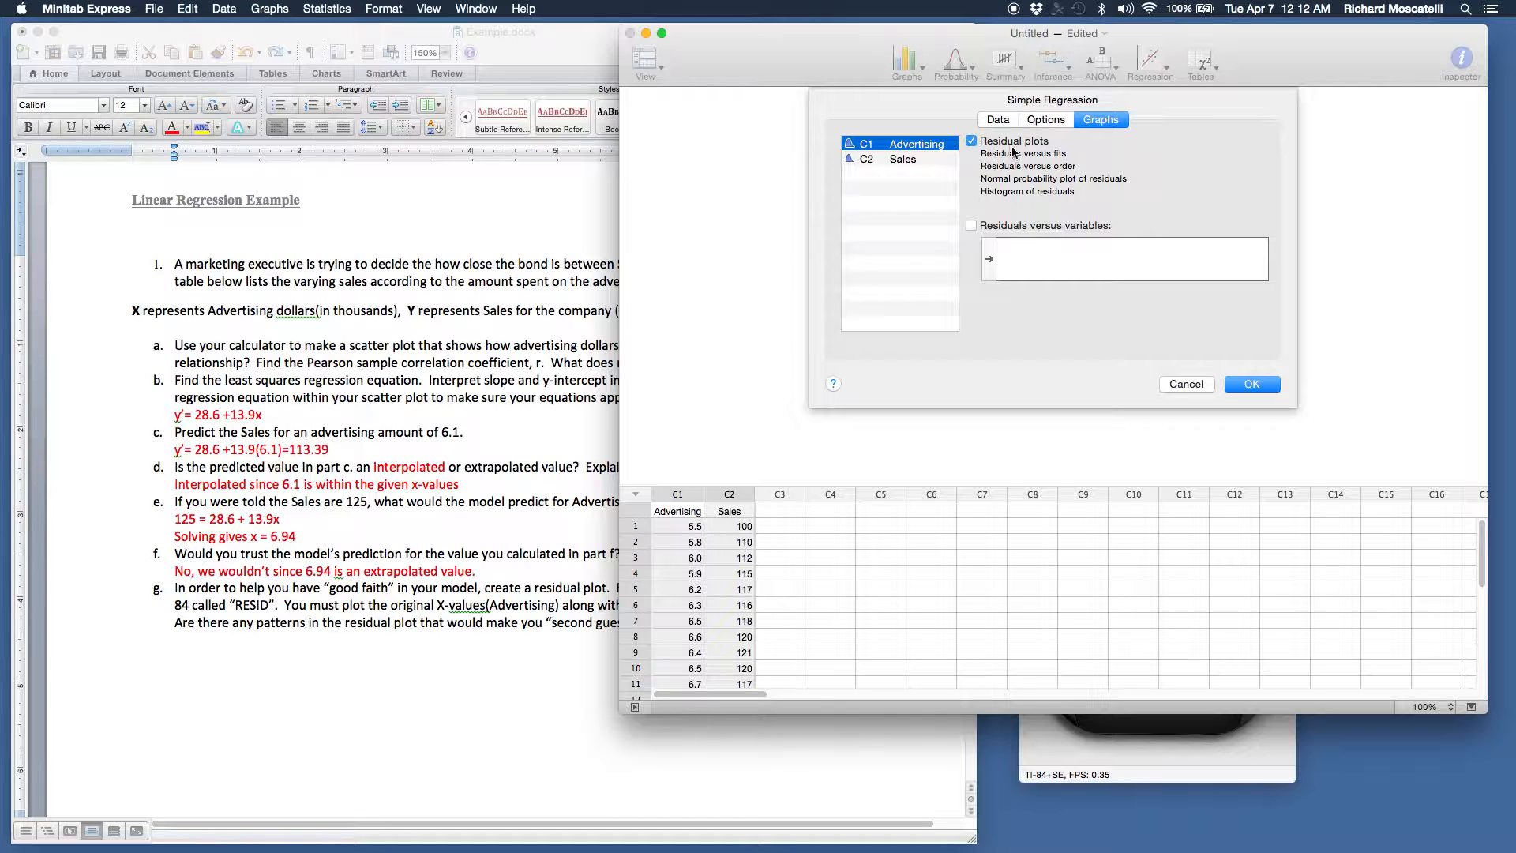
{"action": "mouse_move", "coordinate": [990, 163]}
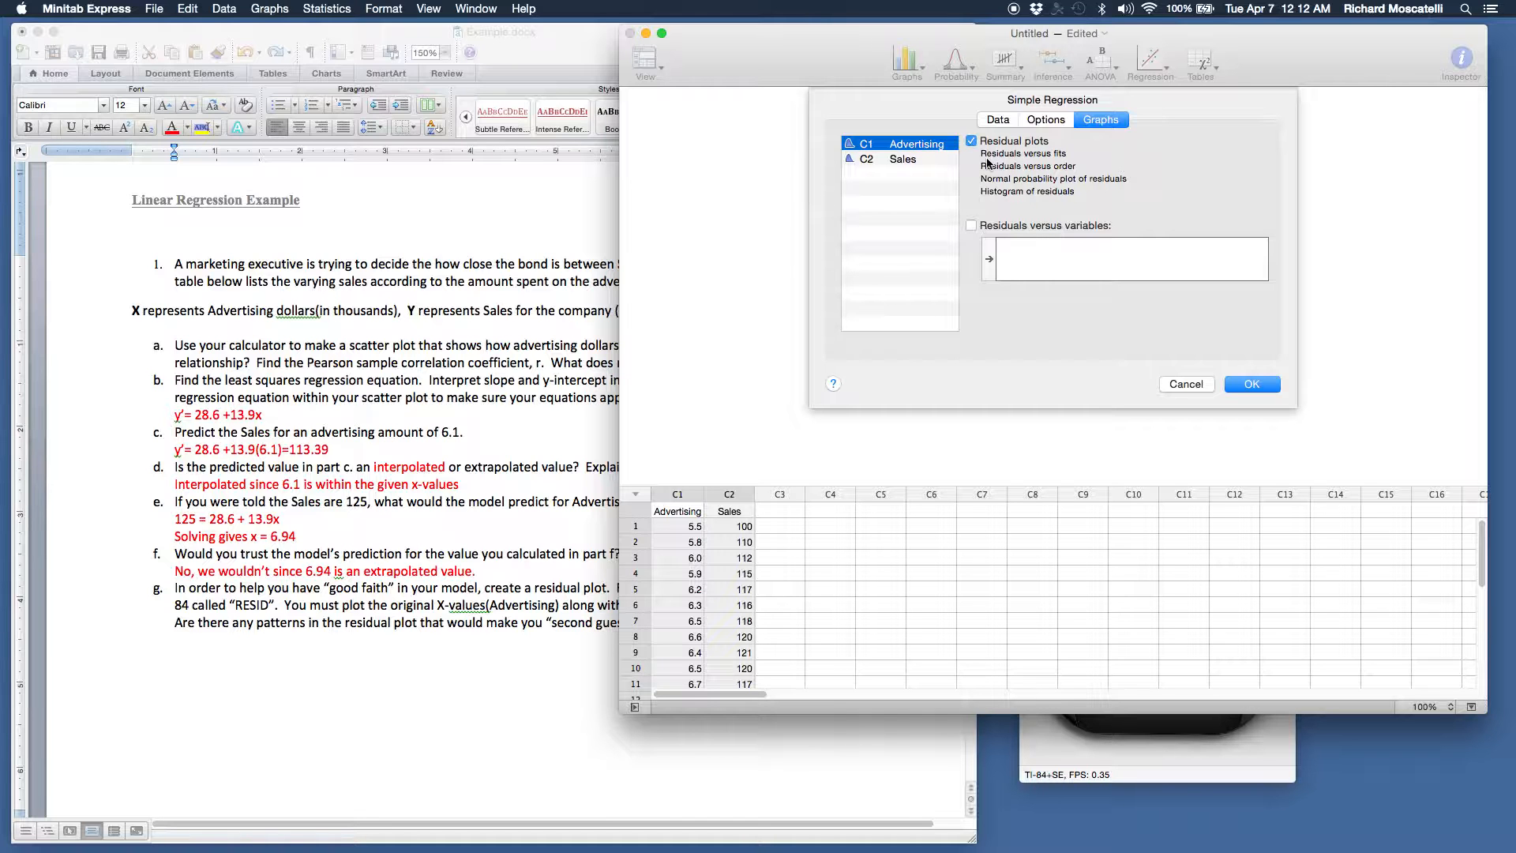
{"action": "mouse_move", "coordinate": [1067, 163]}
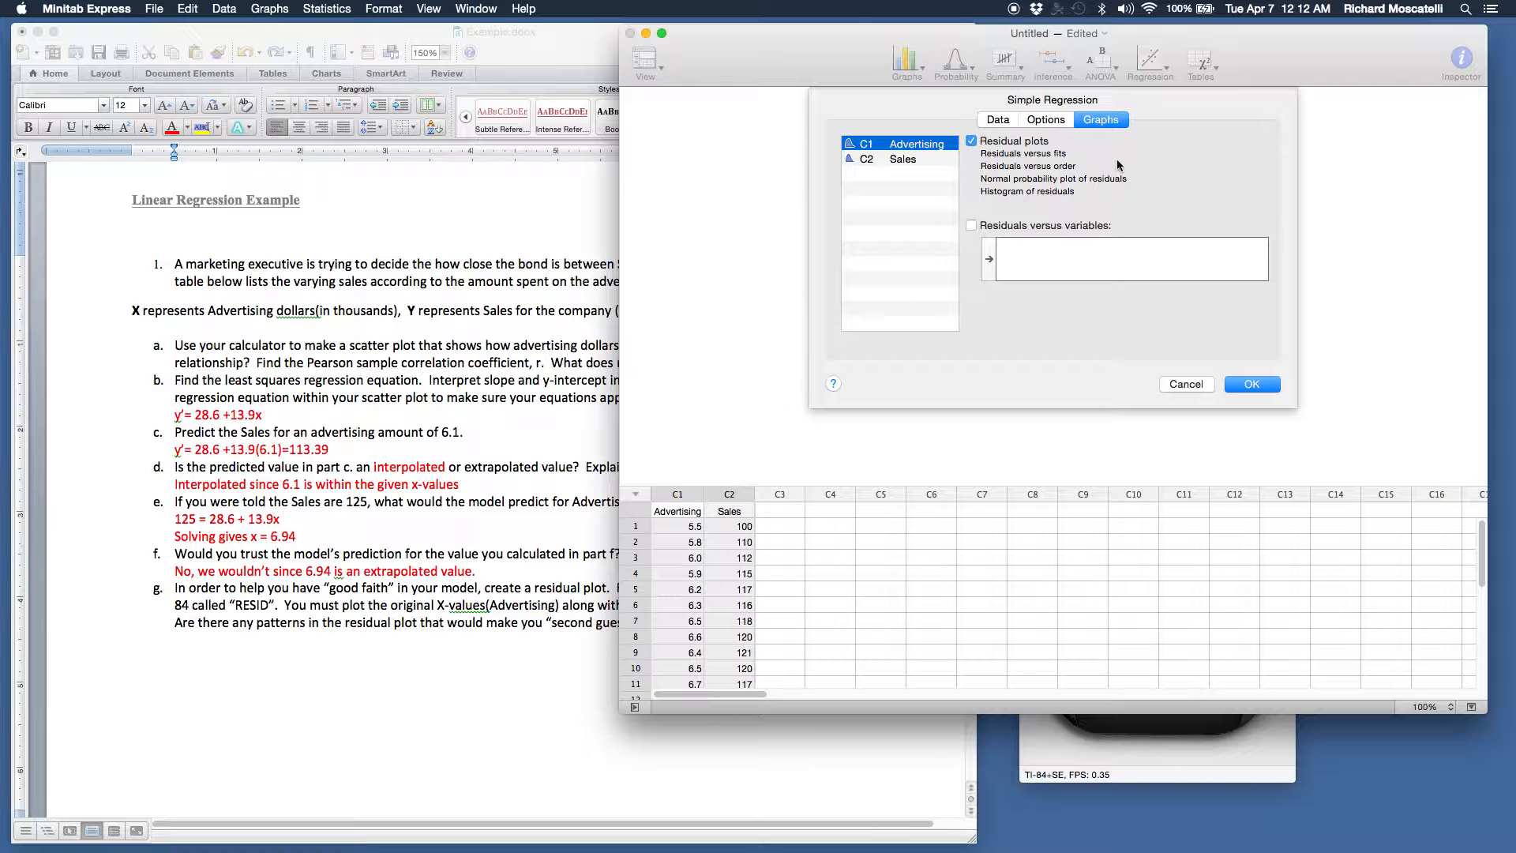
{"action": "left_click", "coordinate": [1045, 118]}
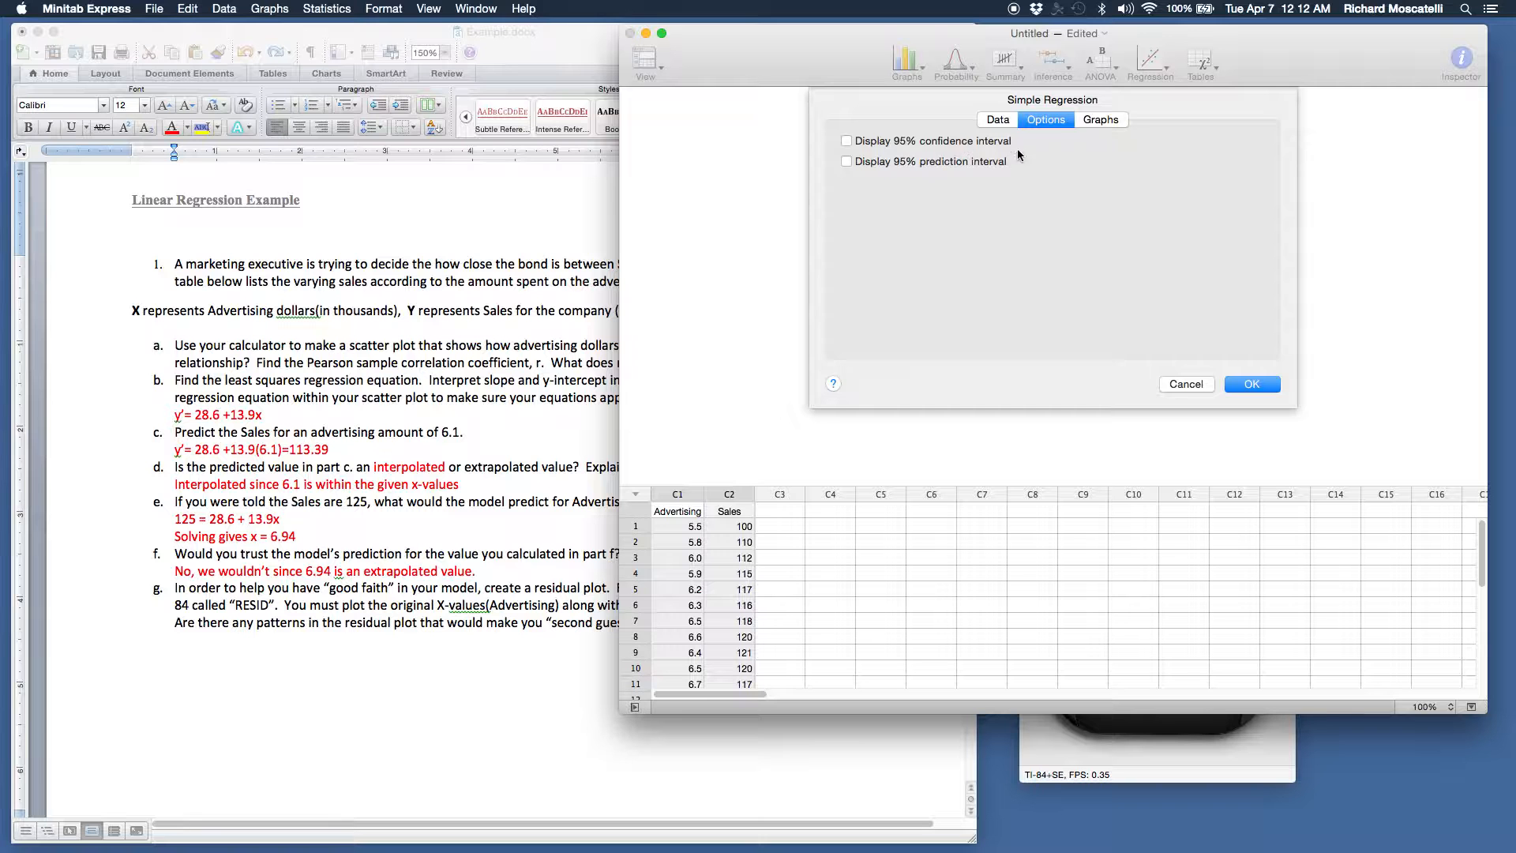
{"action": "left_click", "coordinate": [1099, 118]}
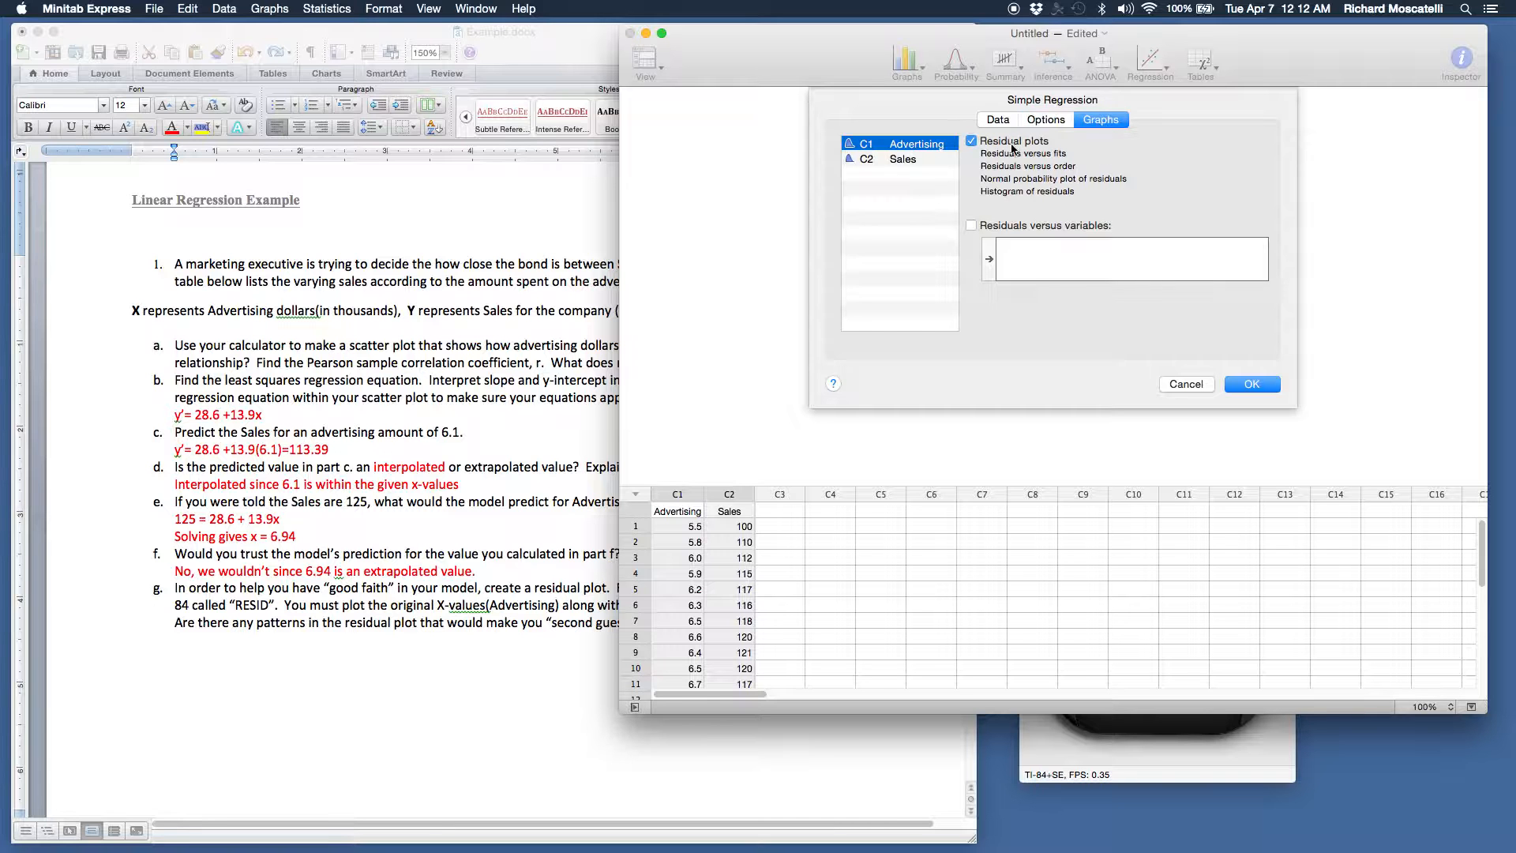
{"action": "left_click", "coordinate": [996, 119]}
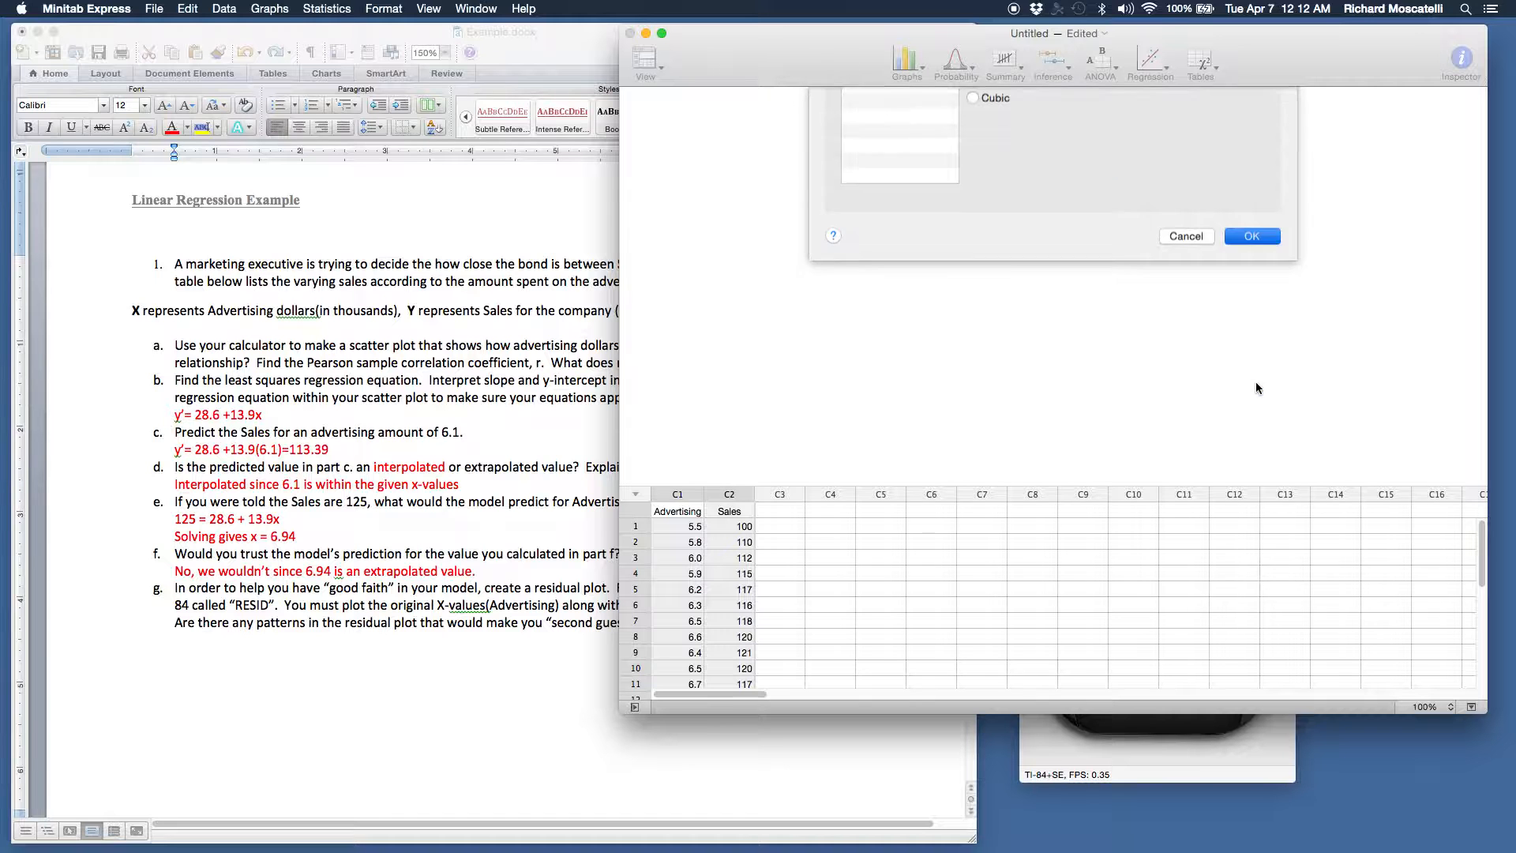
- Run the regression and move down the report to the fitted line plot (Sales = 28.65 + 13.900 Advertising)
{"action": "left_click", "coordinate": [1250, 236]}
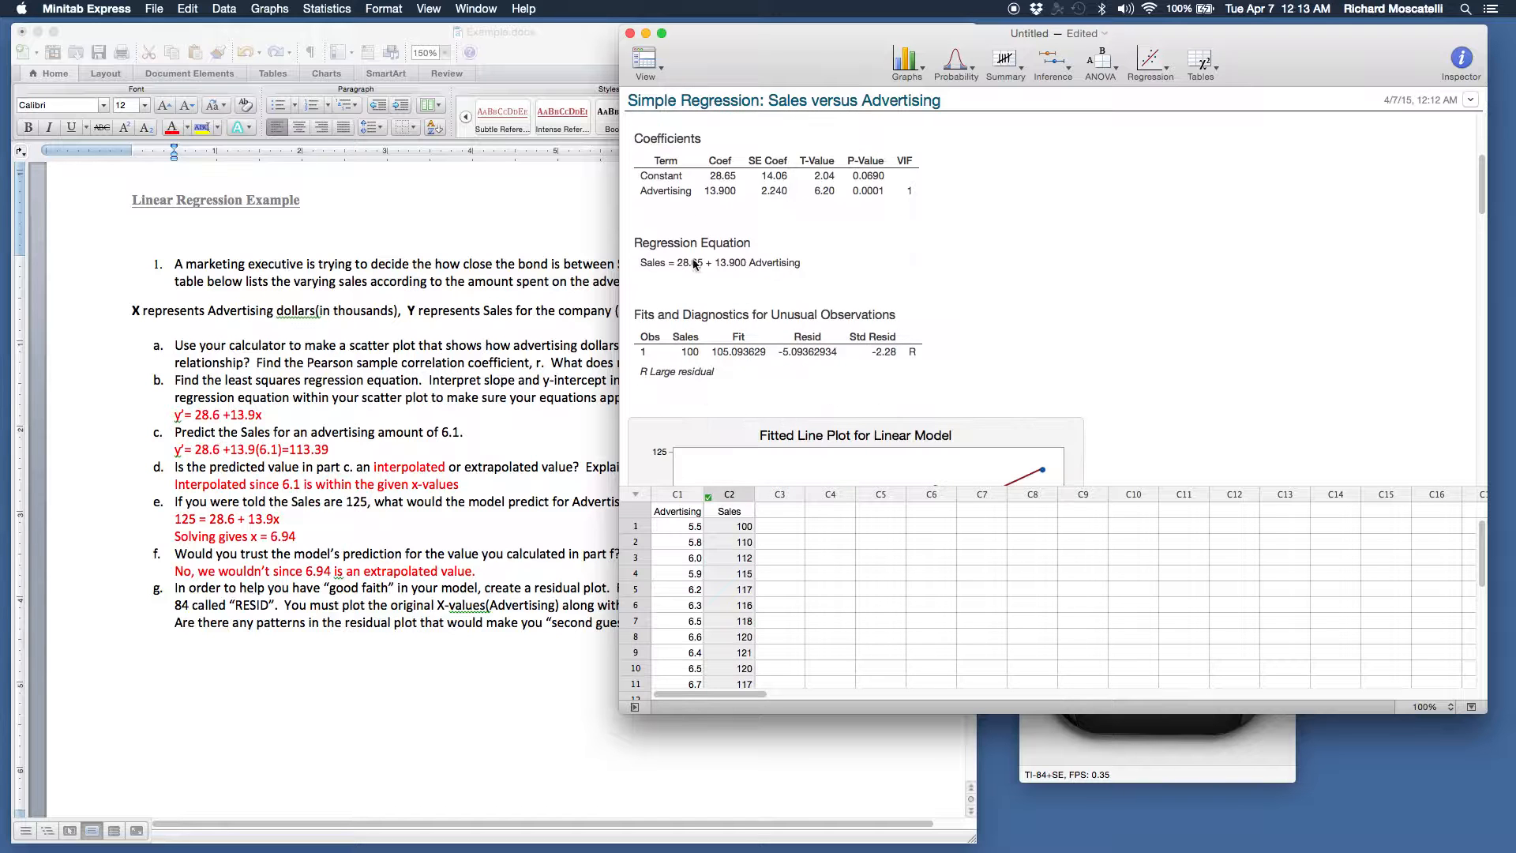
{"action": "scroll", "scroll_direction": "down", "scroll_amount": 3}
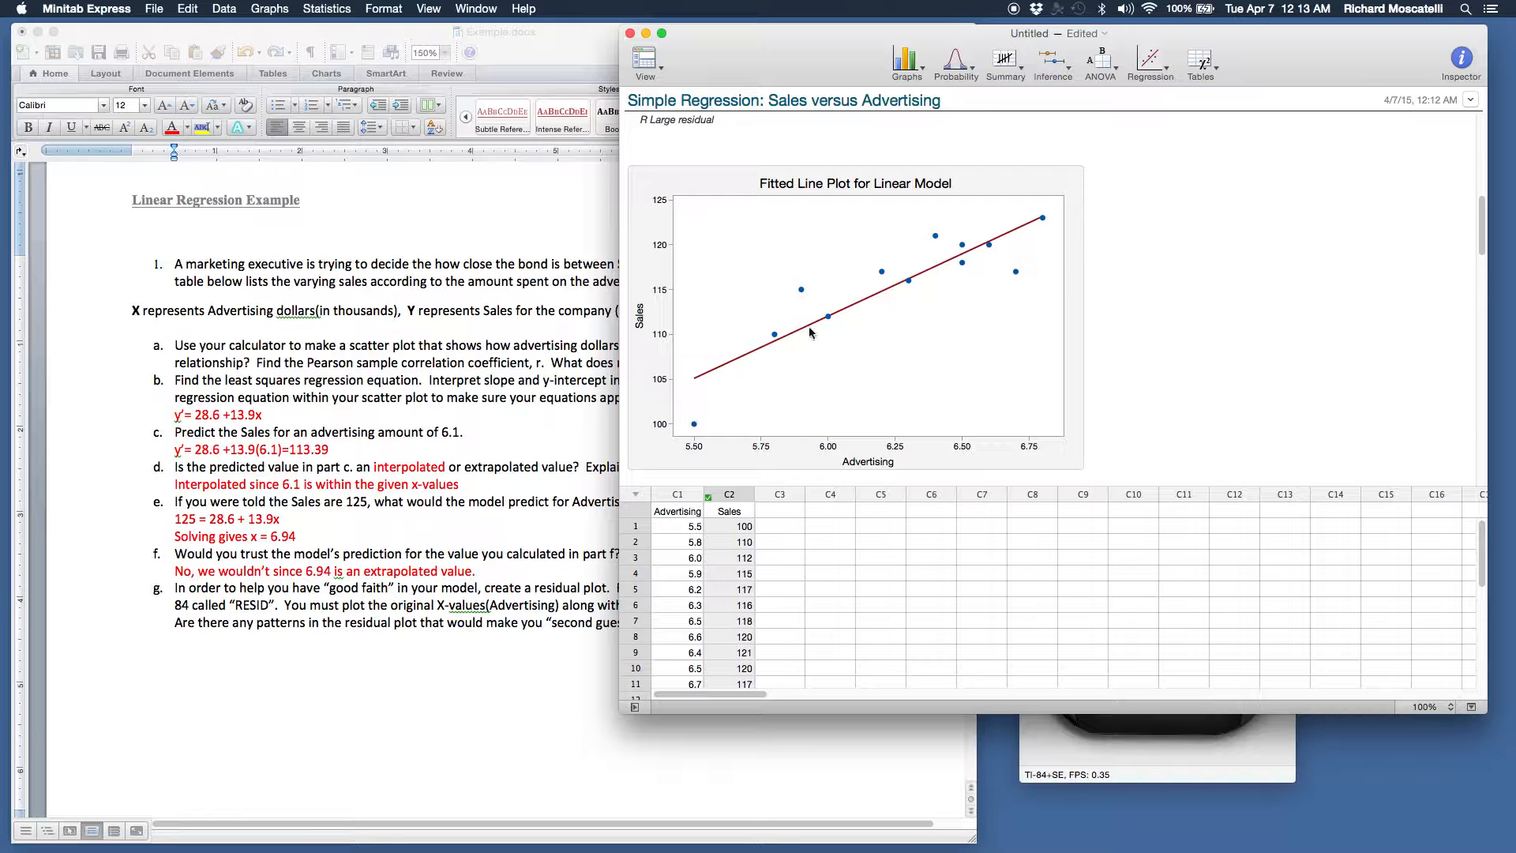
{"action": "scroll", "scroll_direction": "down", "scroll_amount": 3}
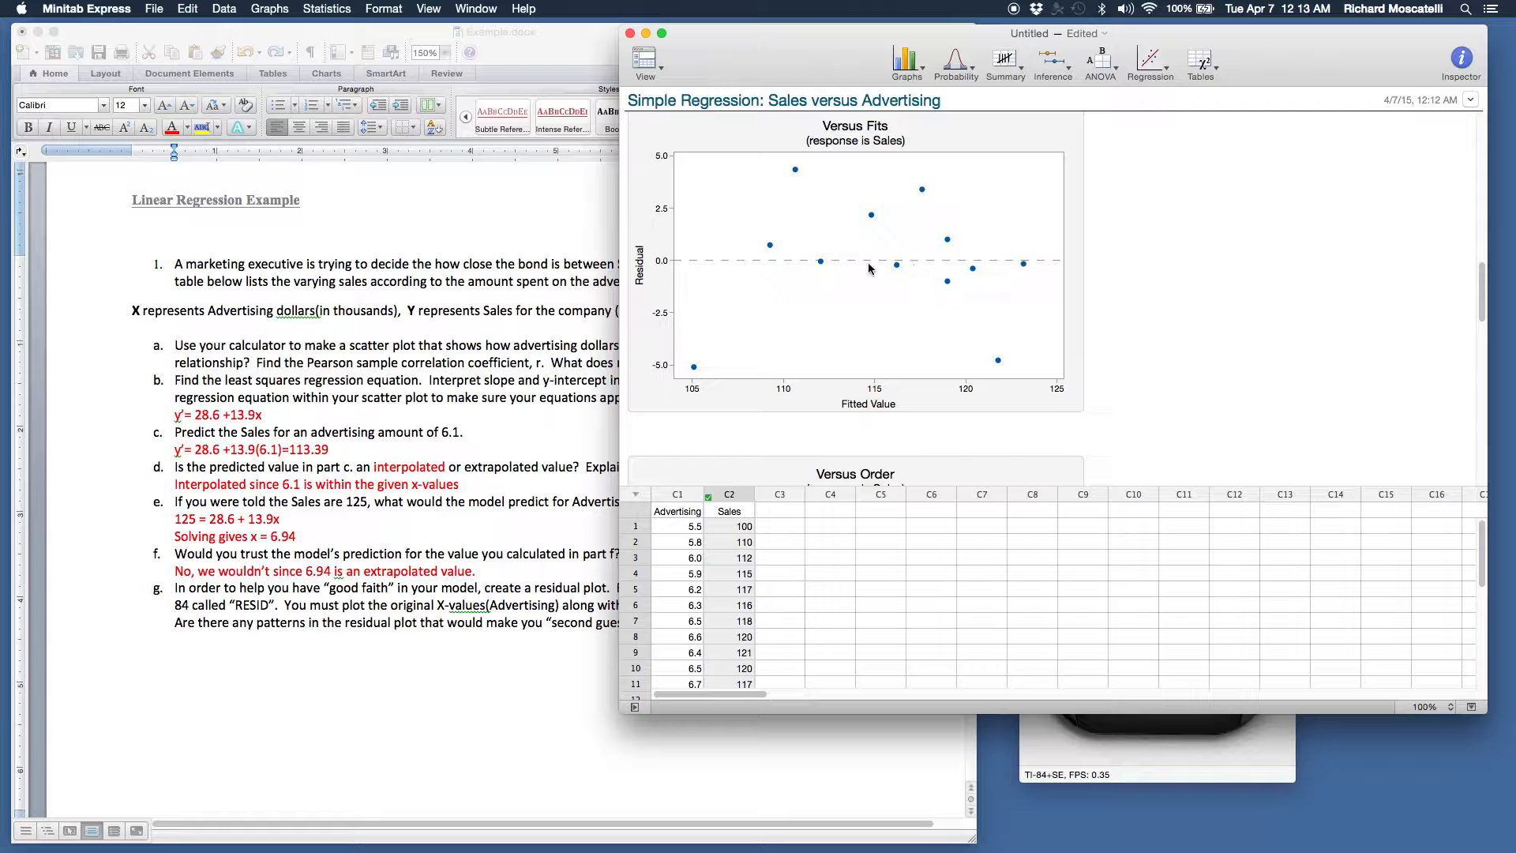
{"action": "mouse_move", "coordinate": [769, 234]}
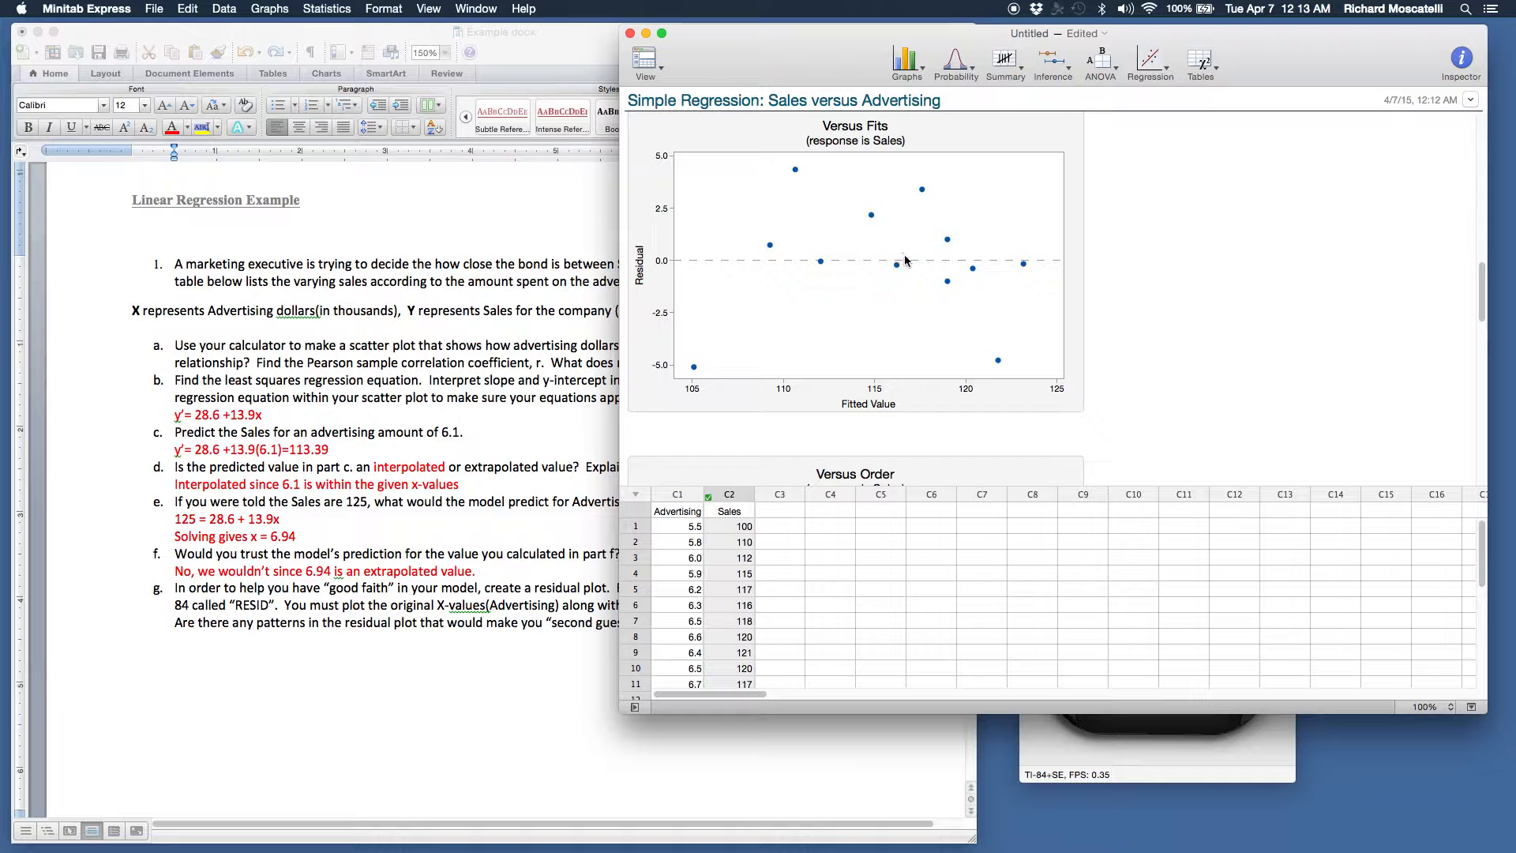
{"action": "mouse_move", "coordinate": [928, 277]}
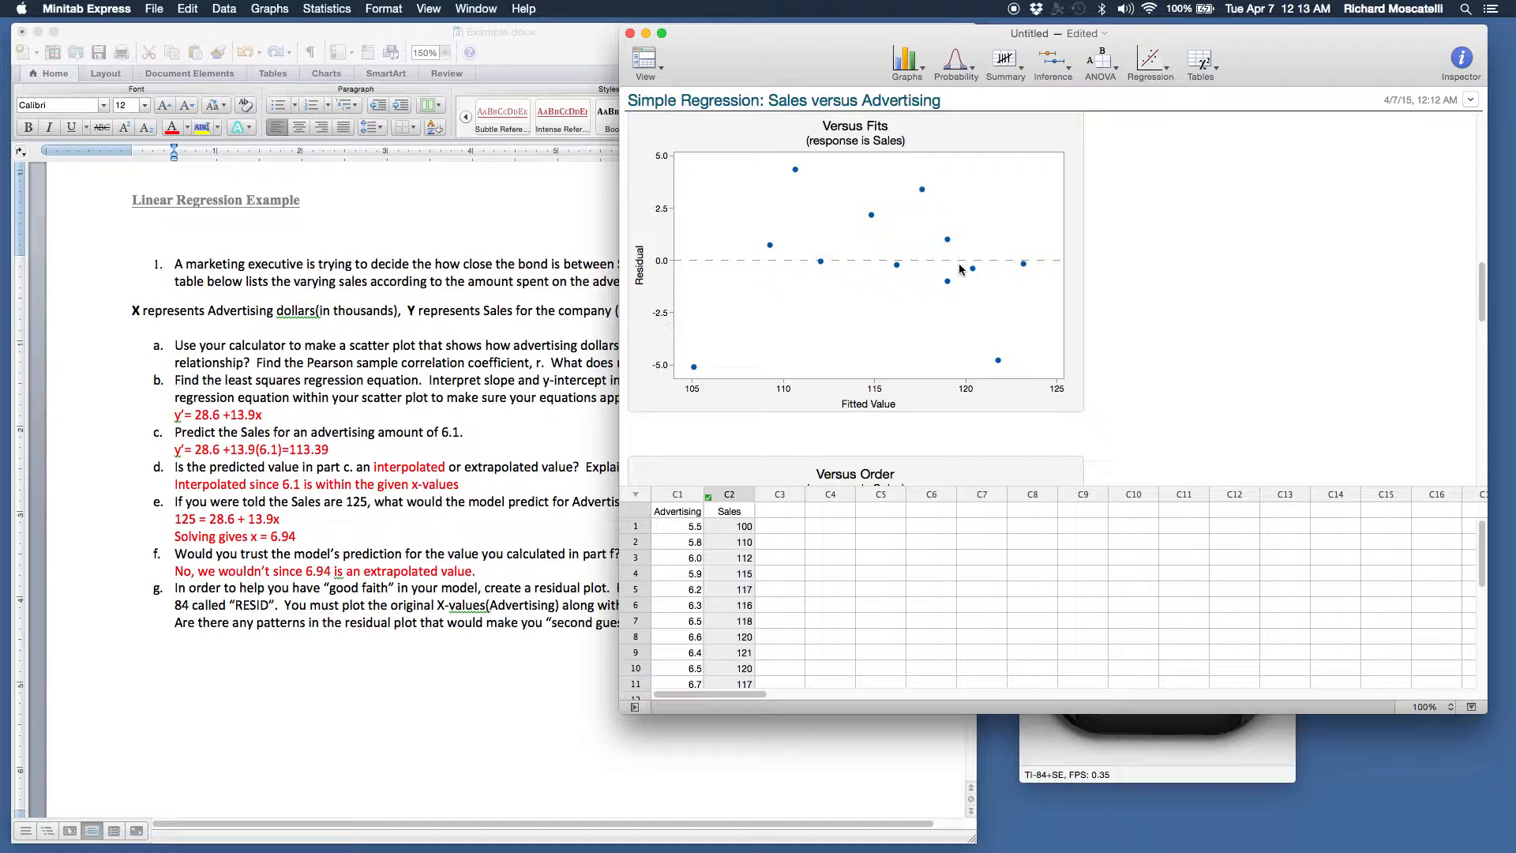
{"action": "mouse_move", "coordinate": [975, 273]}
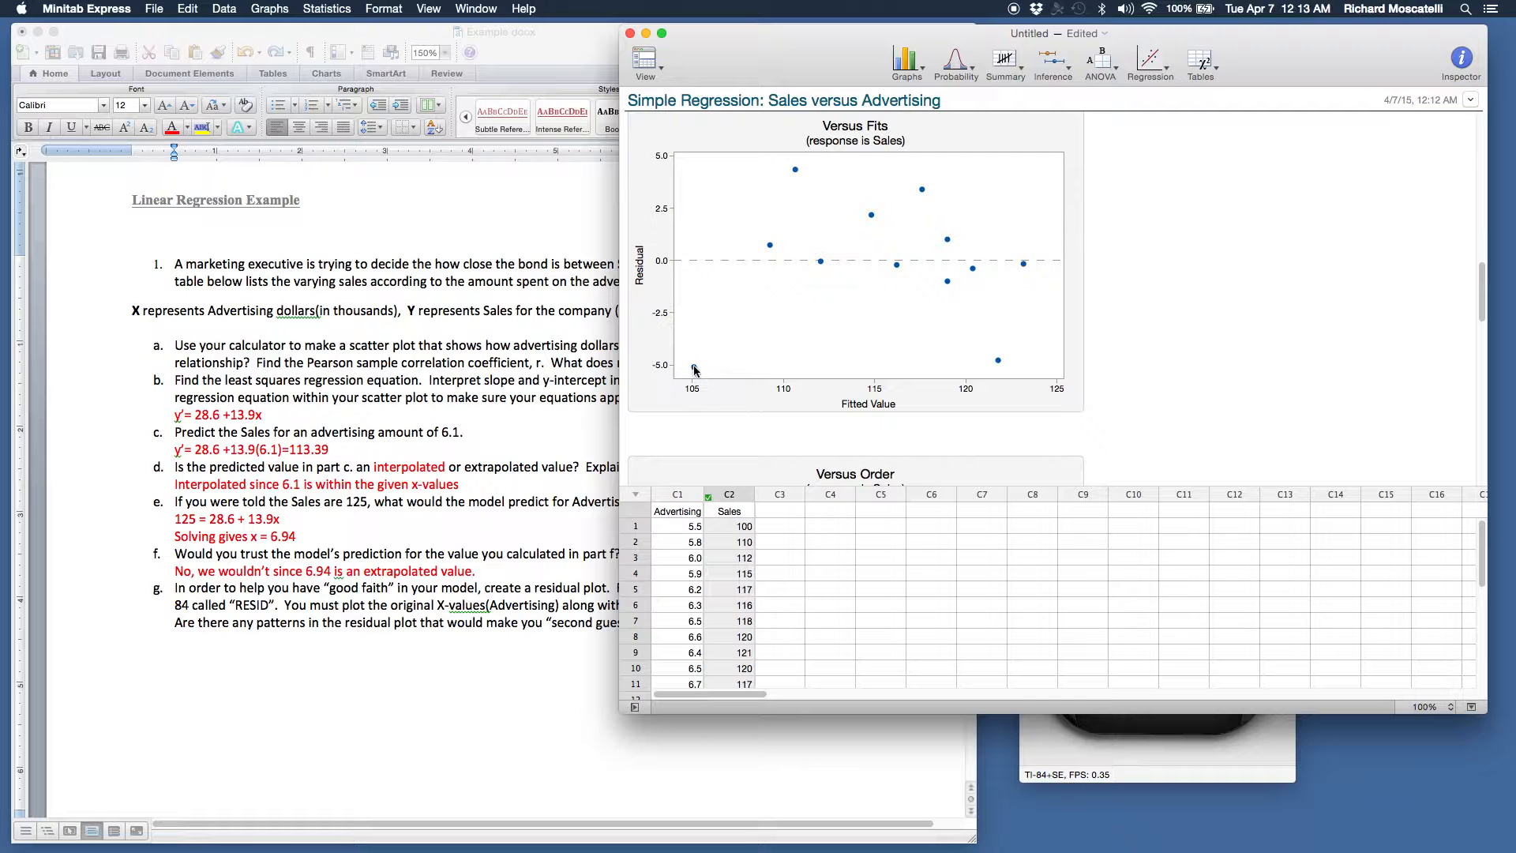
{"action": "mouse_move", "coordinate": [907, 368]}
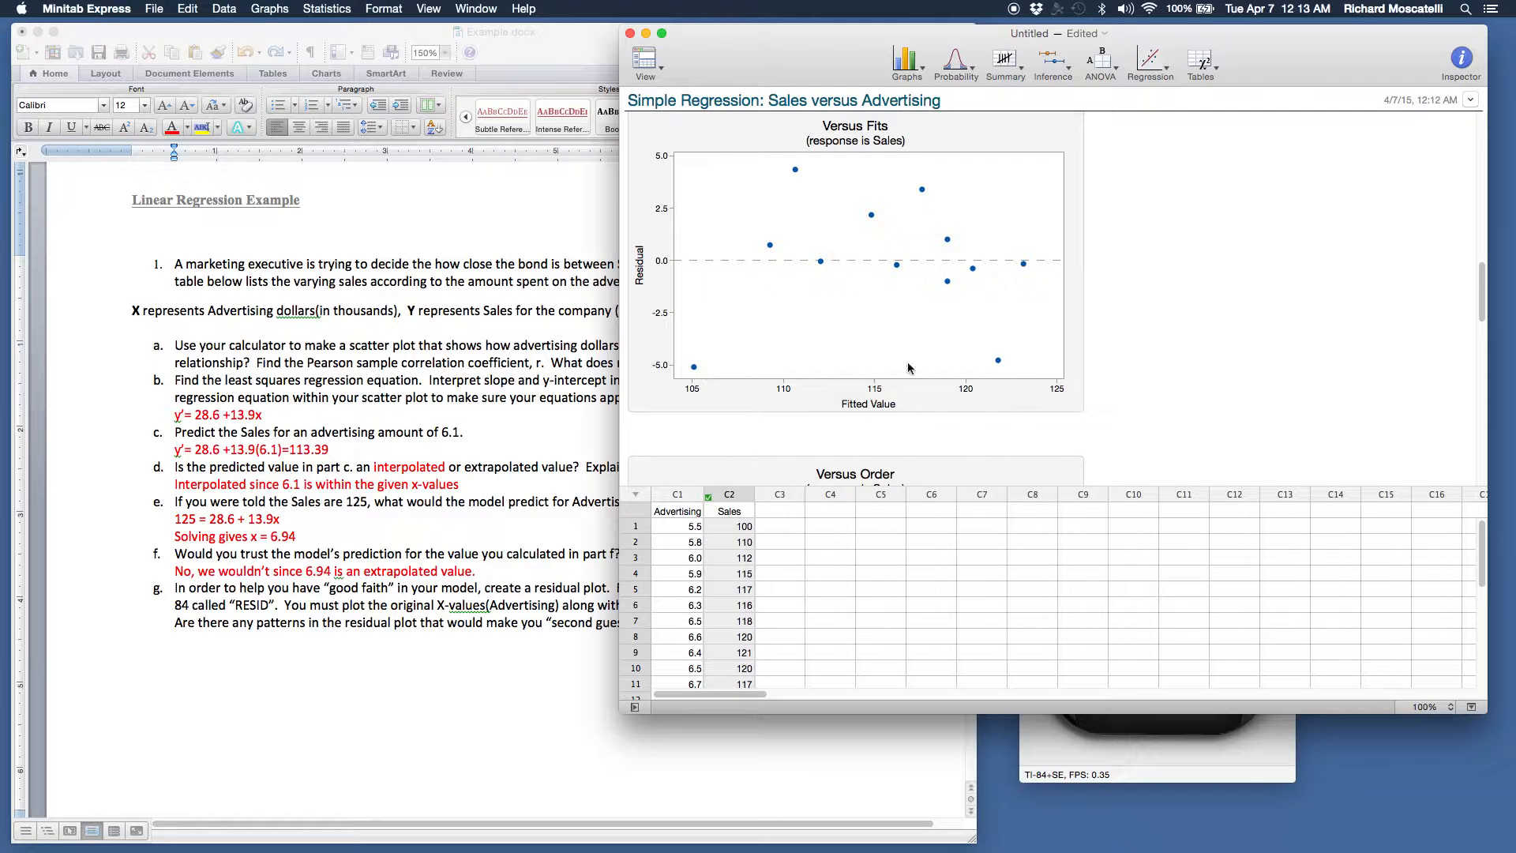
{"action": "mouse_move", "coordinate": [998, 363]}
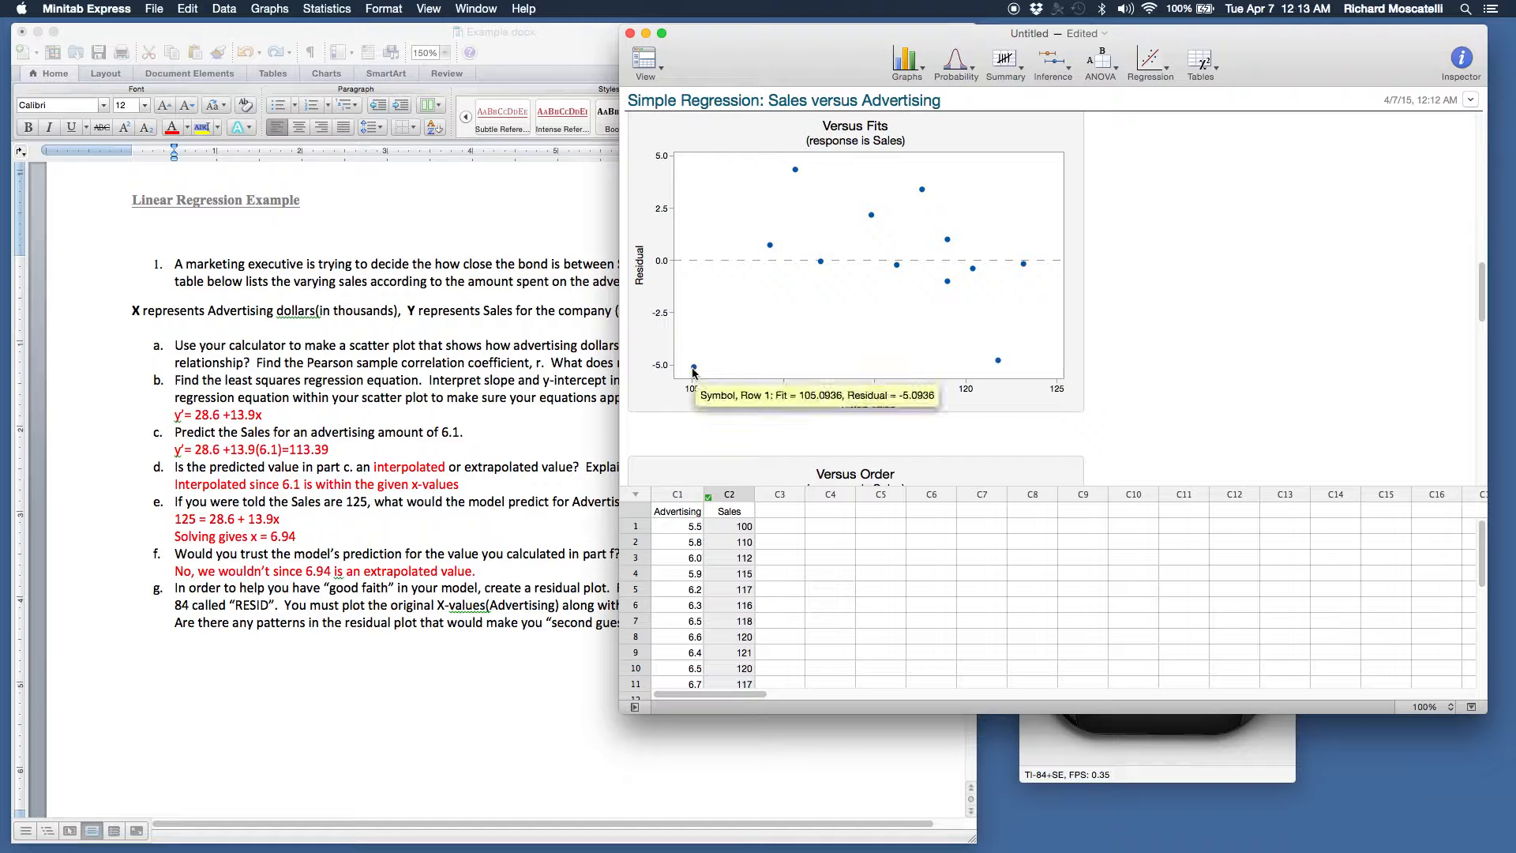
{"action": "mouse_move", "coordinate": [1063, 315]}
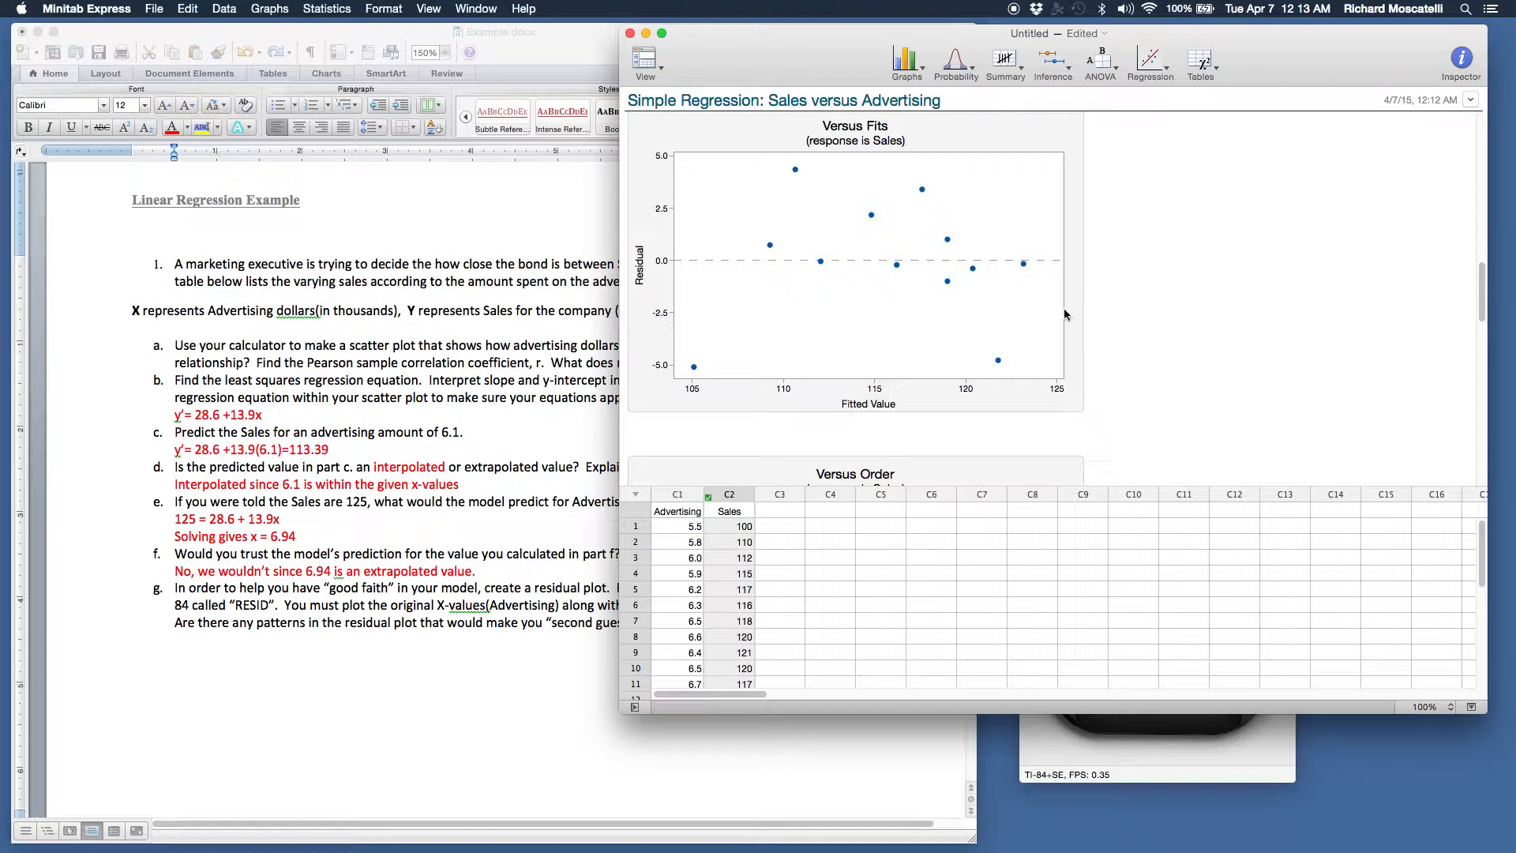
{"action": "mouse_move", "coordinate": [780, 187]}
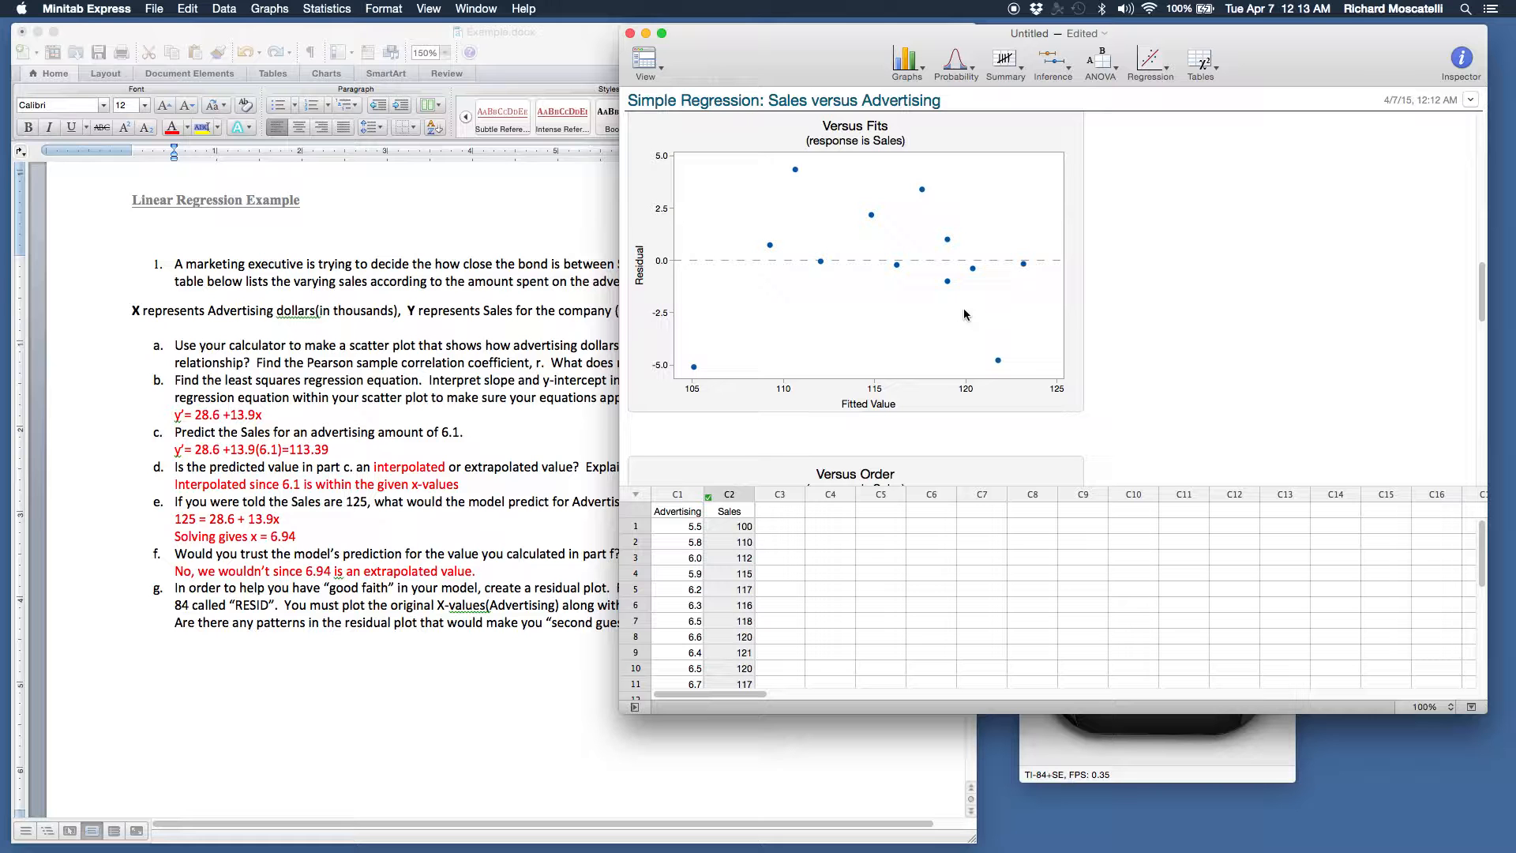
{"action": "mouse_move", "coordinate": [662, 416]}
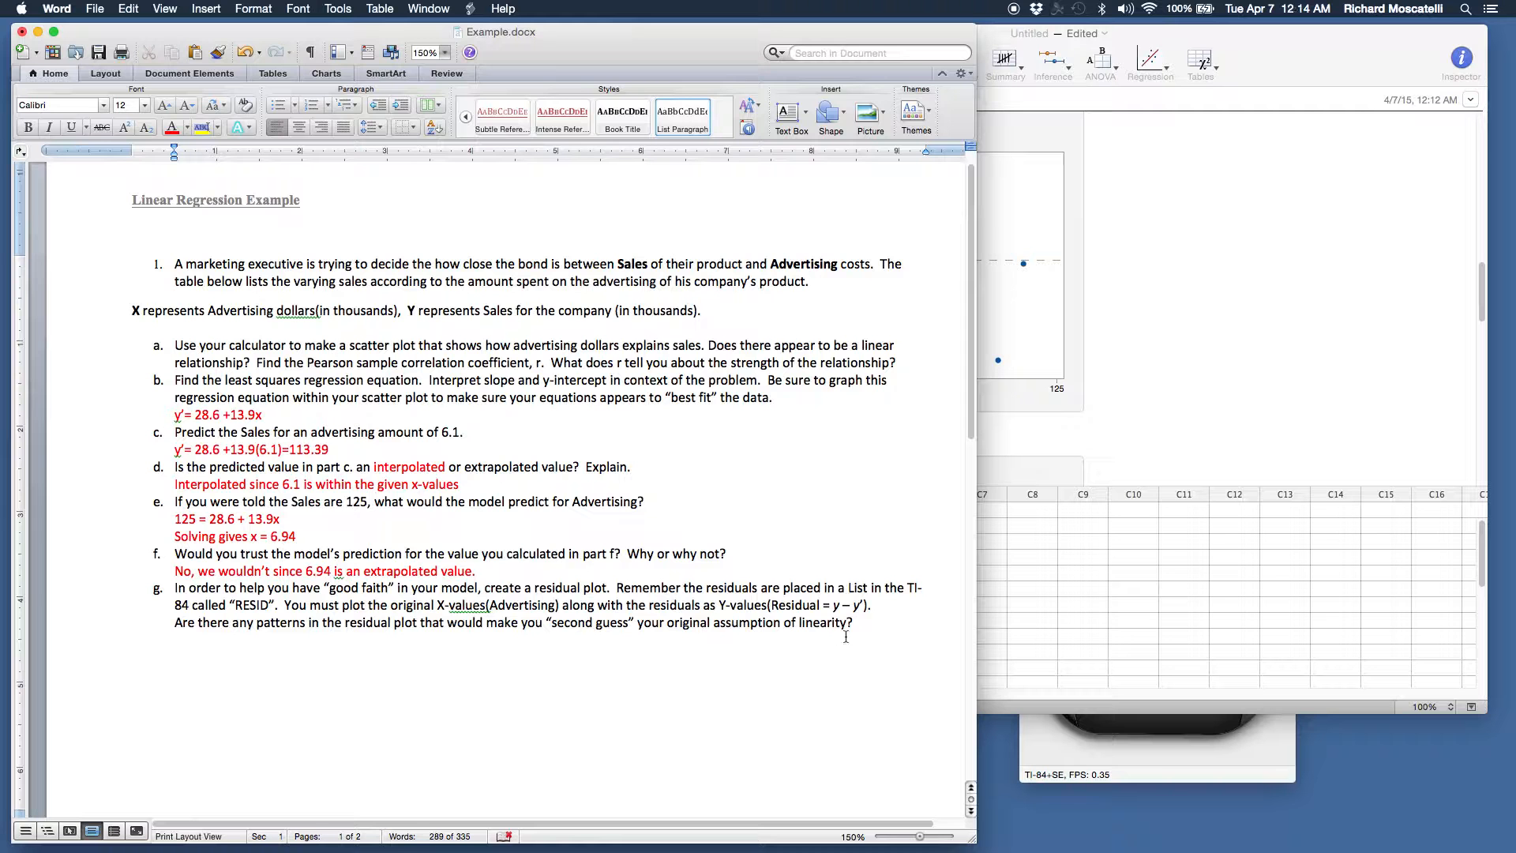
- Place the cursor under question g in the Word worksheet before returning to the Versus Fits plot
{"action": "left_click", "coordinate": [172, 727]}
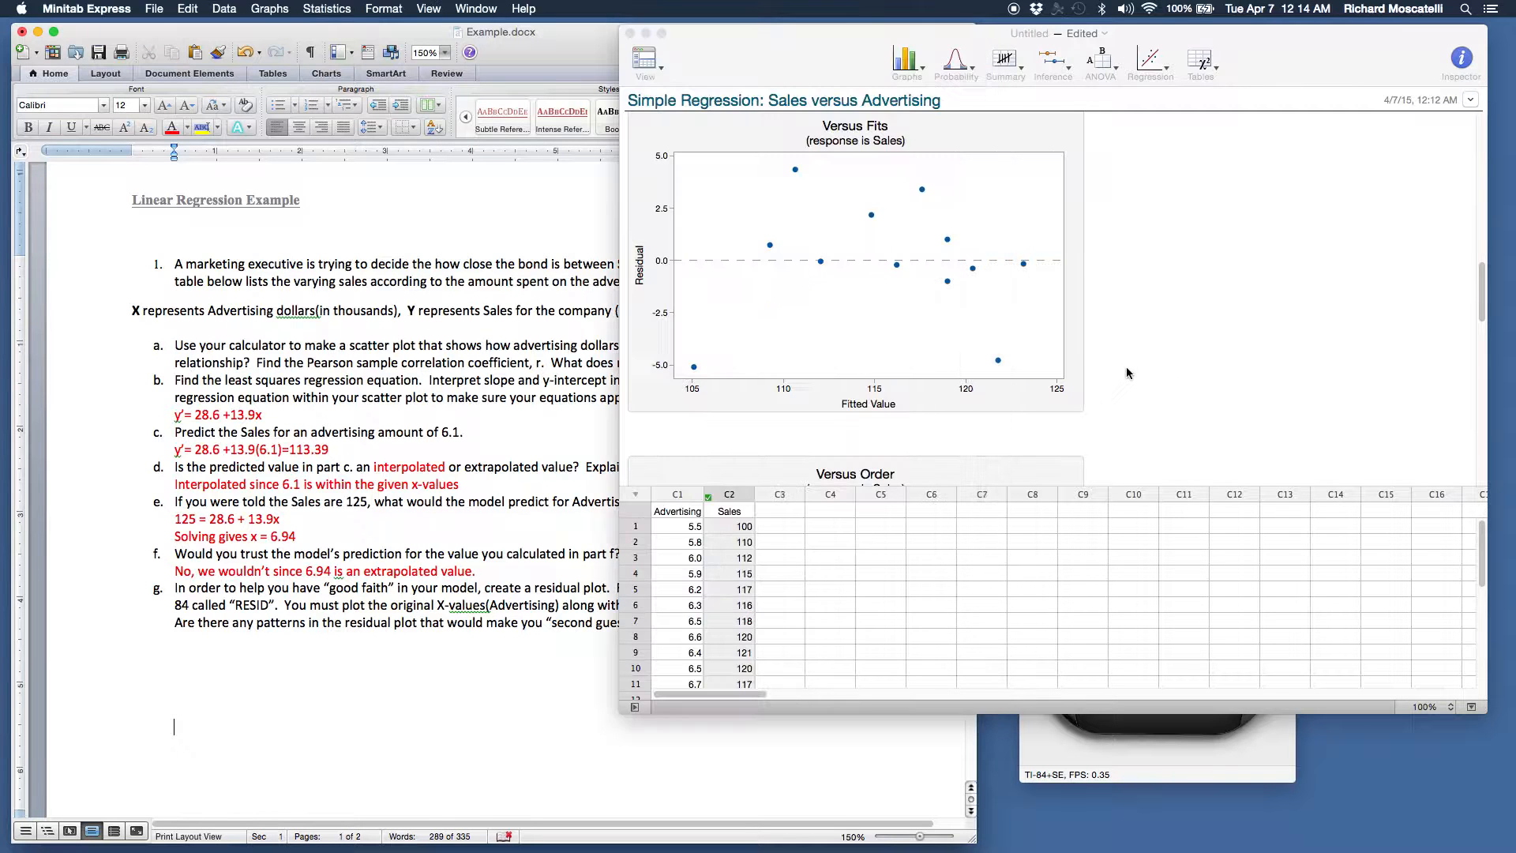
- Scroll the regression report between the Versus Fits plot and the fitted line plot
{"action": "scroll", "scroll_direction": "down", "scroll_amount": 3}
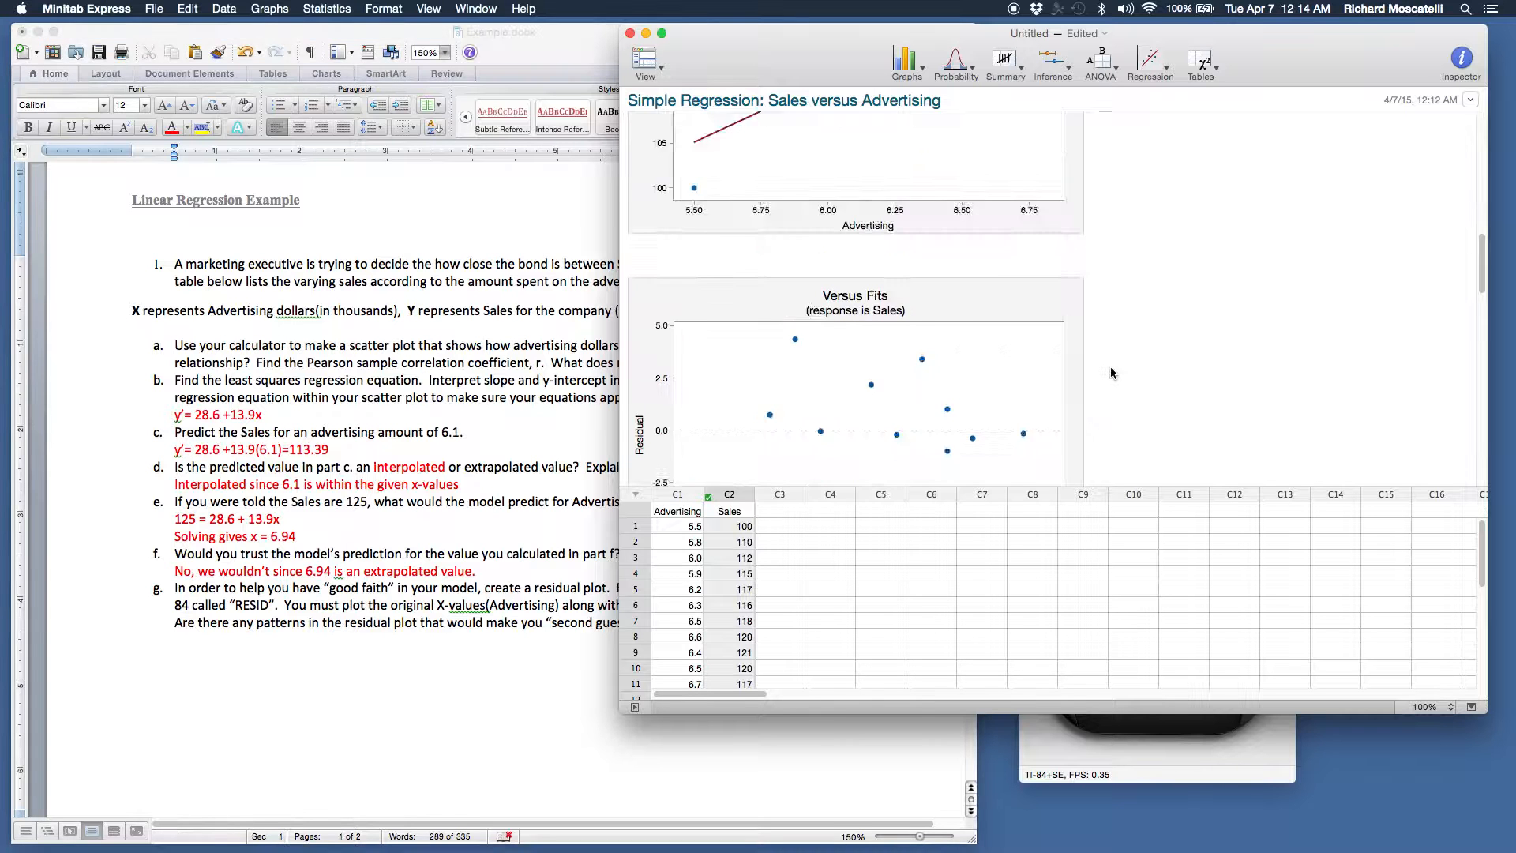
{"action": "scroll", "scroll_direction": "up", "scroll_amount": 3}
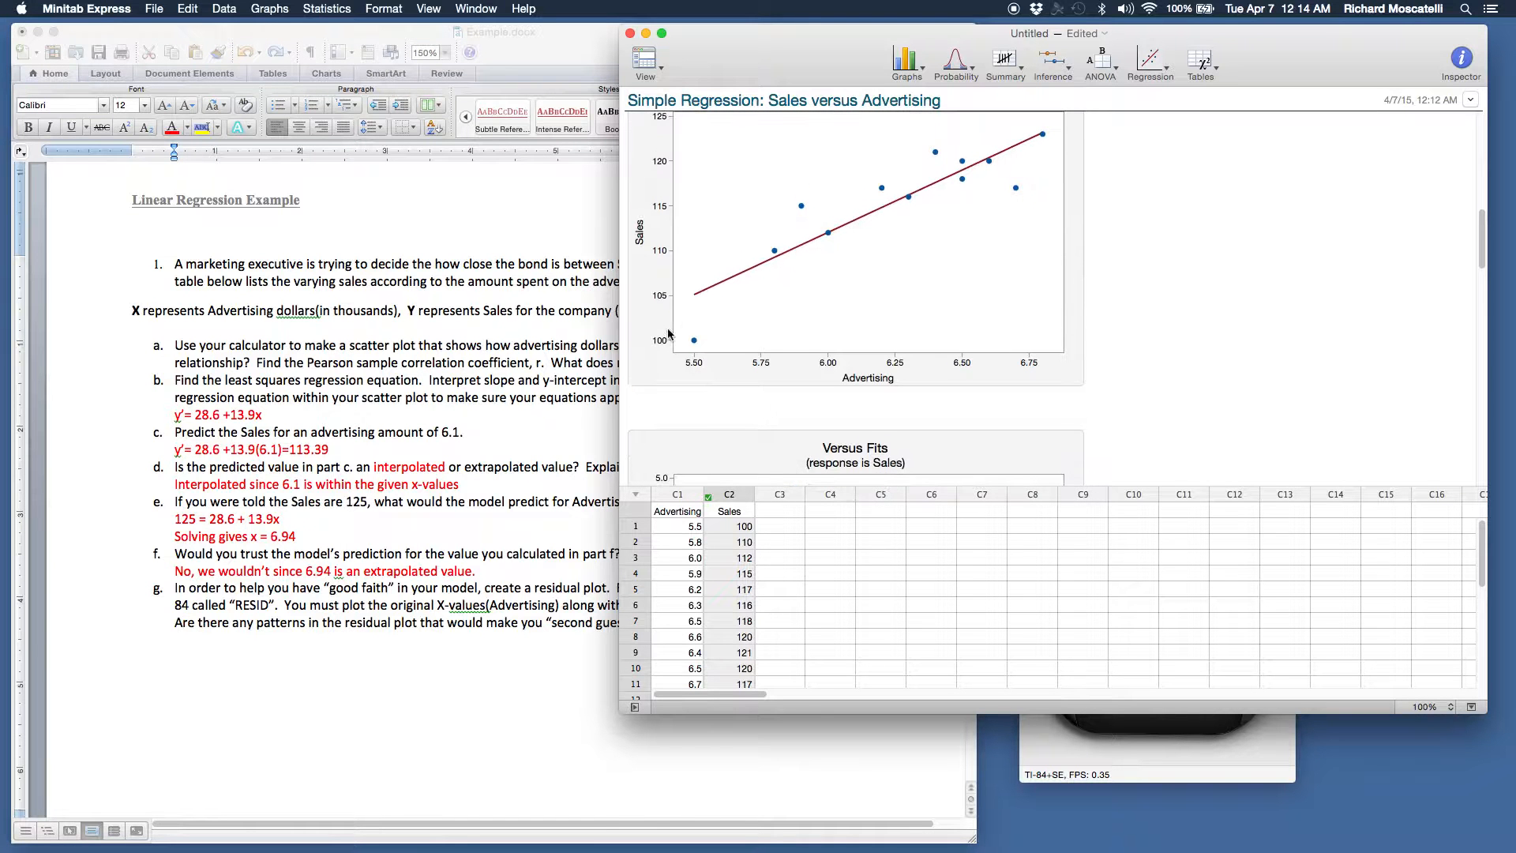
{"action": "mouse_move", "coordinate": [1194, 350]}
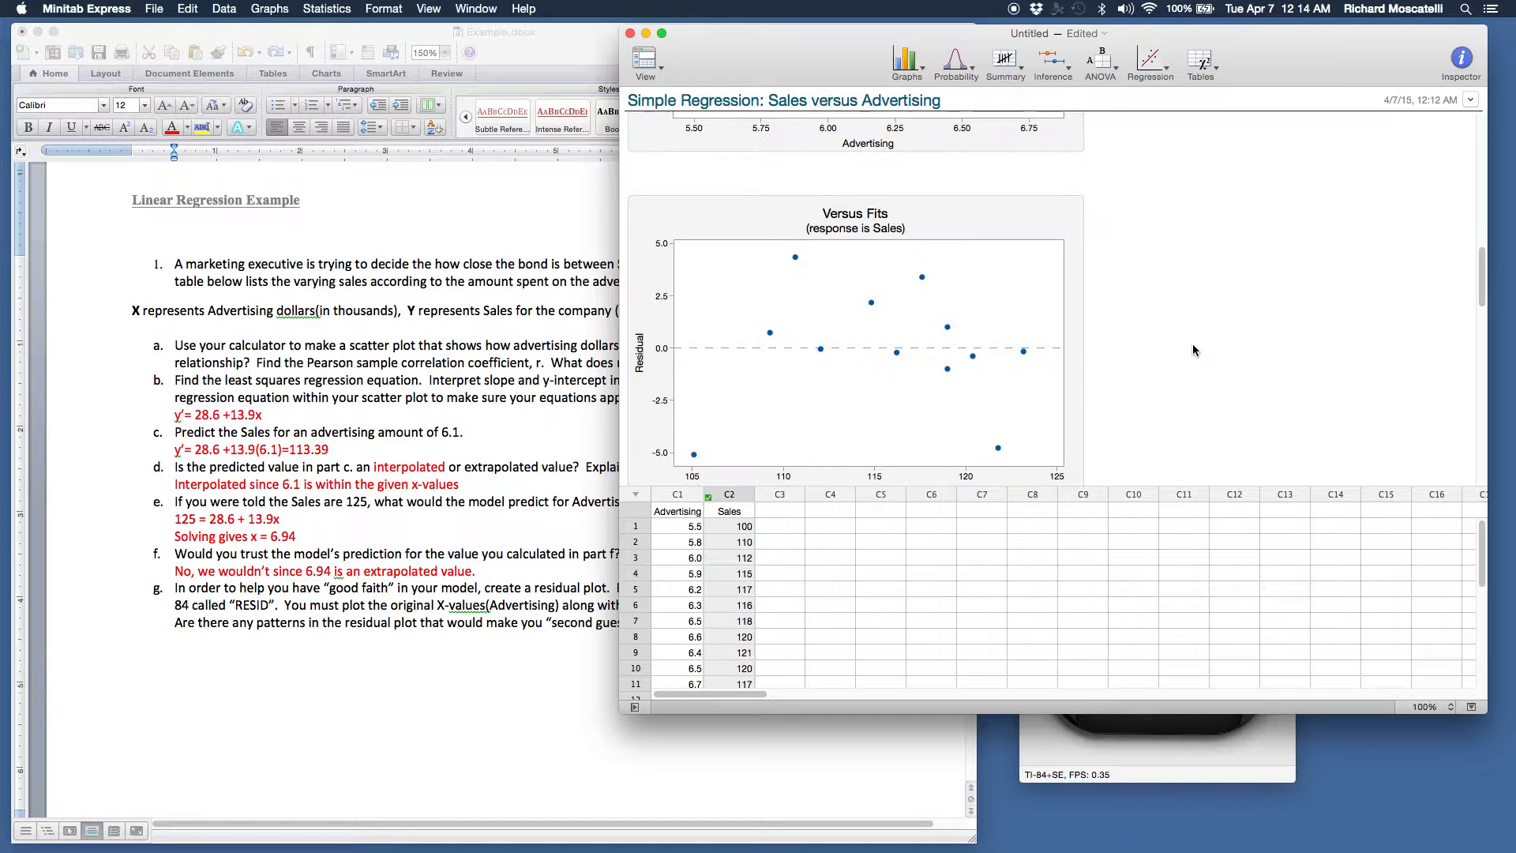
{"action": "mouse_move", "coordinate": [1180, 351]}
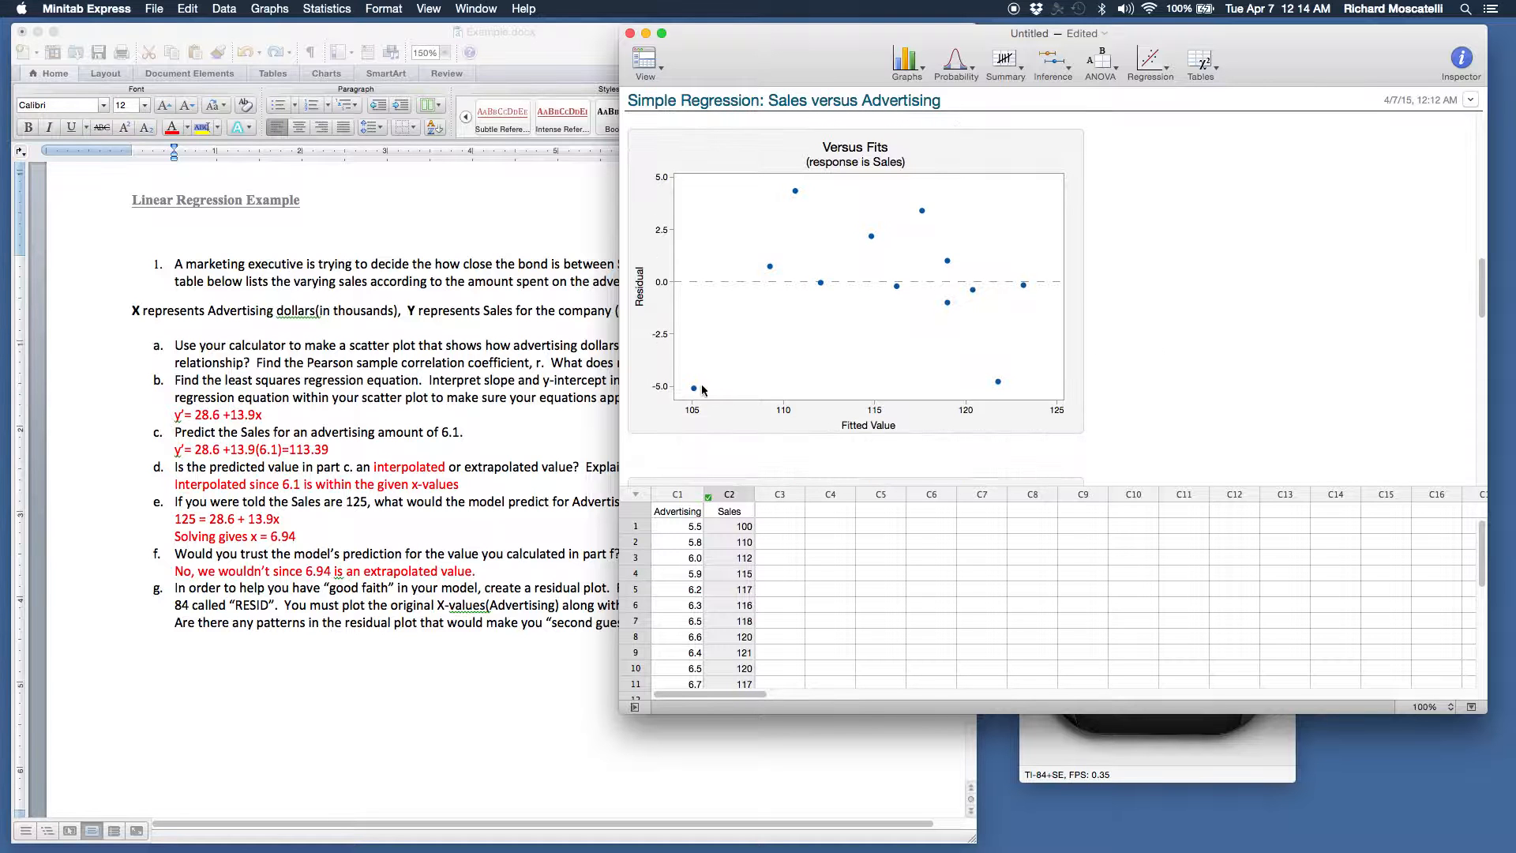
{"action": "mouse_move", "coordinate": [889, 239]}
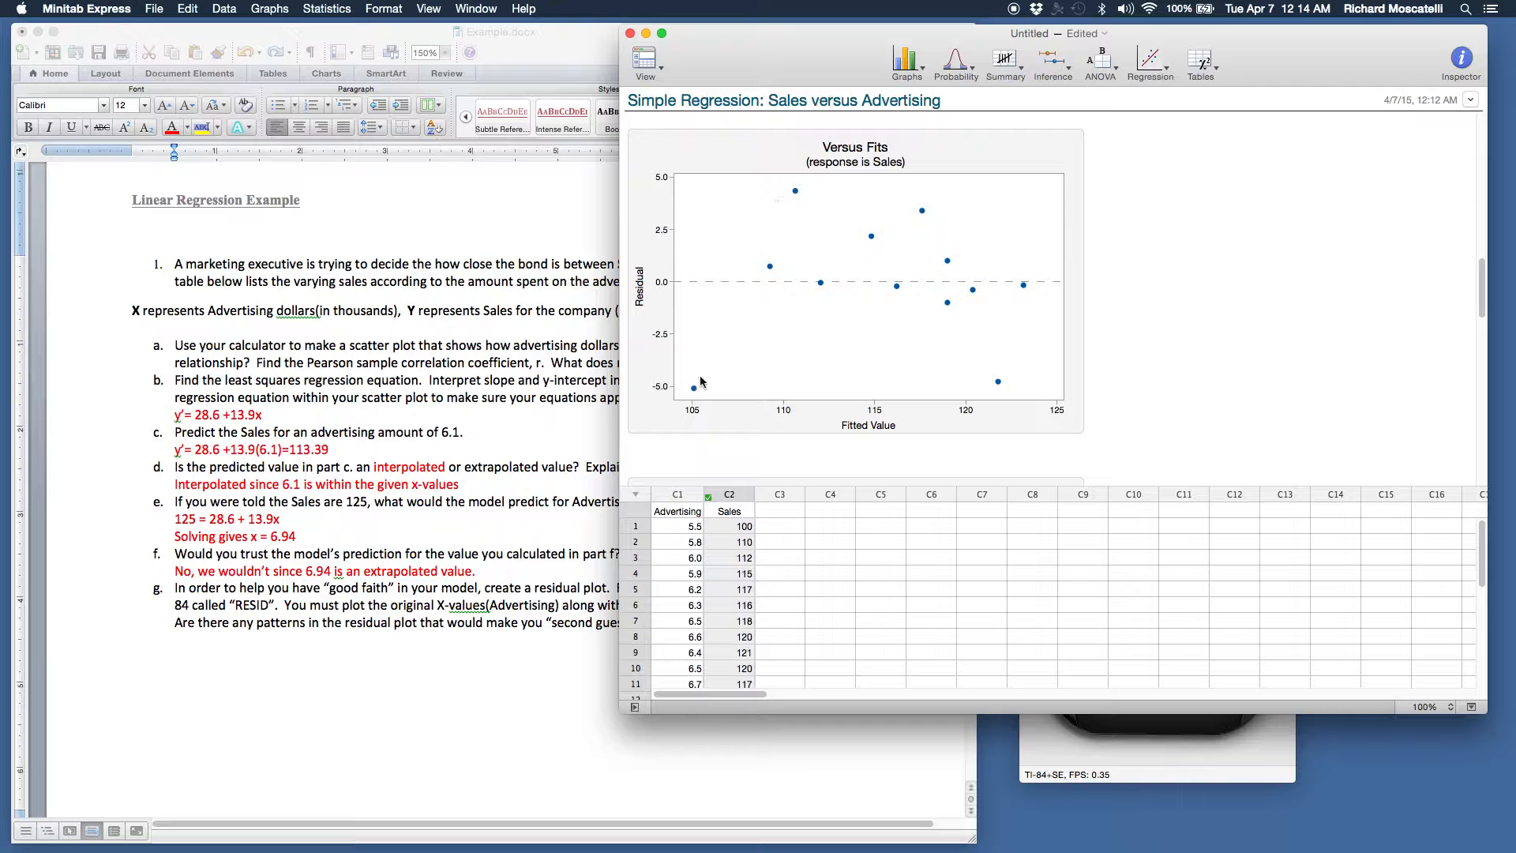
{"action": "mouse_move", "coordinate": [796, 244]}
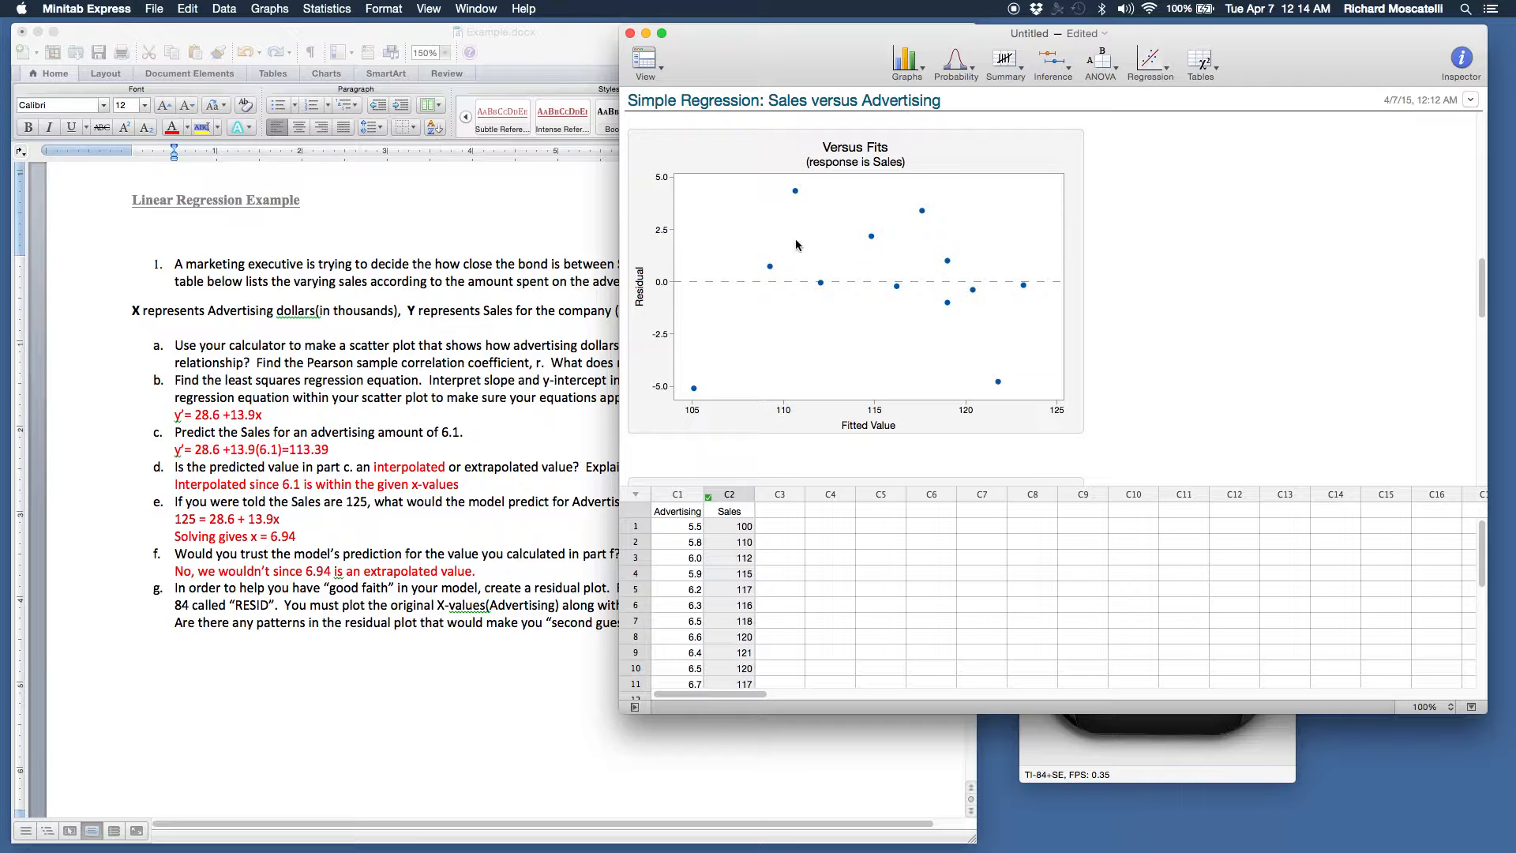
{"action": "mouse_move", "coordinate": [1014, 305]}
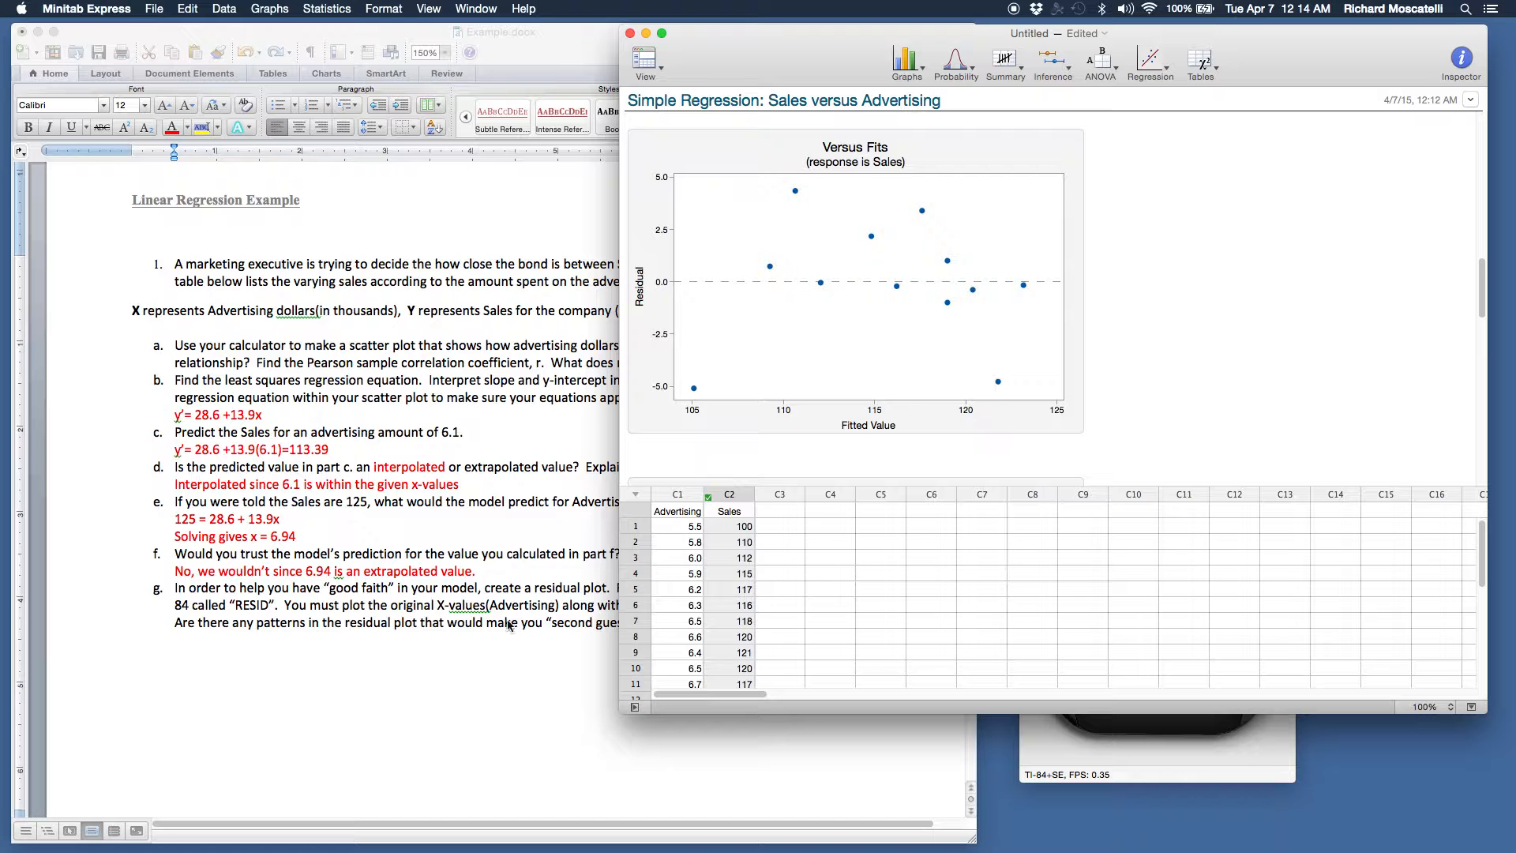
{"action": "mouse_move", "coordinate": [498, 636]}
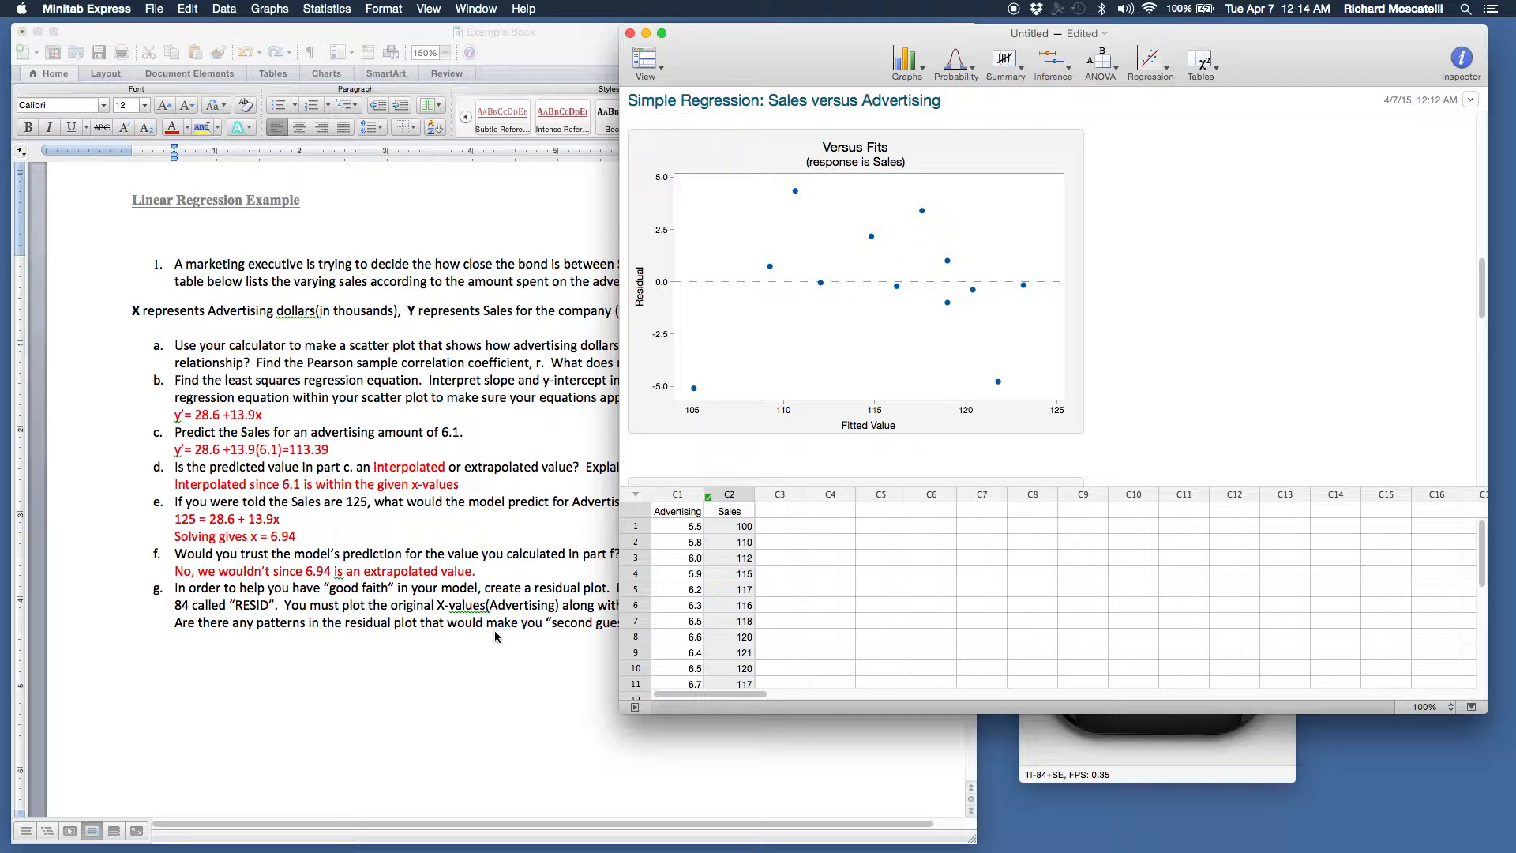
{"action": "mouse_move", "coordinate": [1085, 299]}
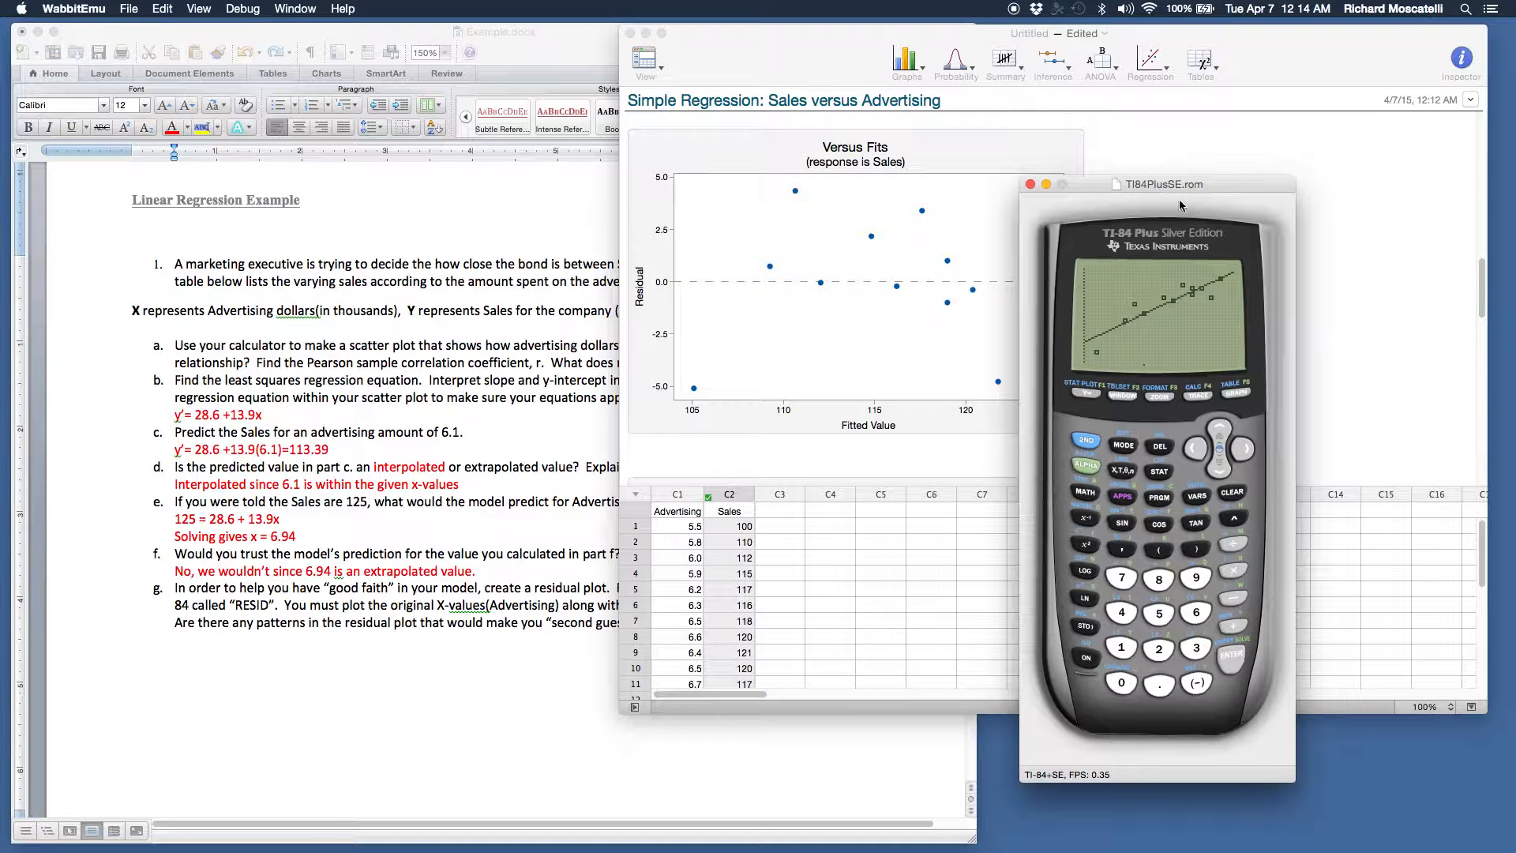
- Move the calculator beside the residual plot and bring up its LIST NAMES menu with RESID
{"action": "left_click_drag", "start_coordinate": [1153, 183], "coordinate": [783, 179]}
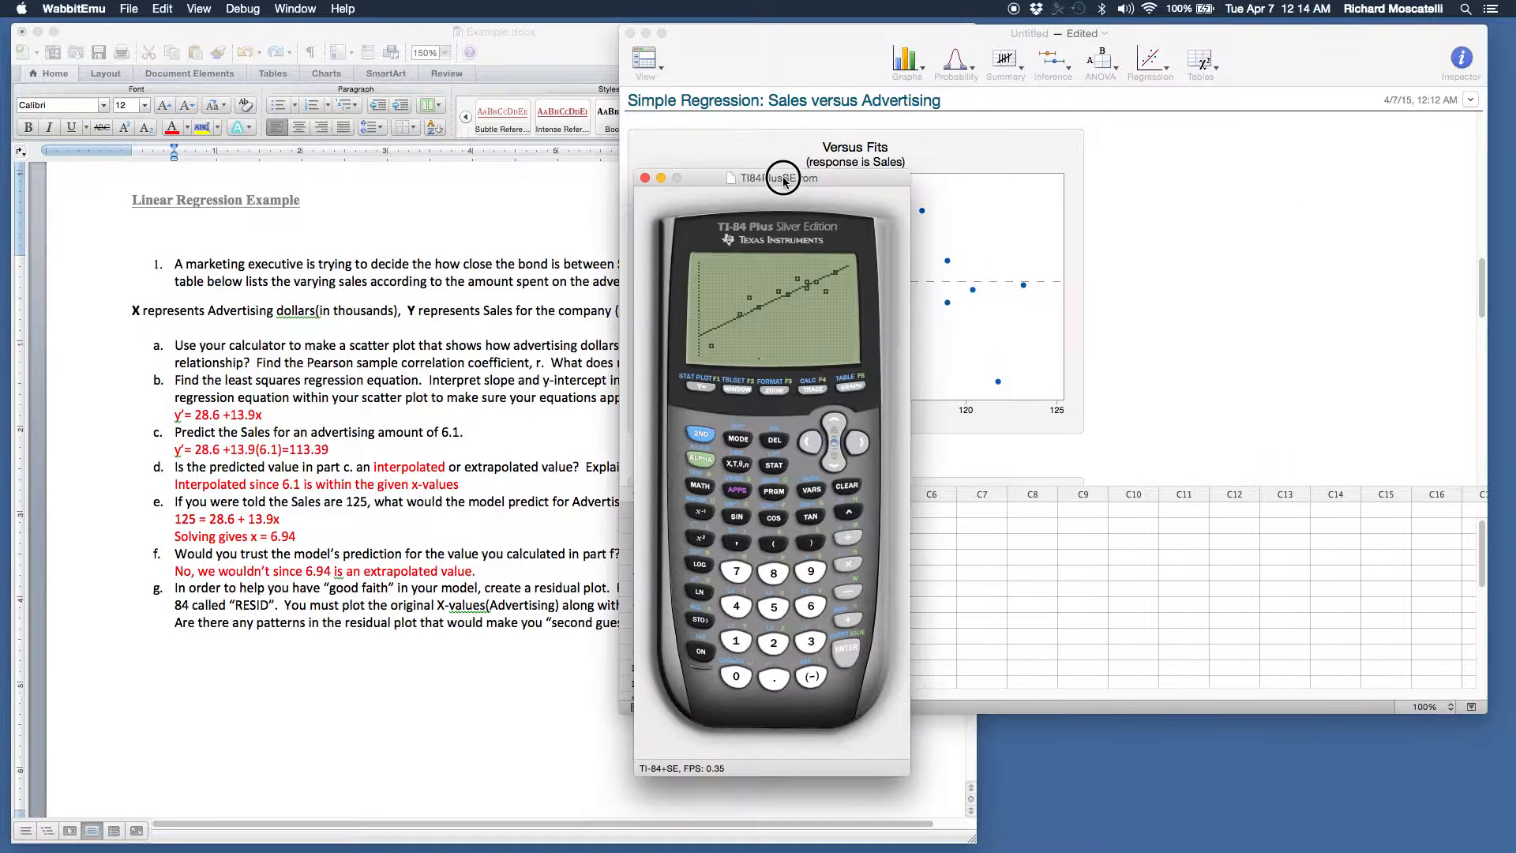
{"action": "left_click_drag", "start_coordinate": [769, 177], "coordinate": [624, 139]}
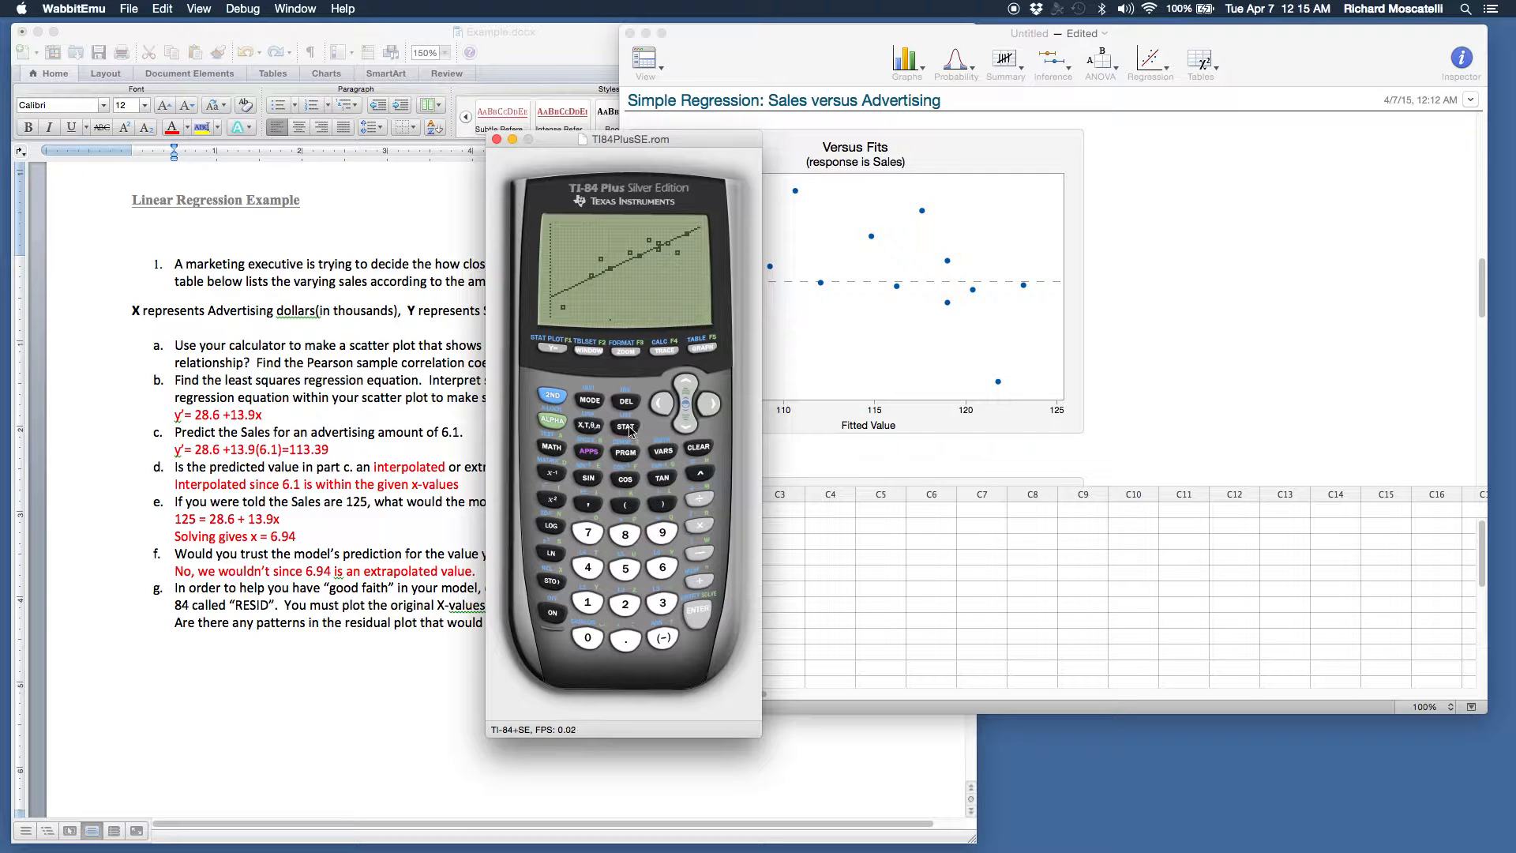
{"action": "left_click", "coordinate": [625, 426]}
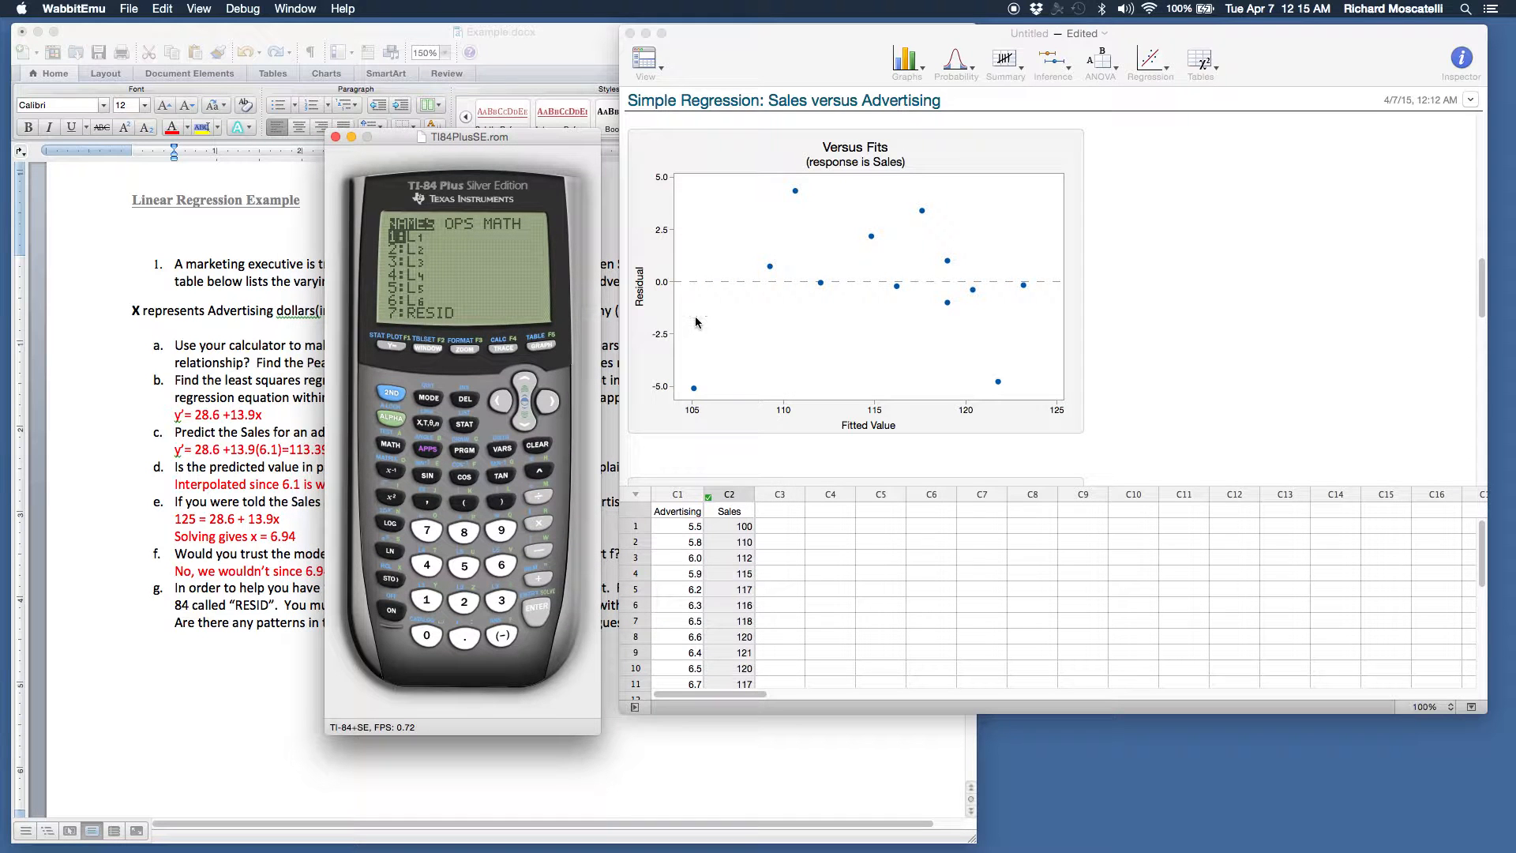
{"action": "mouse_move", "coordinate": [773, 270]}
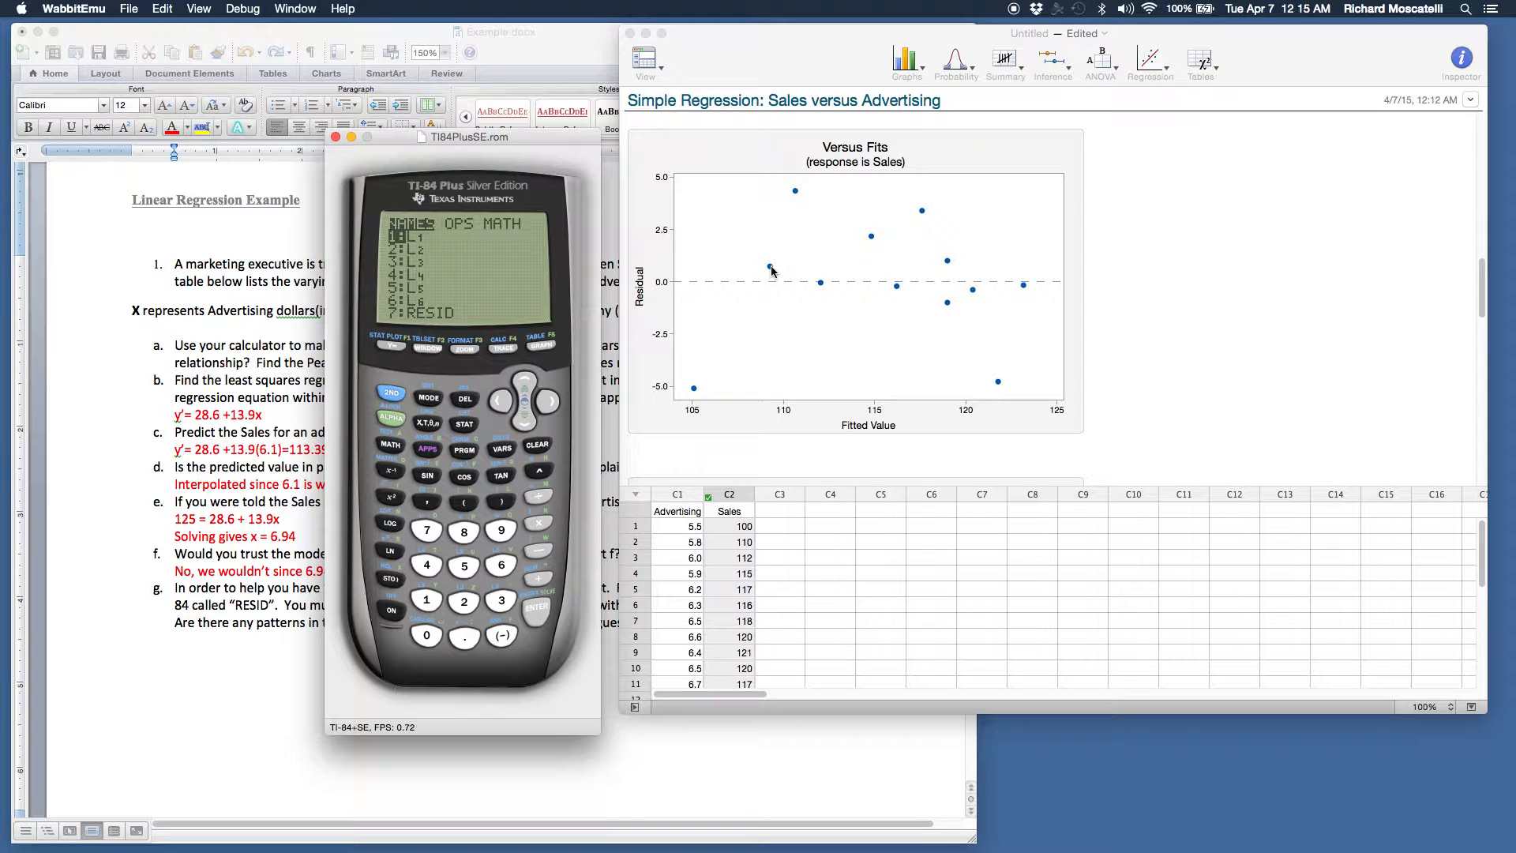
{"action": "left_click", "coordinate": [772, 268]}
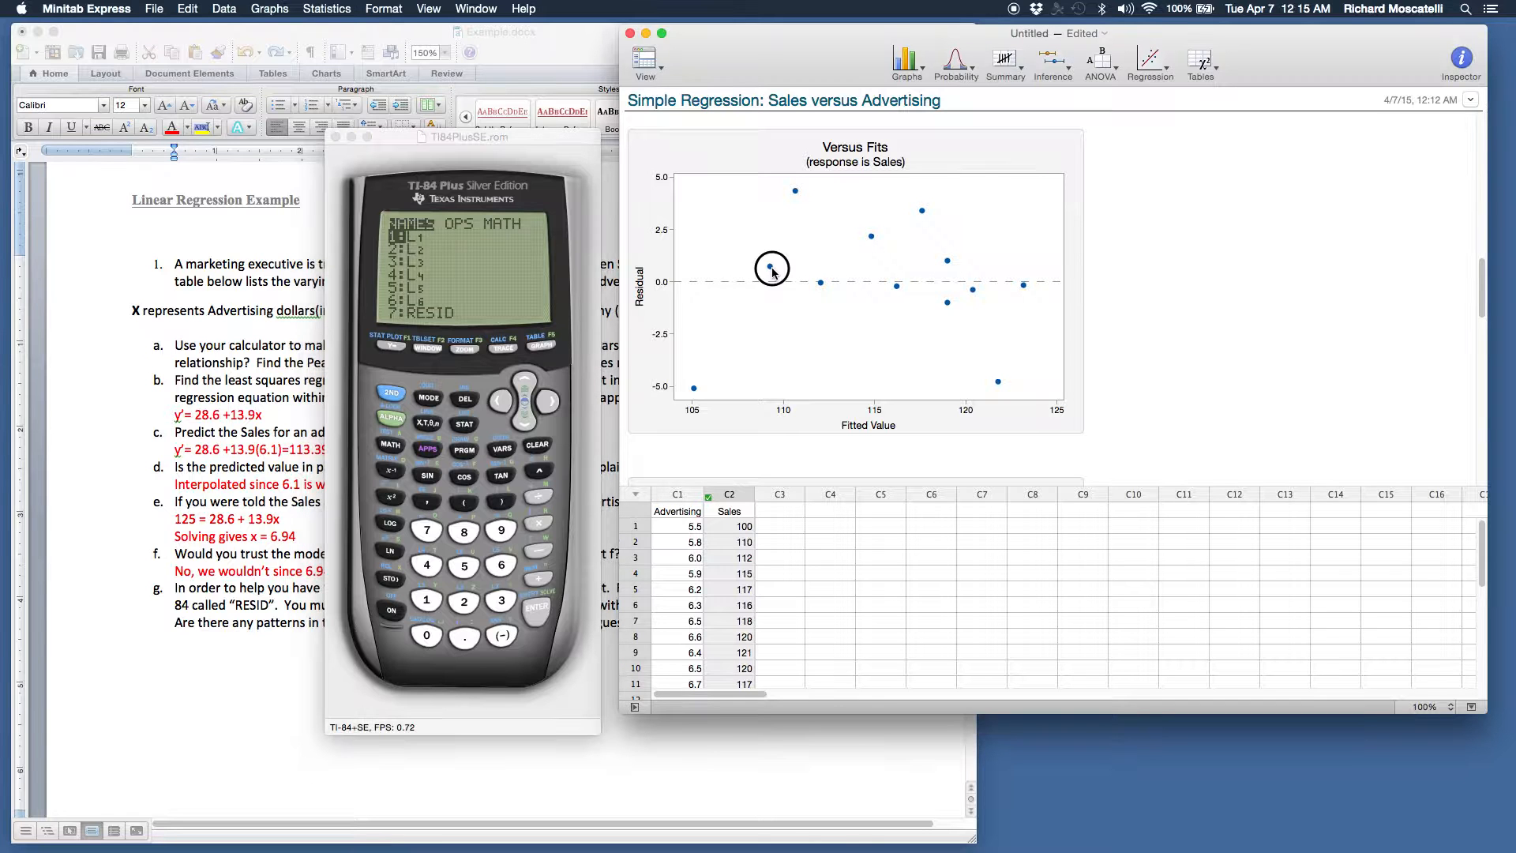
{"action": "mouse_move", "coordinate": [769, 270]}
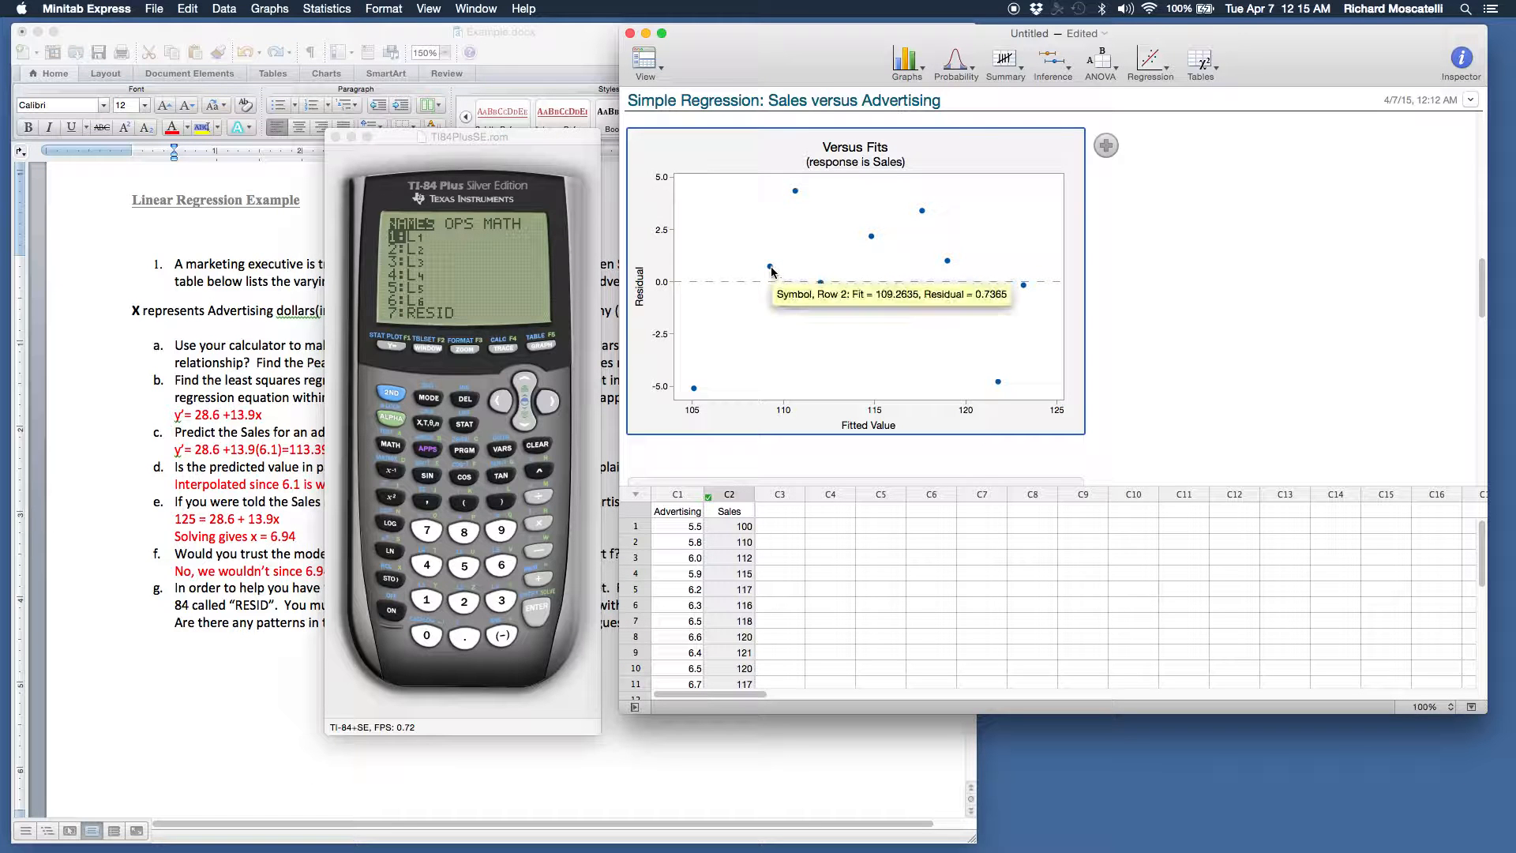
{"action": "mouse_move", "coordinate": [795, 192]}
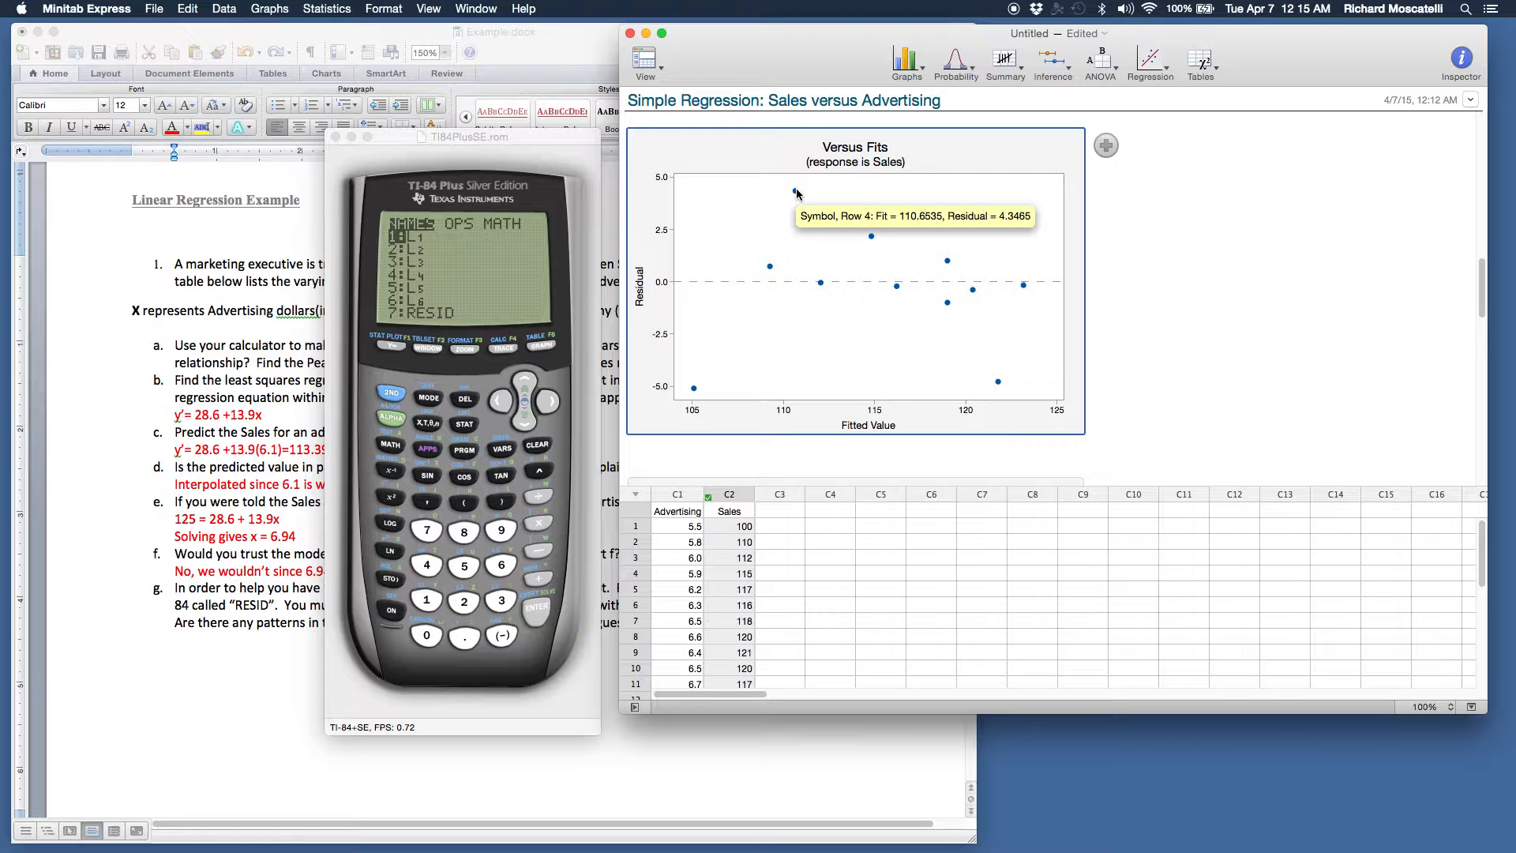
{"action": "mouse_move", "coordinate": [868, 243]}
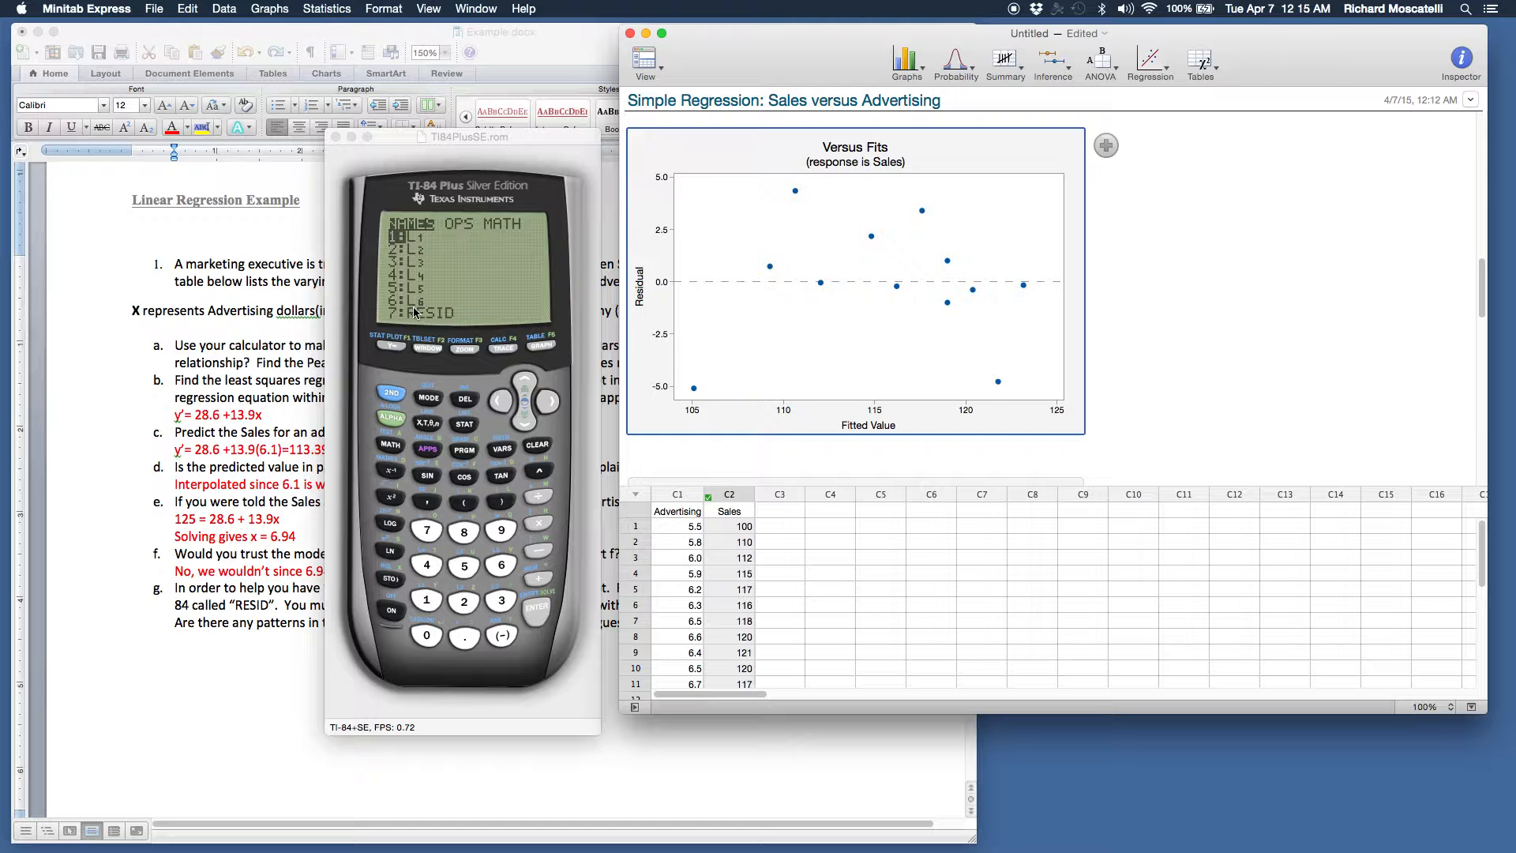
{"action": "mouse_move", "coordinate": [963, 312]}
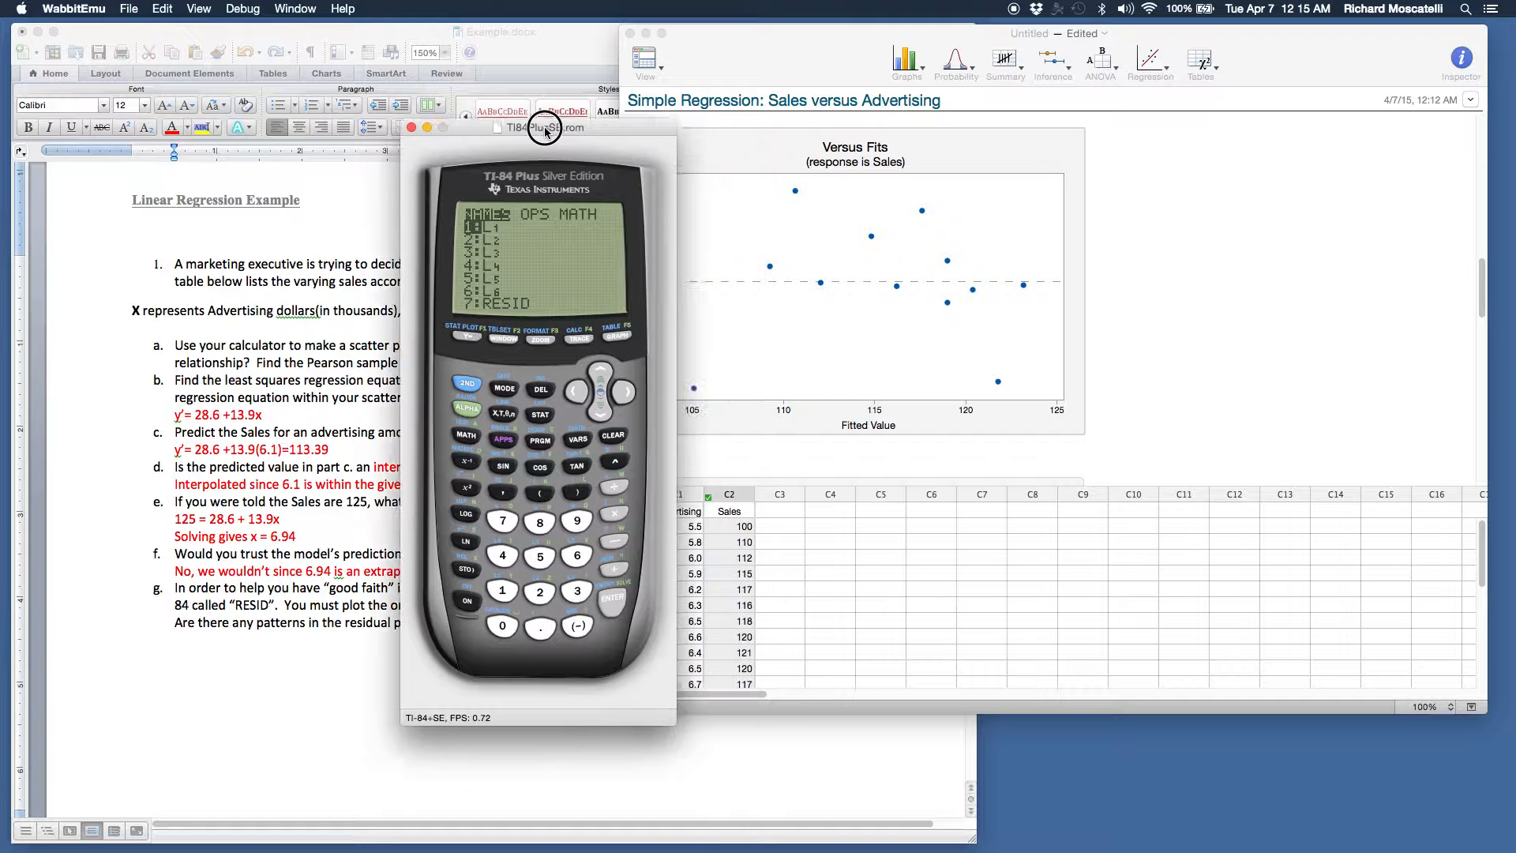
- Nudge the calculator left and bring up its STAT Edit menu
{"action": "left_click_drag", "start_coordinate": [544, 131], "coordinate": [491, 109]}
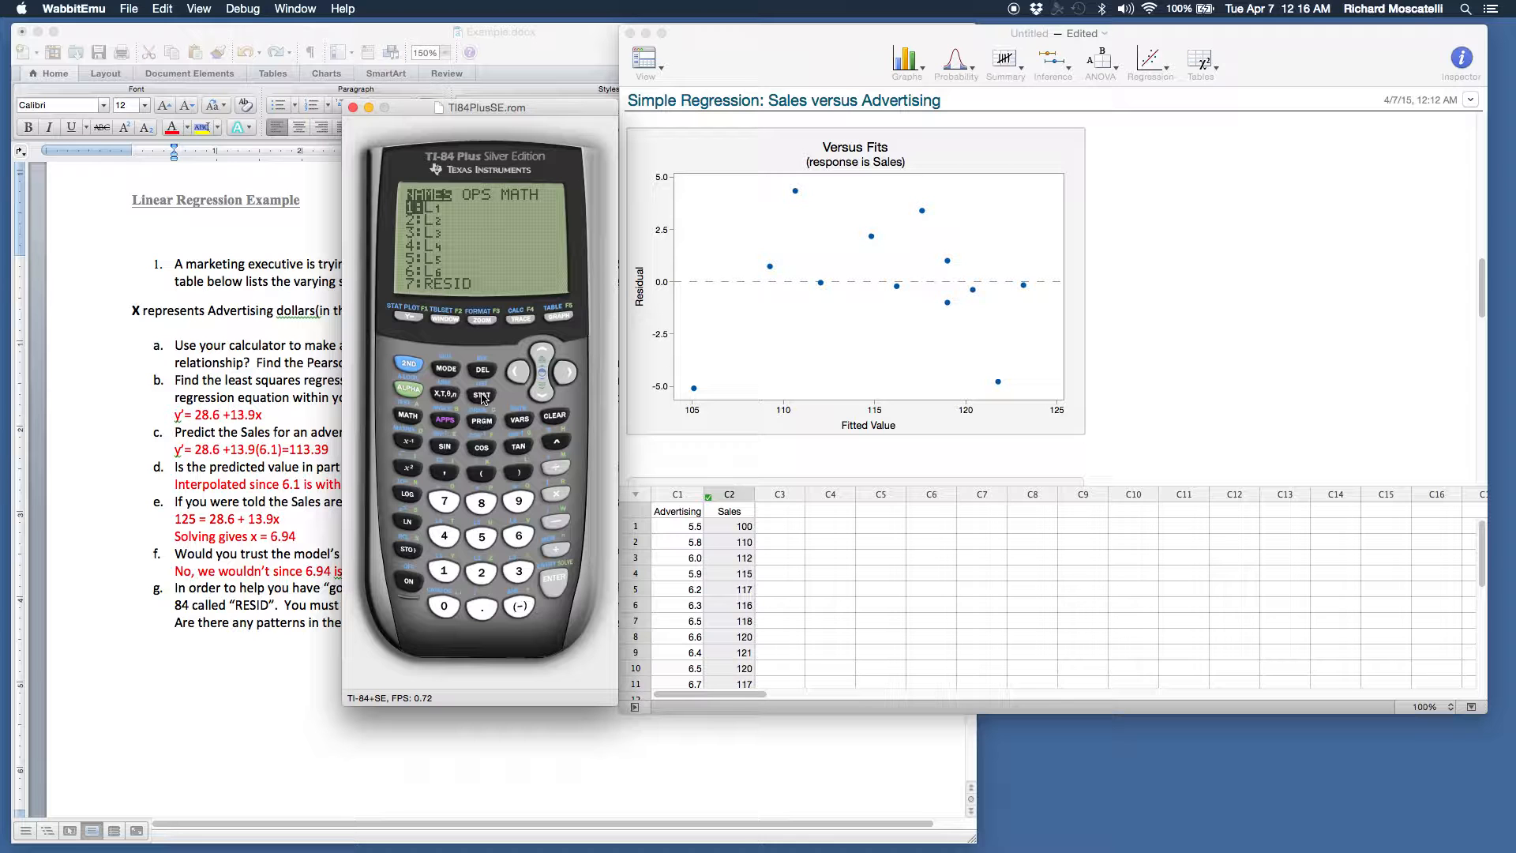
{"action": "left_click", "coordinate": [480, 393]}
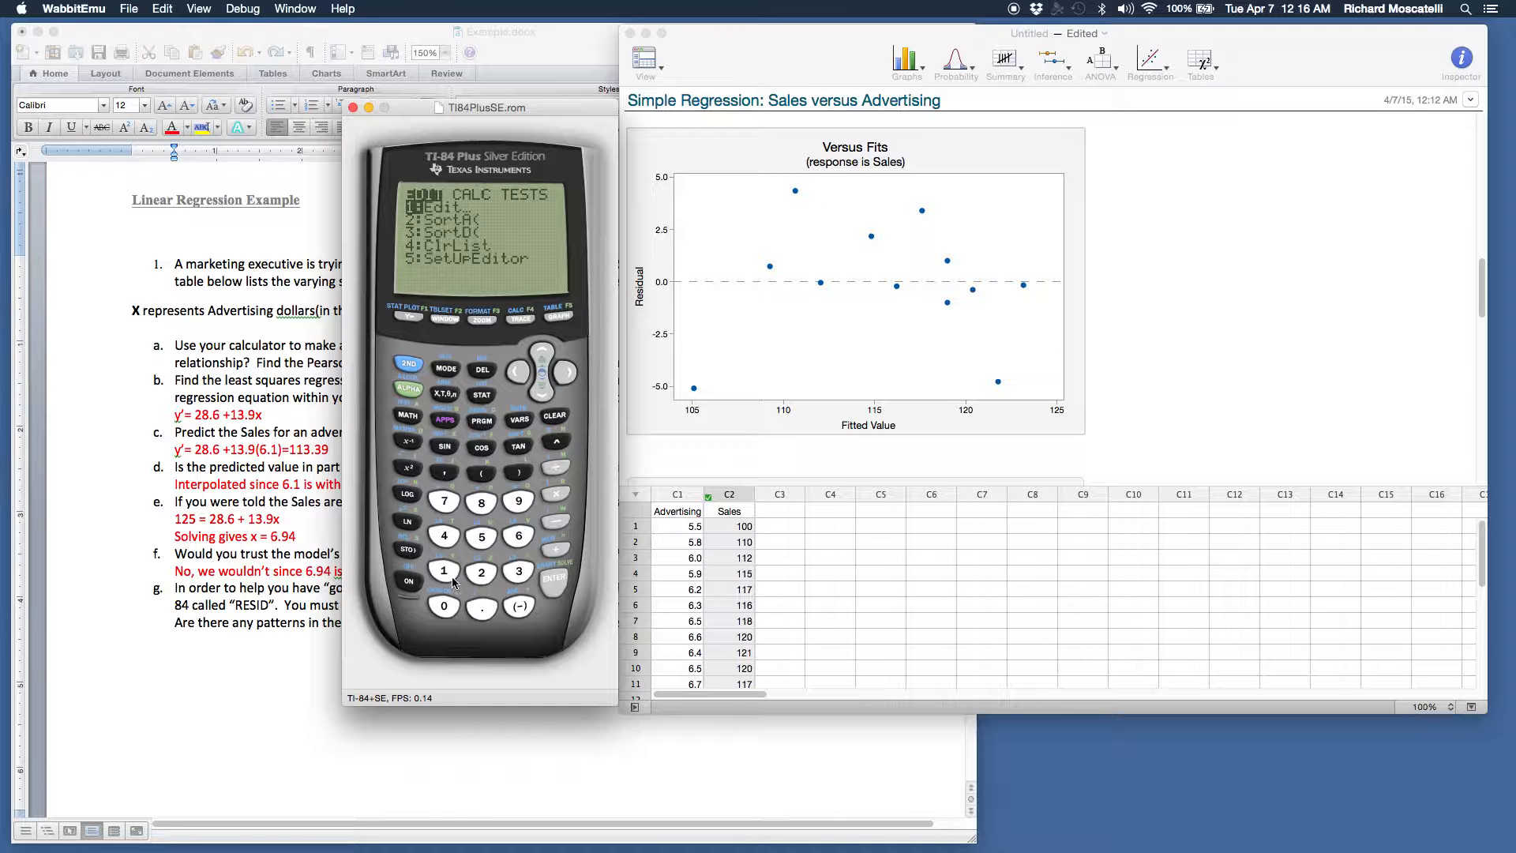
{"action": "mouse_move", "coordinate": [537, 447]}
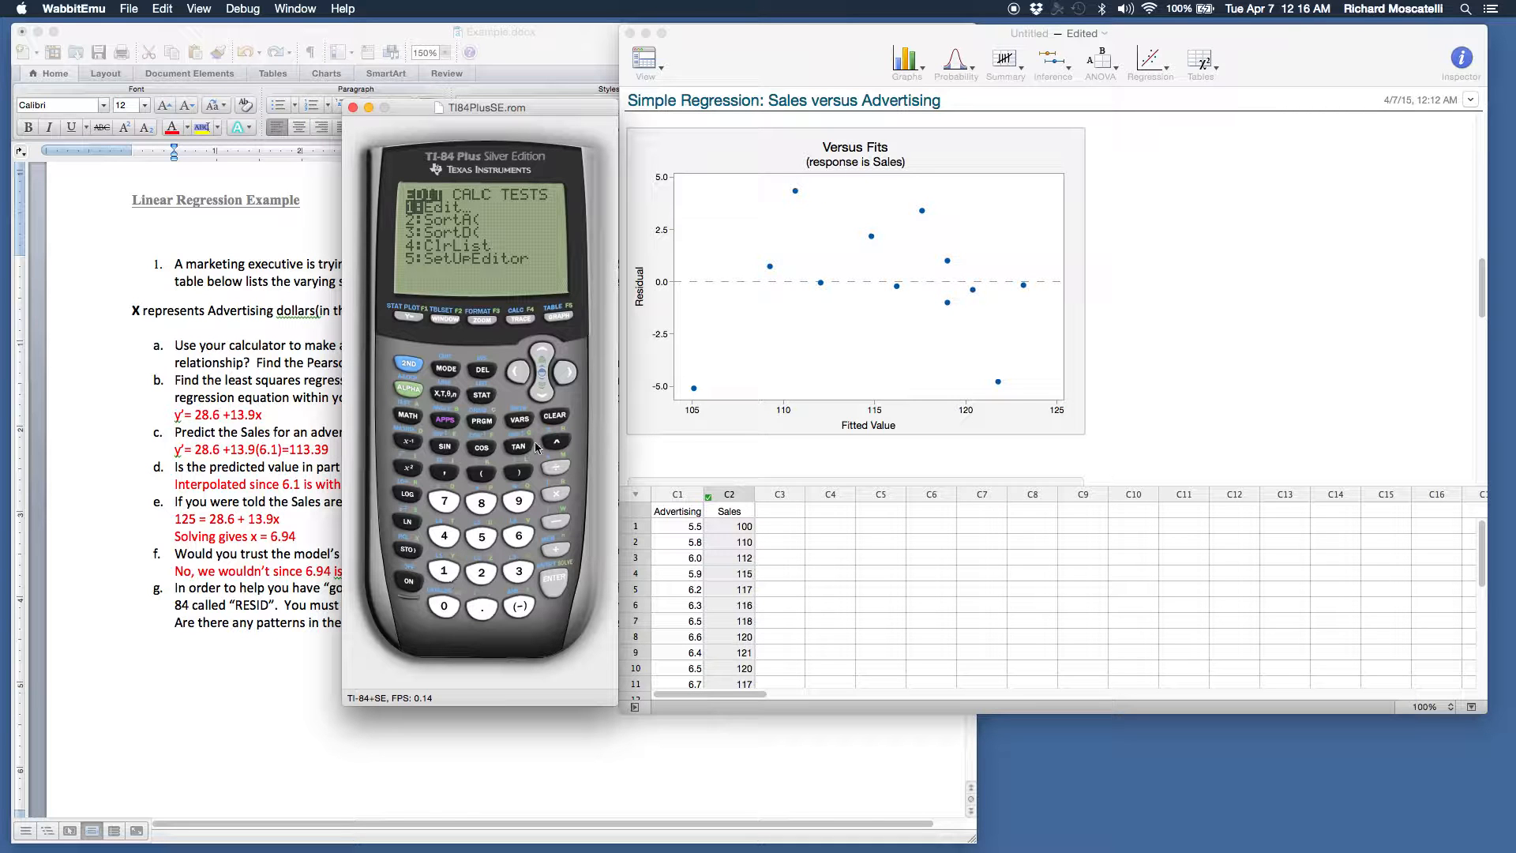
{"action": "mouse_move", "coordinate": [500, 557]}
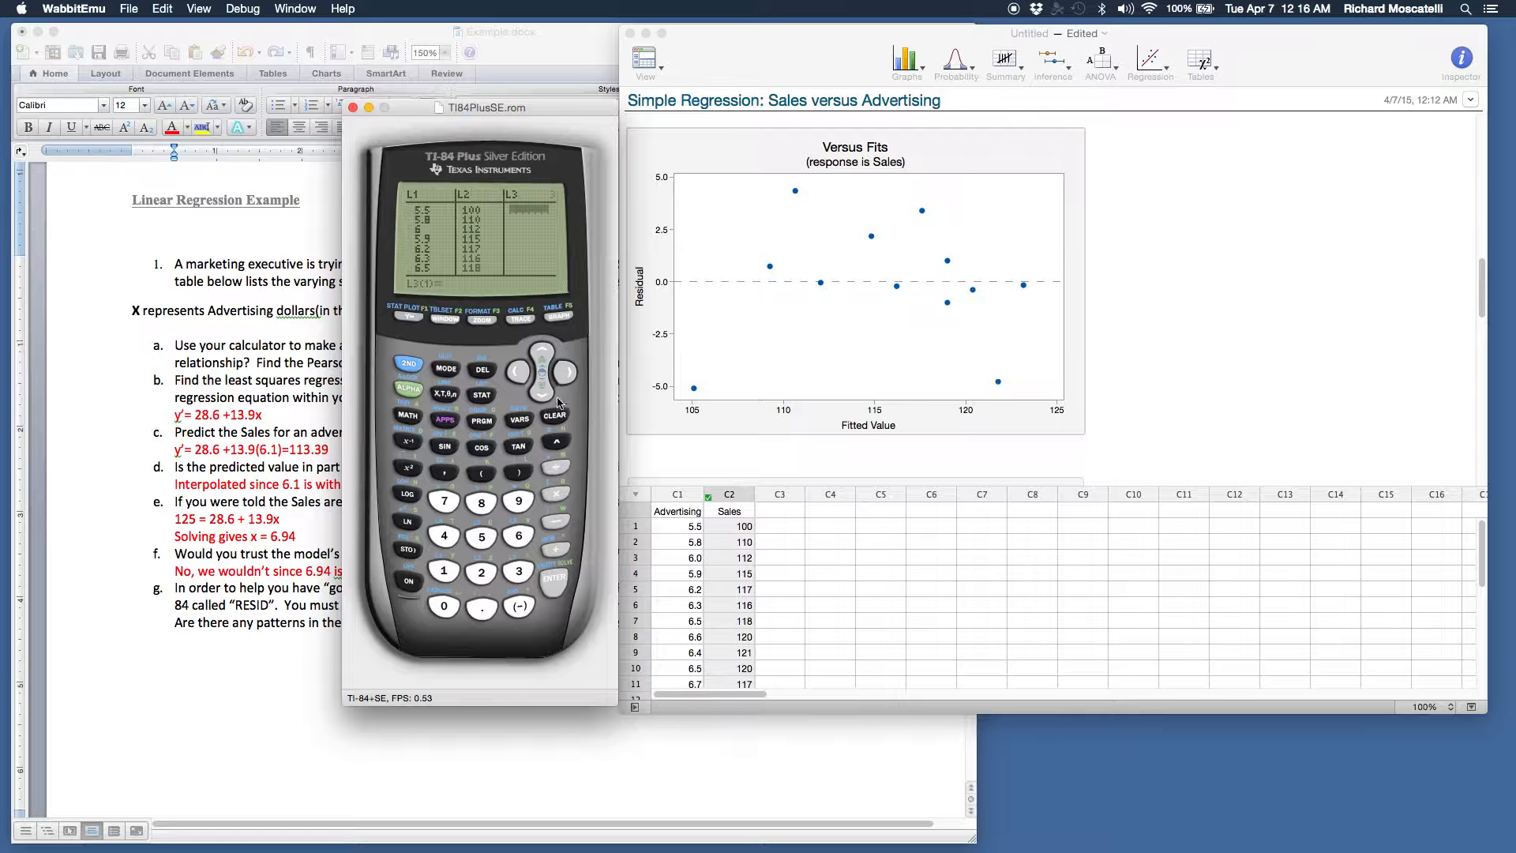
- Move the list editor cursor up to the L3 column heading
{"action": "left_click", "coordinate": [543, 352]}
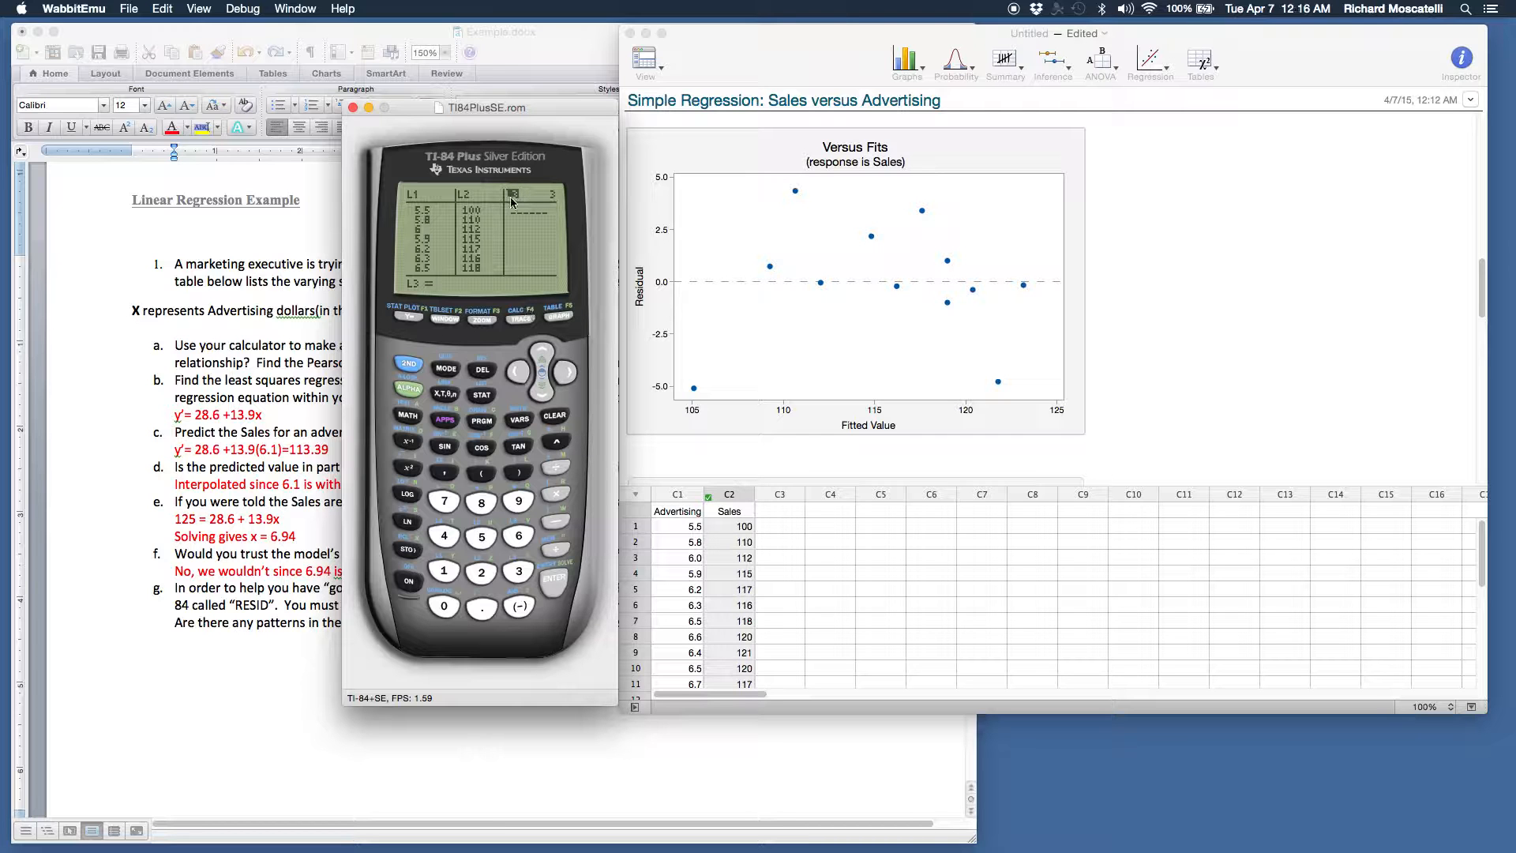
{"action": "mouse_move", "coordinate": [469, 409]}
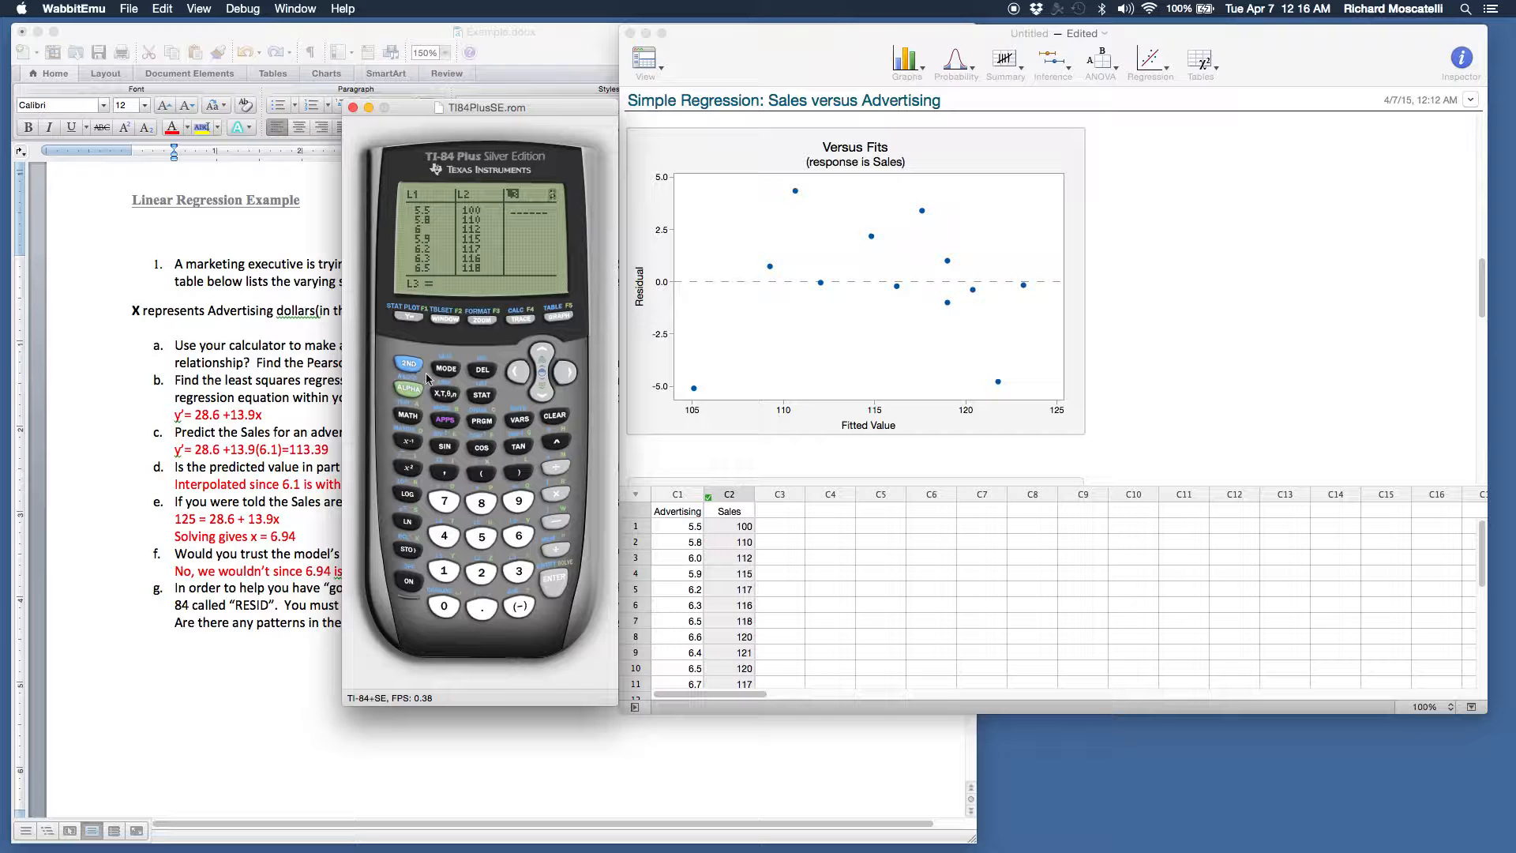
{"action": "mouse_move", "coordinate": [488, 402]}
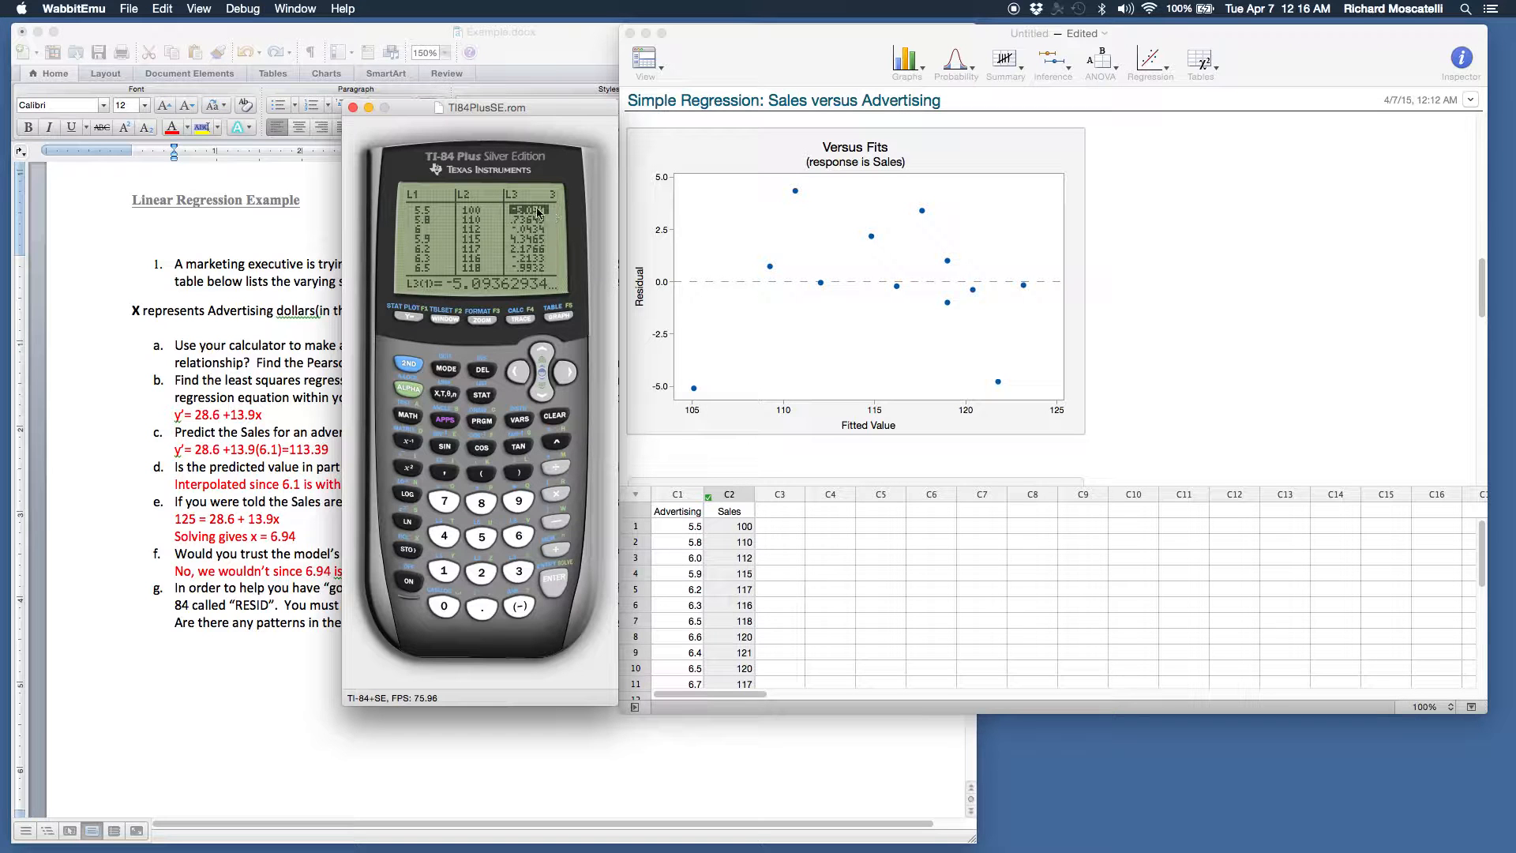
{"action": "mouse_move", "coordinate": [771, 270]}
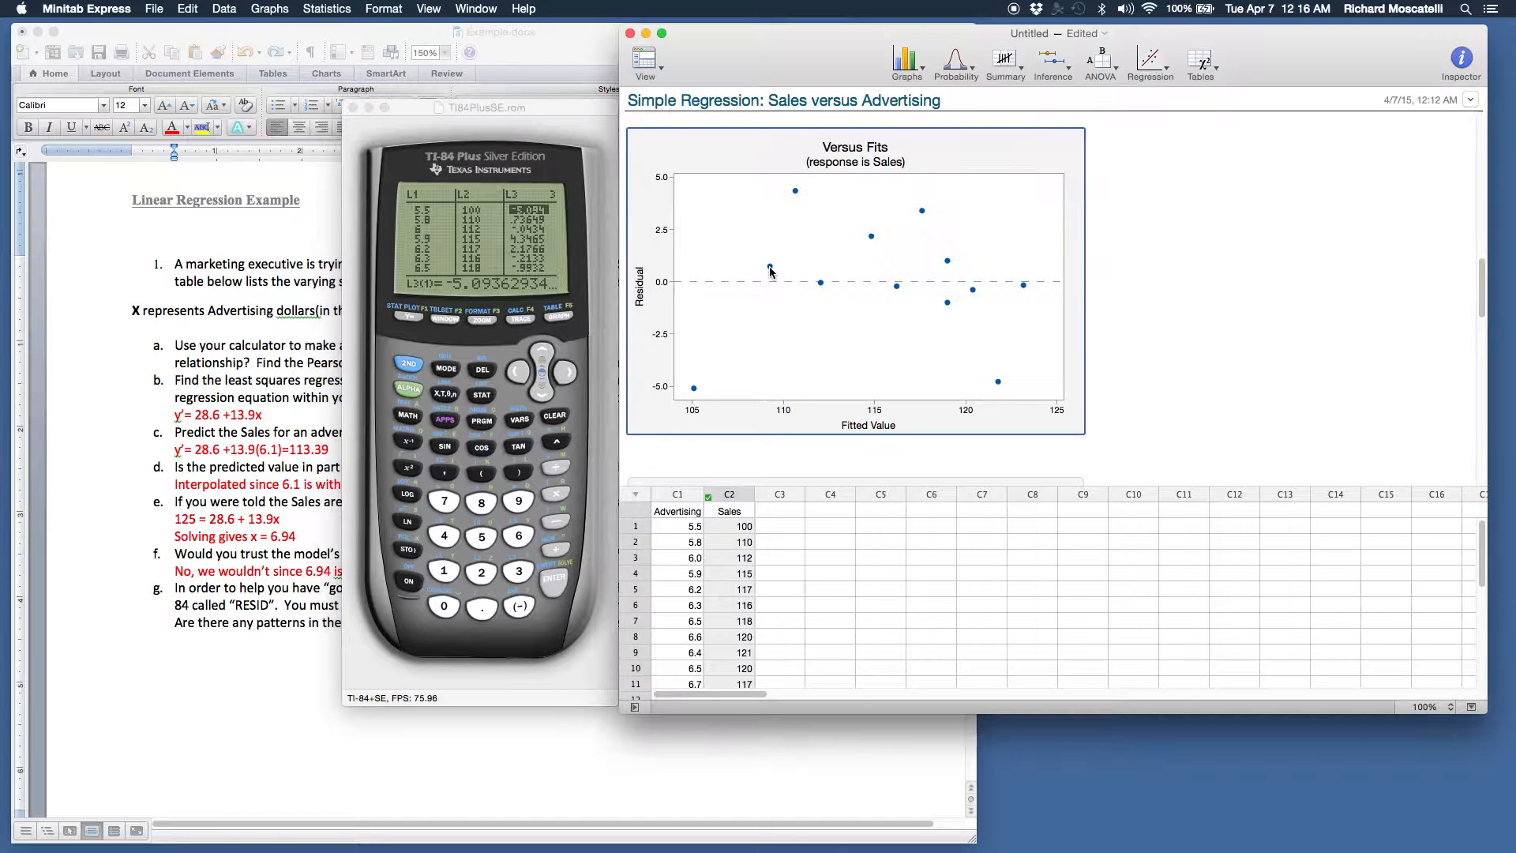
{"action": "mouse_move", "coordinate": [797, 199]}
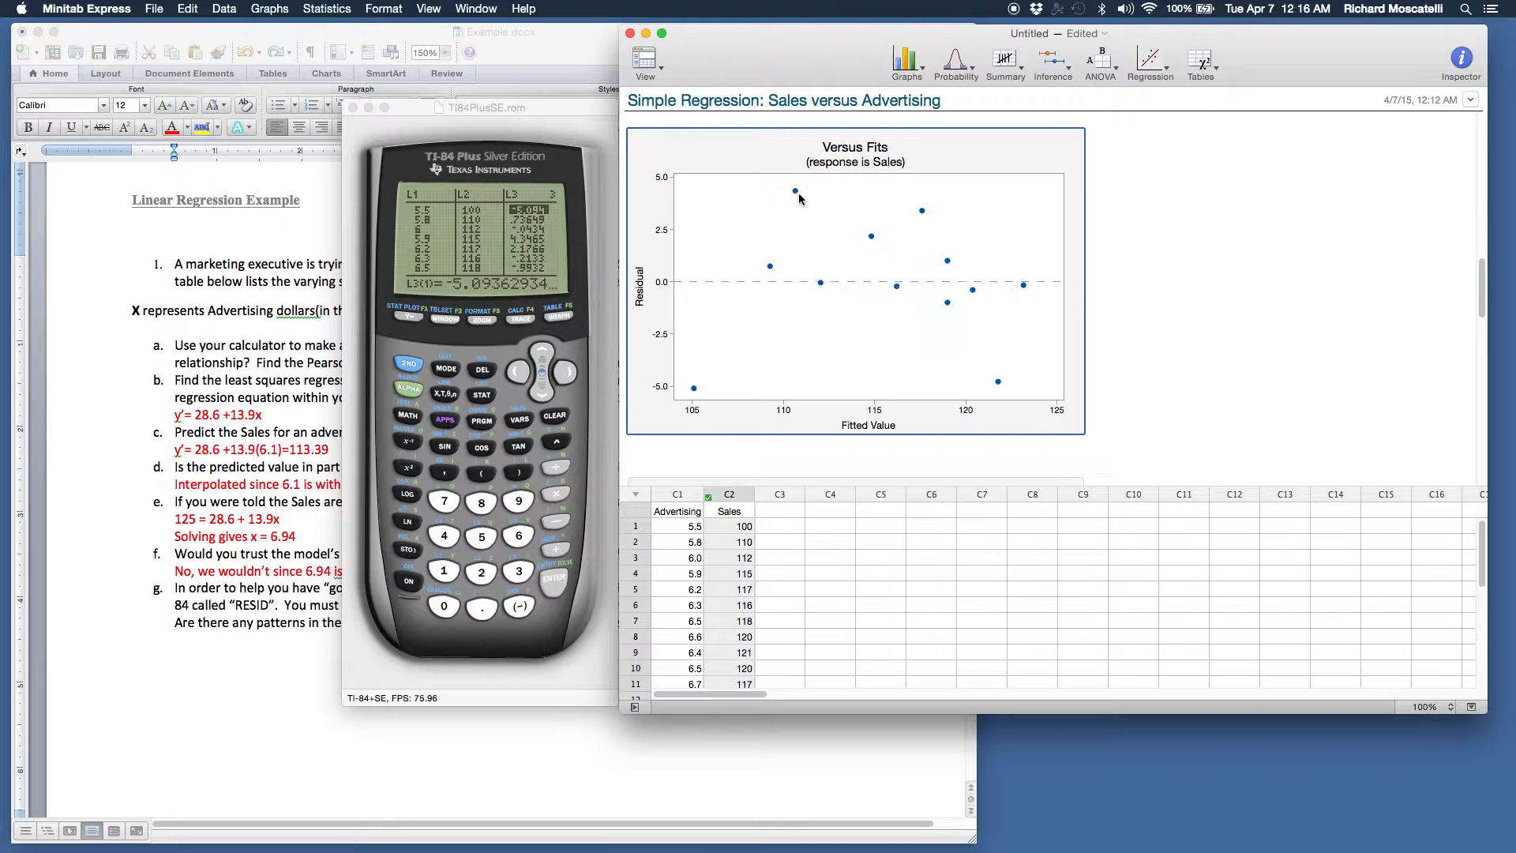
{"action": "mouse_move", "coordinate": [796, 191]}
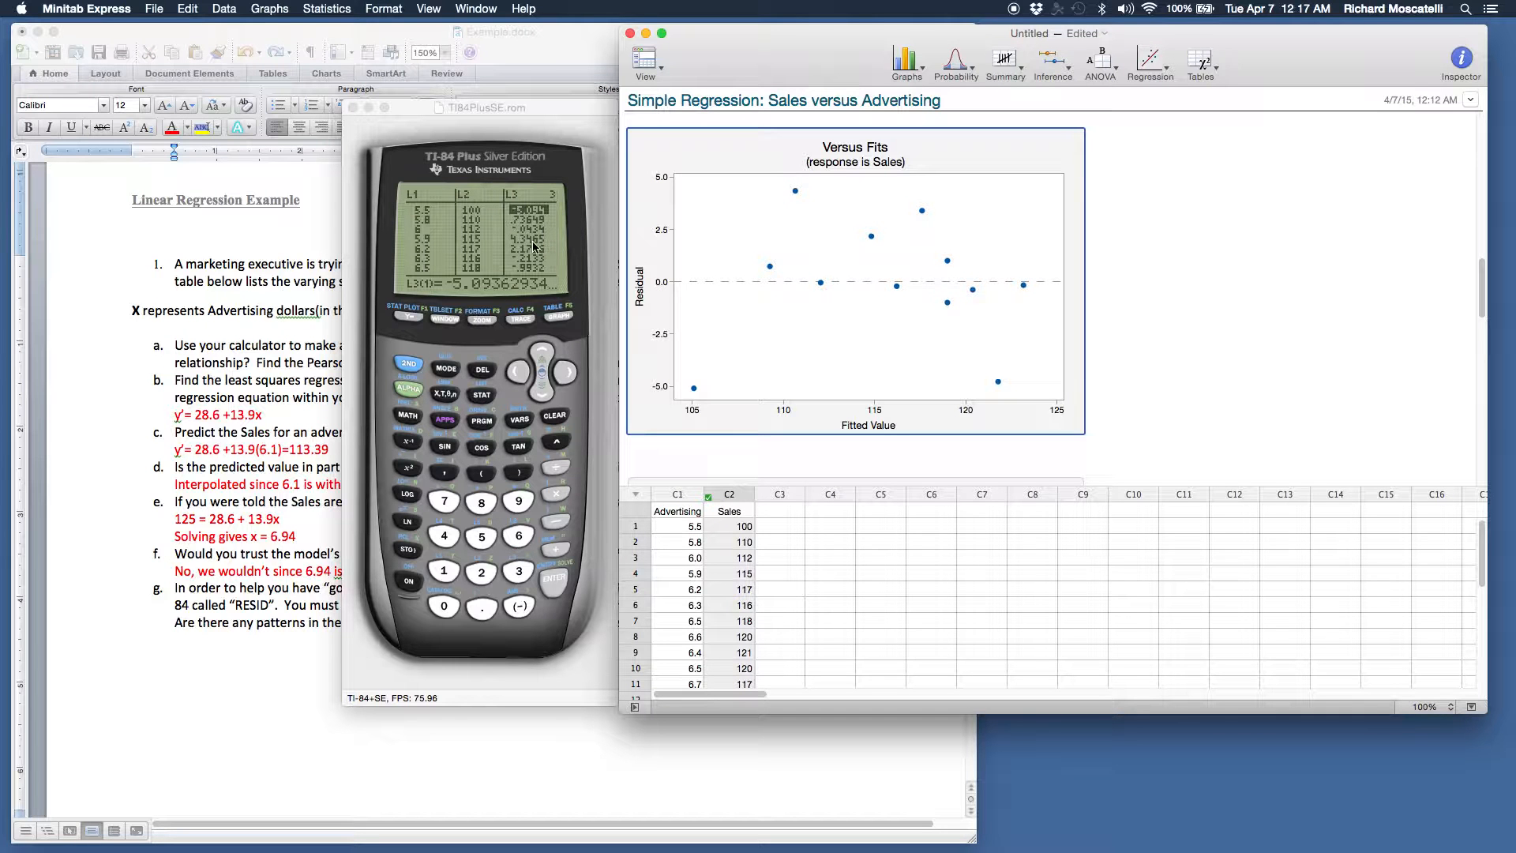
{"action": "mouse_move", "coordinate": [710, 324]}
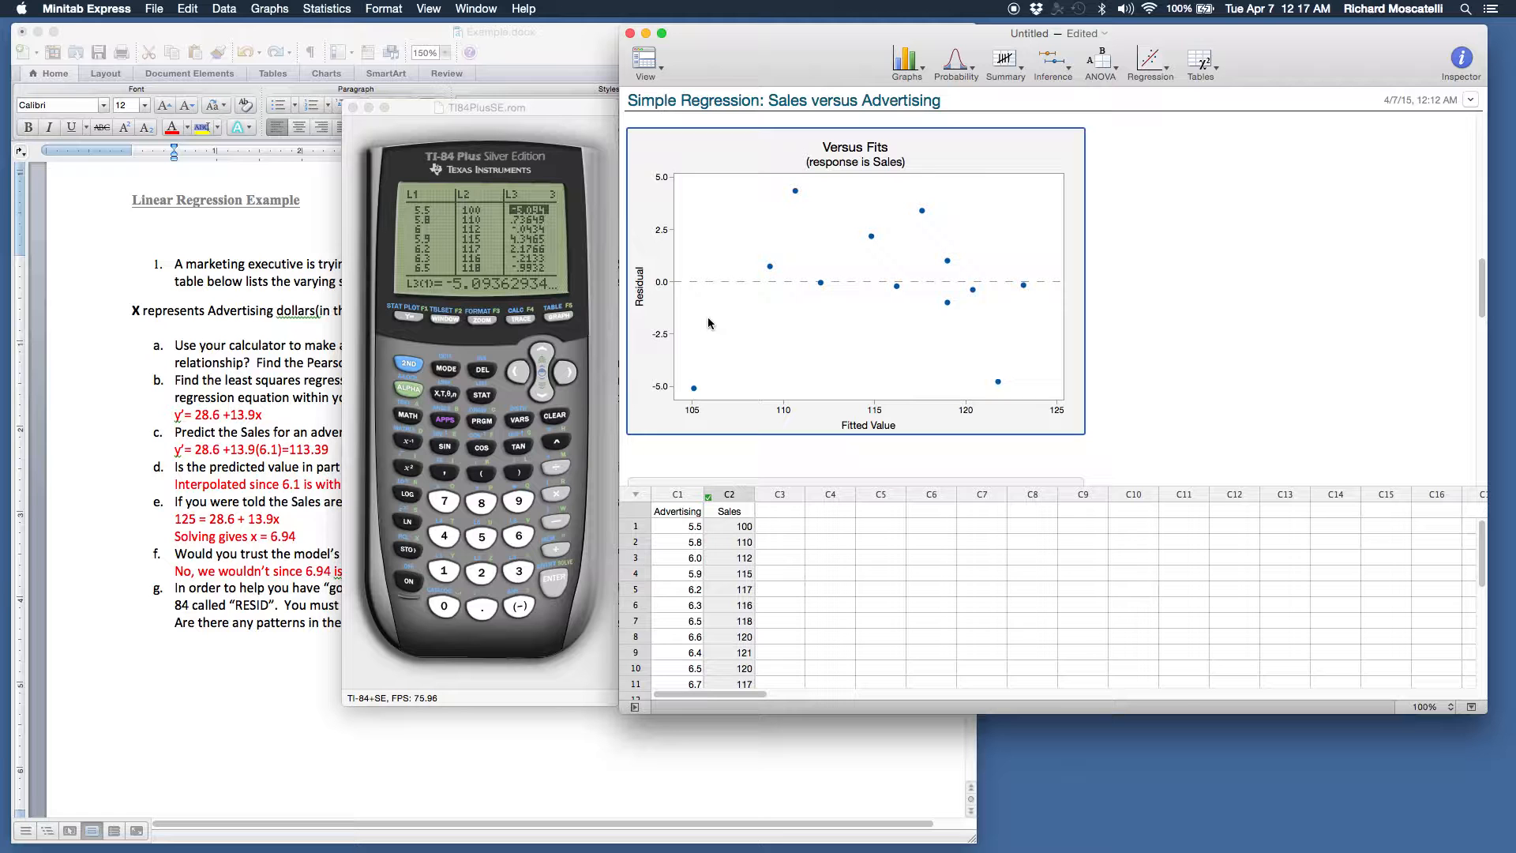
{"action": "mouse_move", "coordinate": [742, 307]}
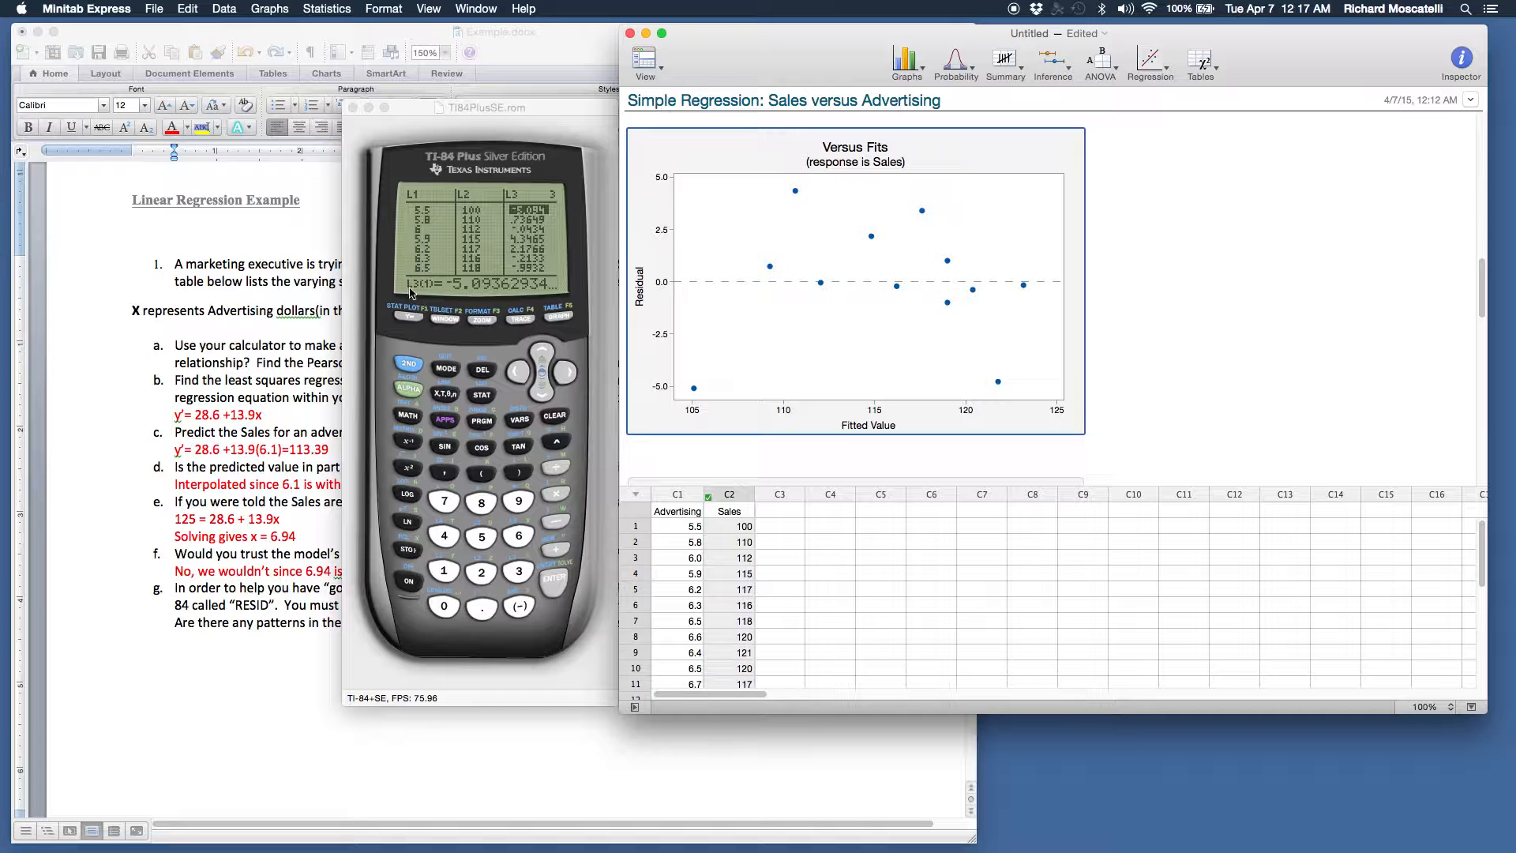
{"action": "mouse_move", "coordinate": [528, 180]}
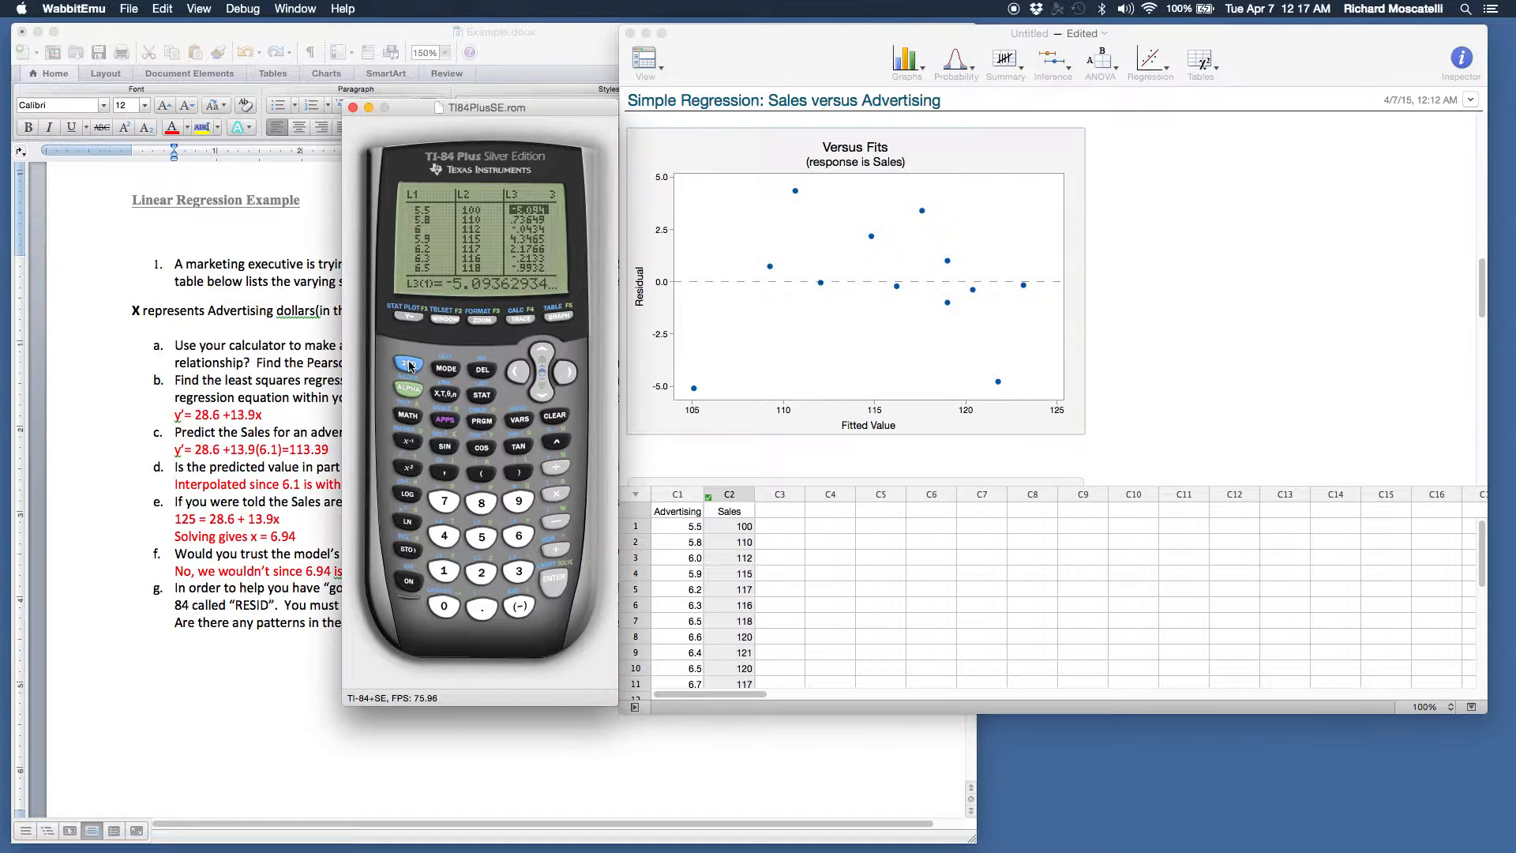
{"action": "left_click", "coordinate": [408, 366]}
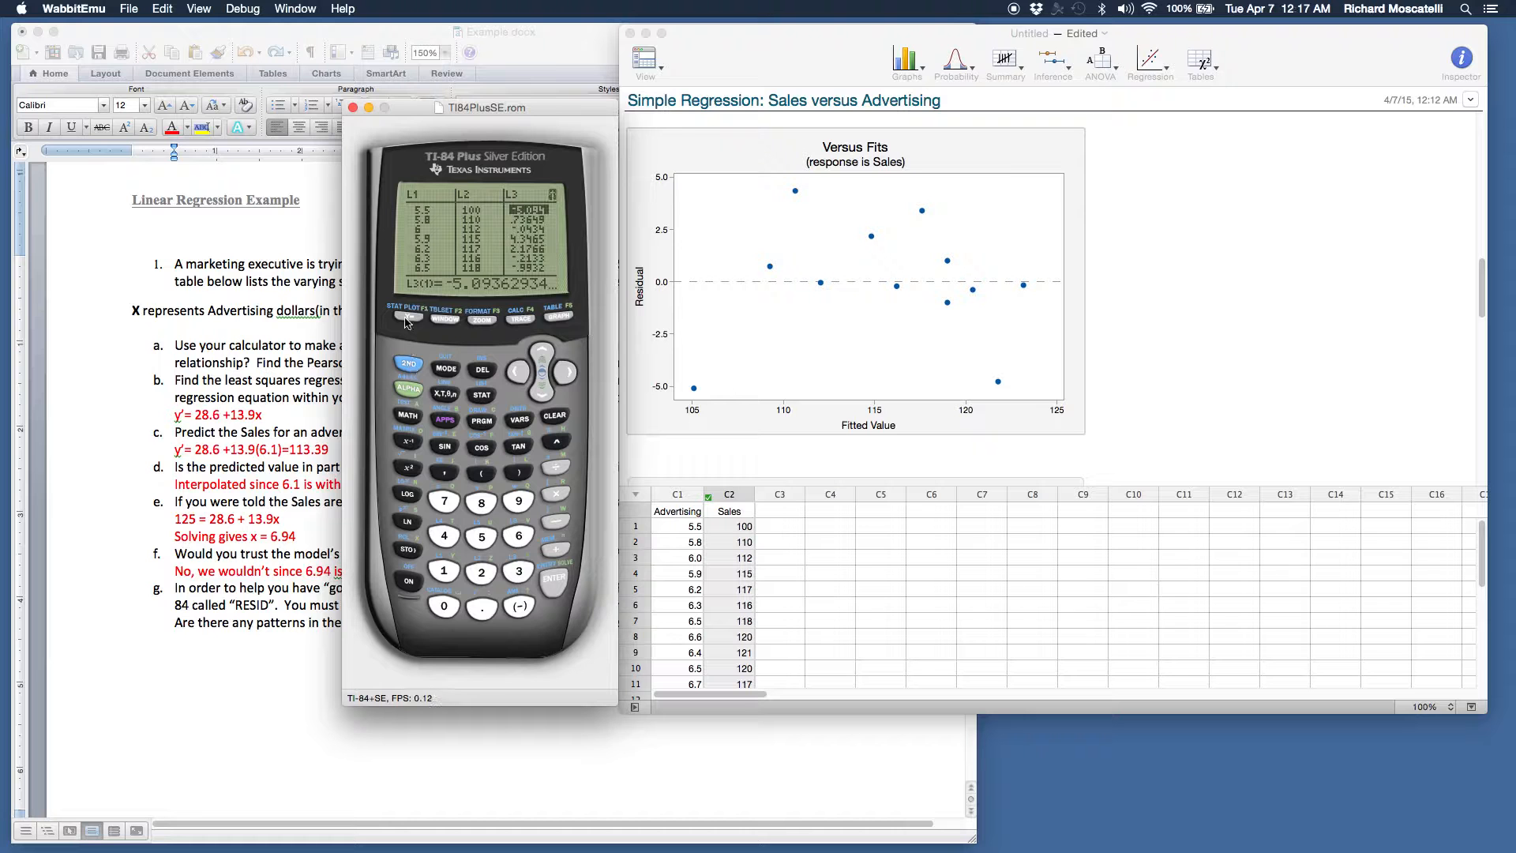
{"action": "left_click", "coordinate": [408, 318]}
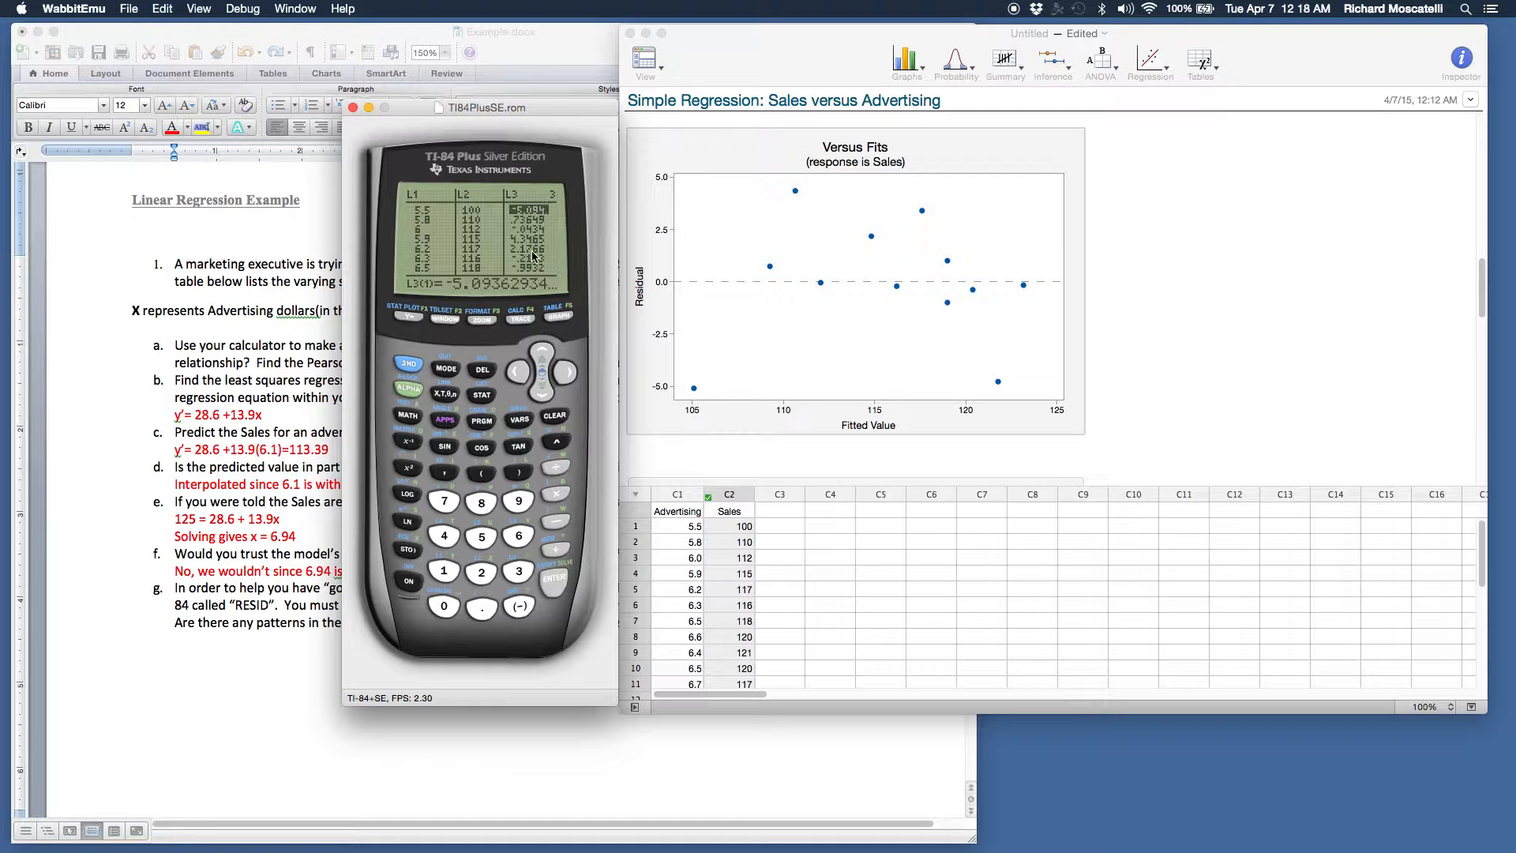
{"action": "mouse_move", "coordinate": [430, 221]}
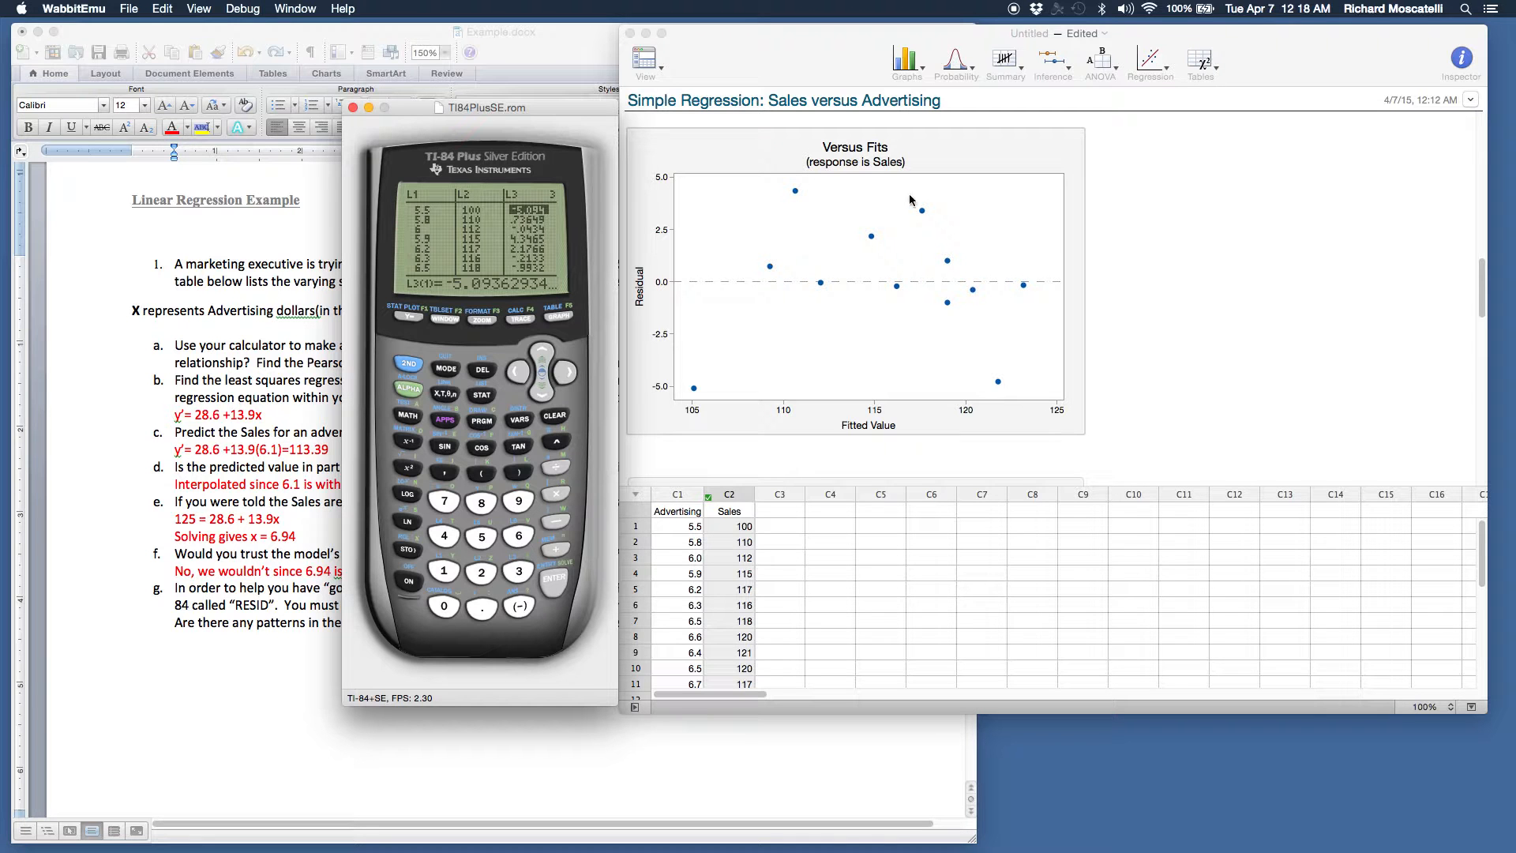
{"action": "mouse_move", "coordinate": [410, 321]}
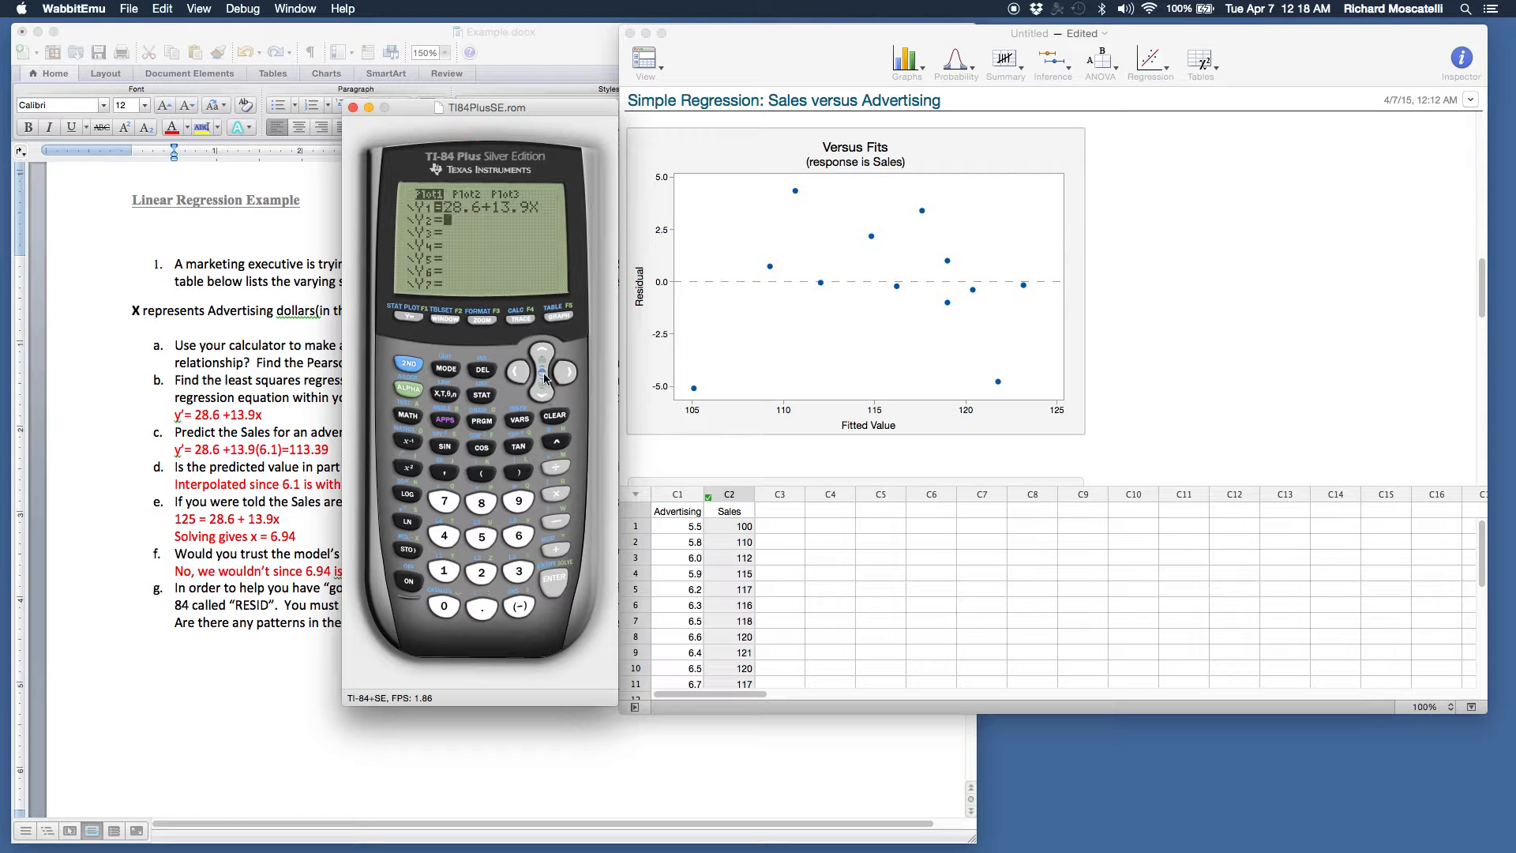
- Clear the regression equation from Y1 and graph the residual scatter plot with ZoomStat
{"action": "left_click", "coordinate": [554, 417]}
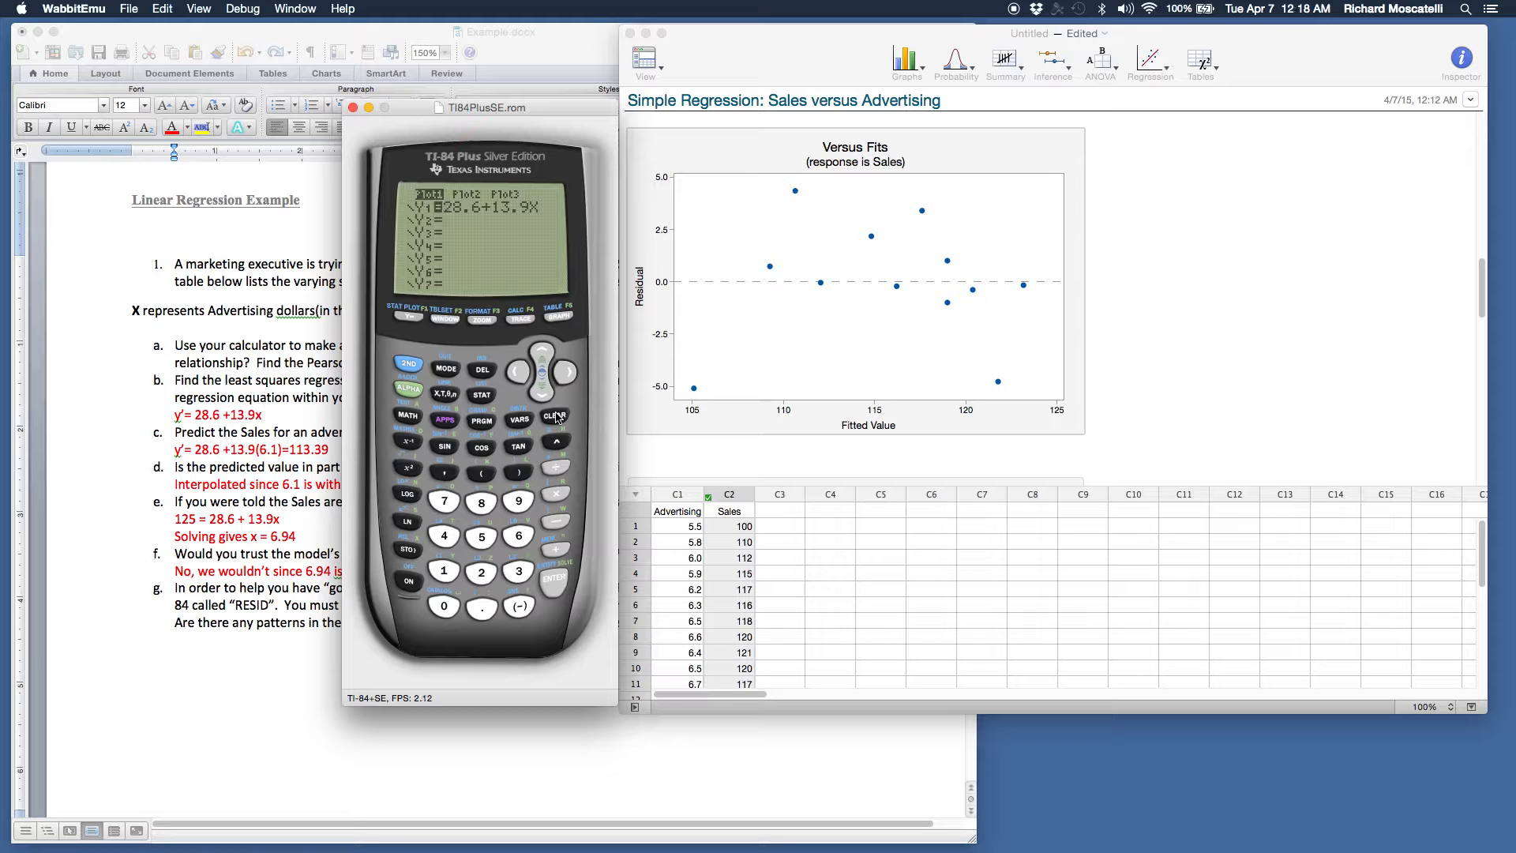
{"action": "left_click", "coordinate": [554, 416]}
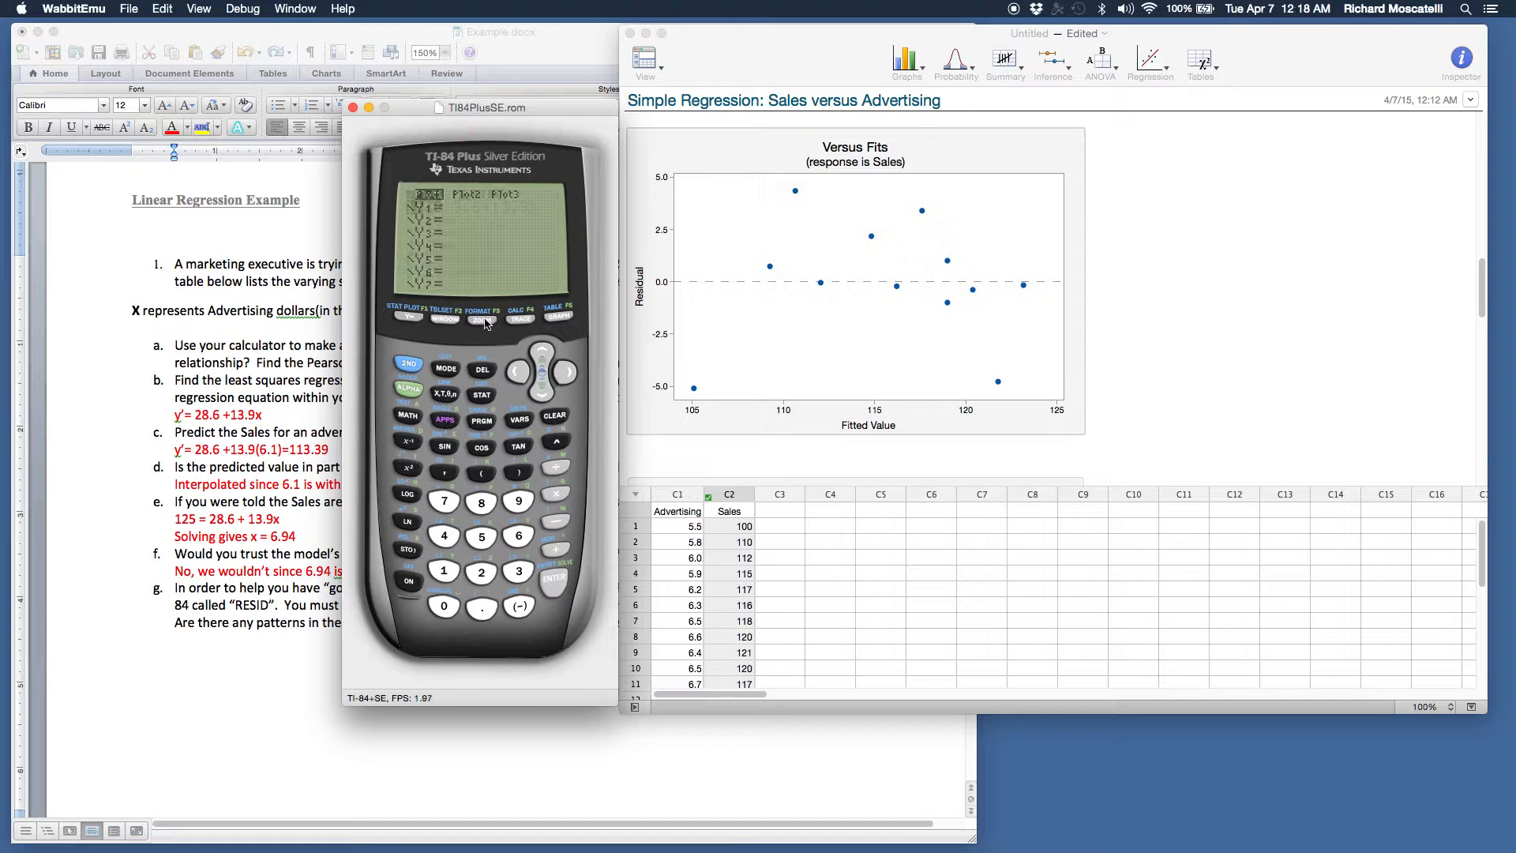
{"action": "left_click", "coordinate": [481, 313]}
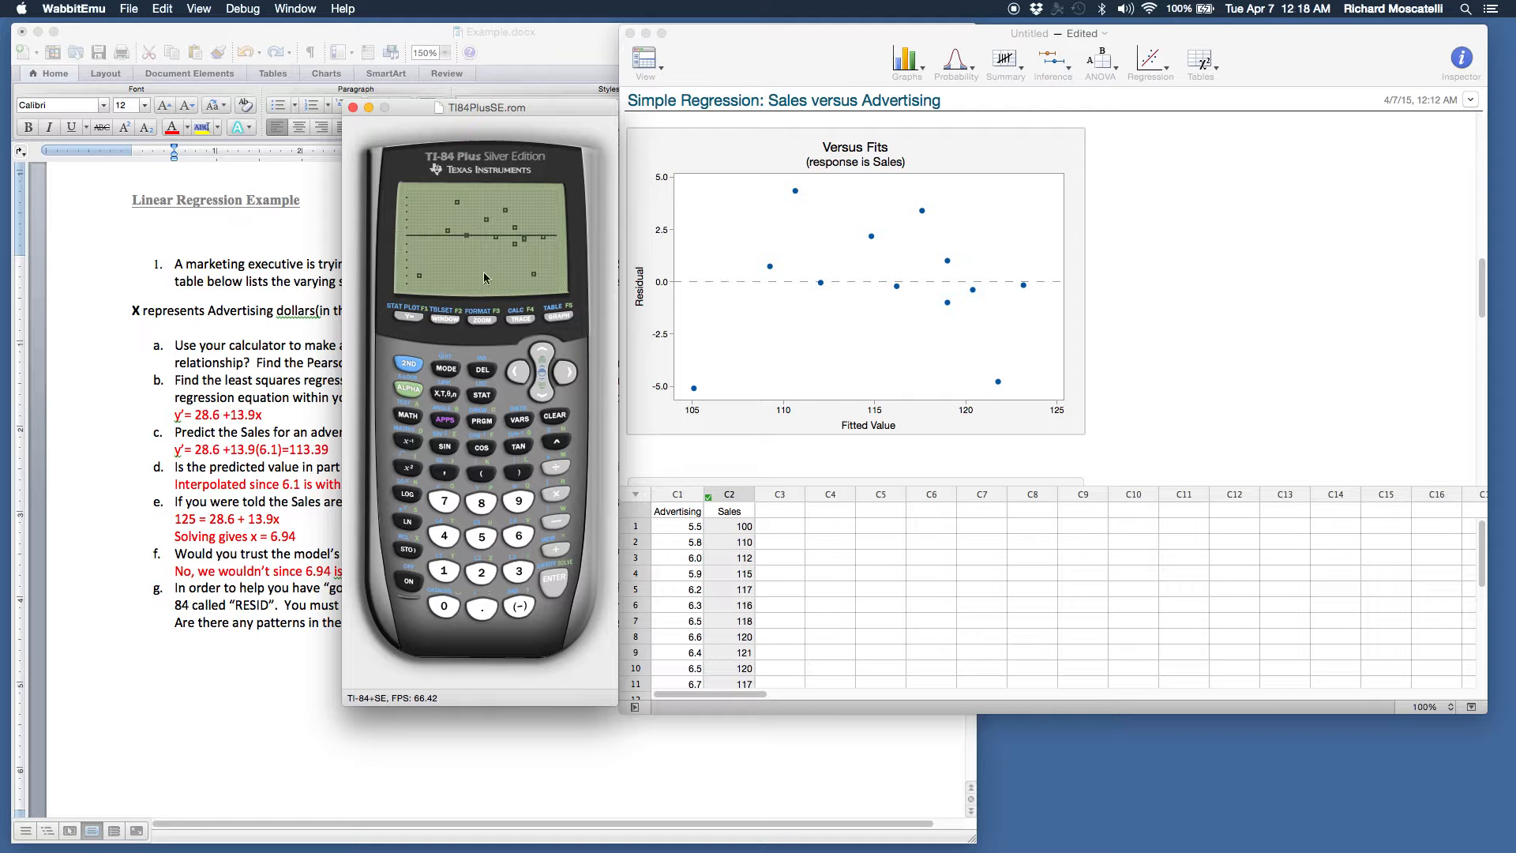
{"action": "mouse_move", "coordinate": [433, 278]}
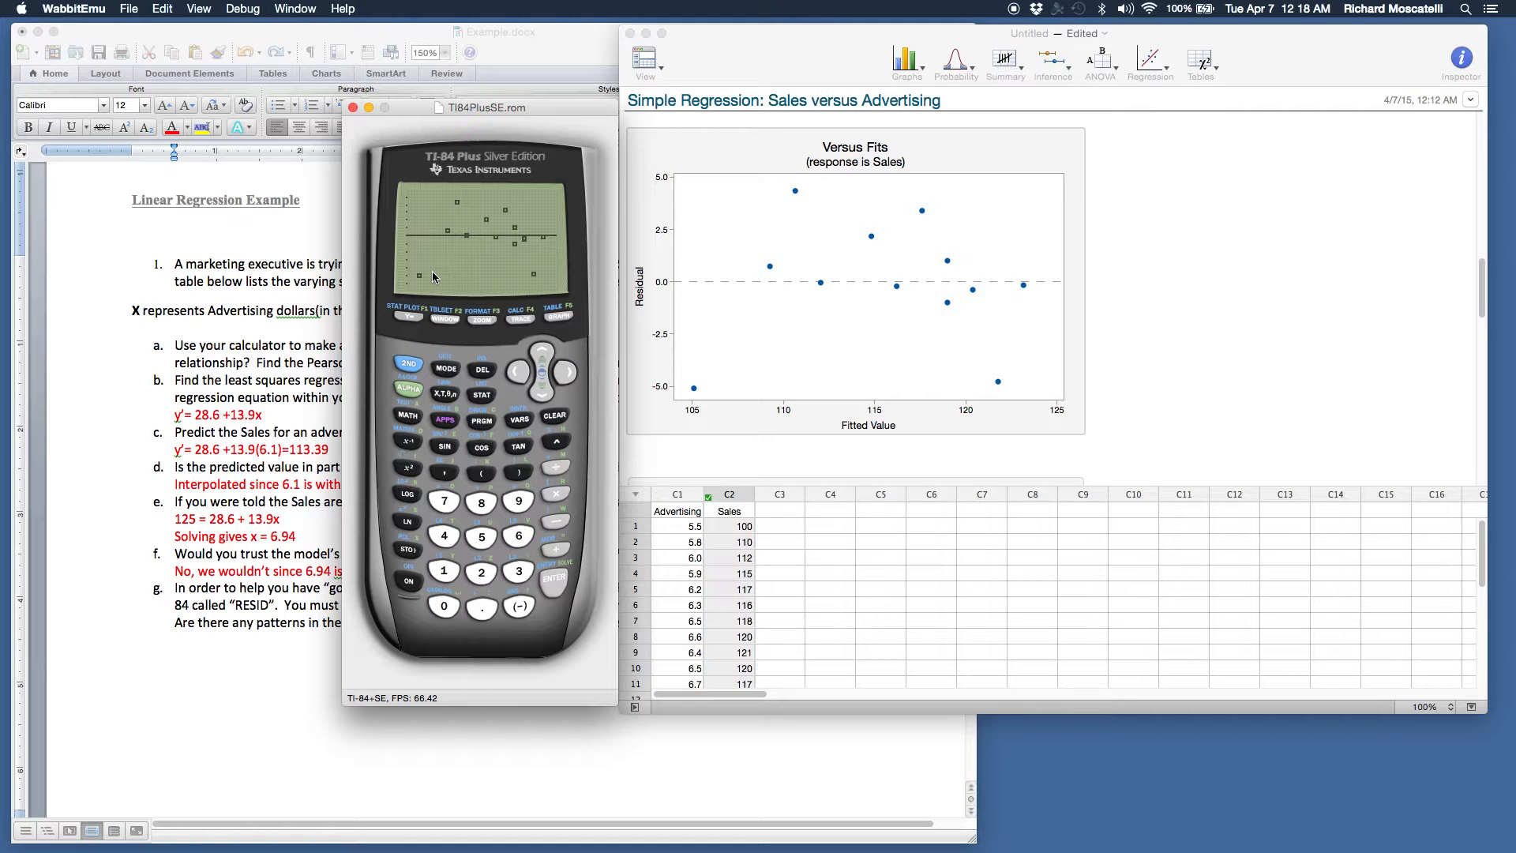
{"action": "mouse_move", "coordinate": [1000, 328]}
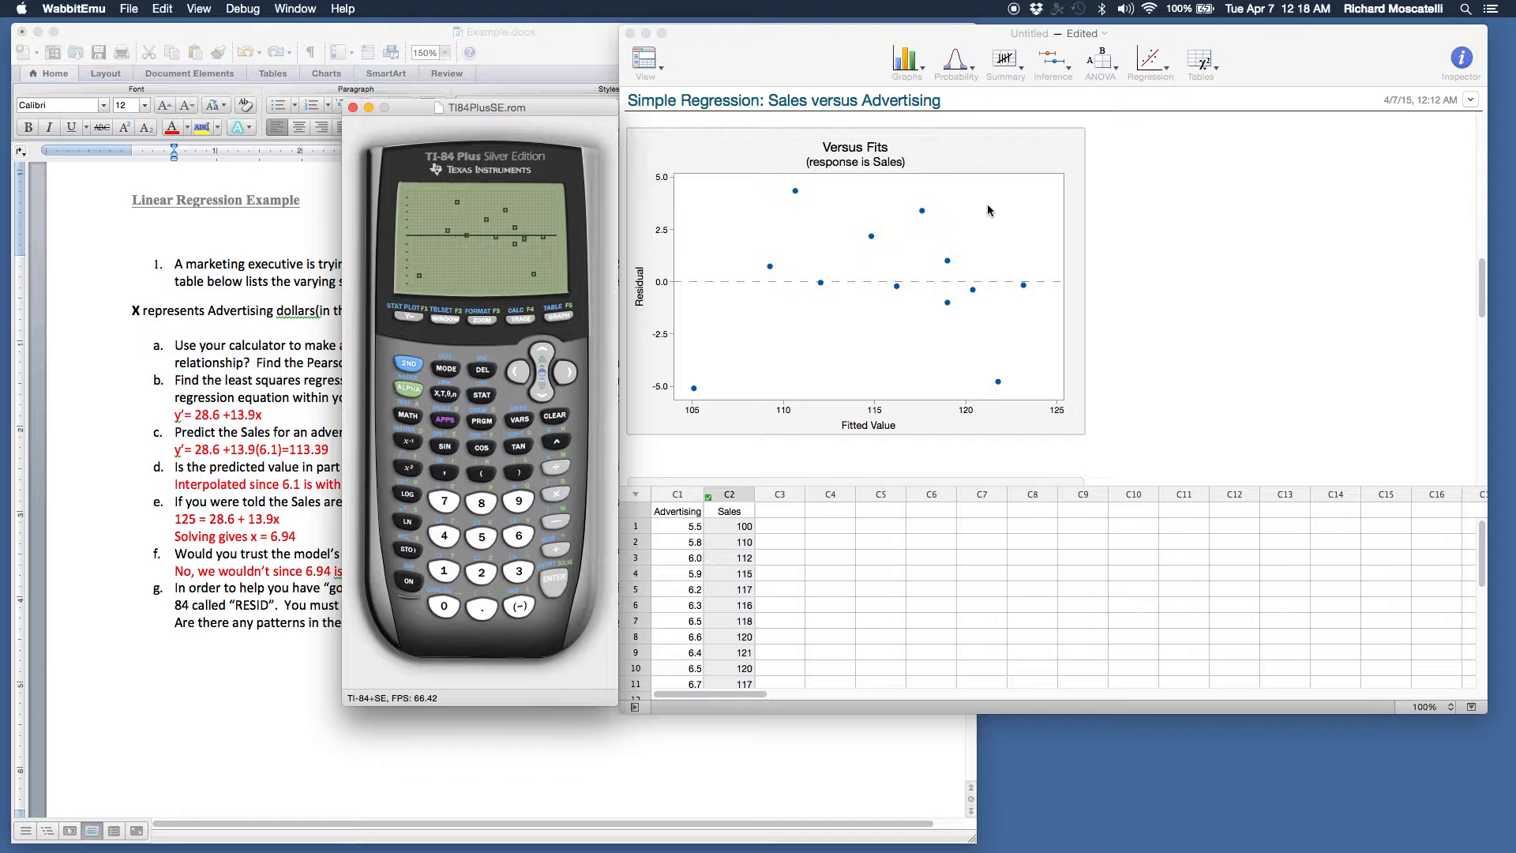
{"action": "mouse_move", "coordinate": [786, 186]}
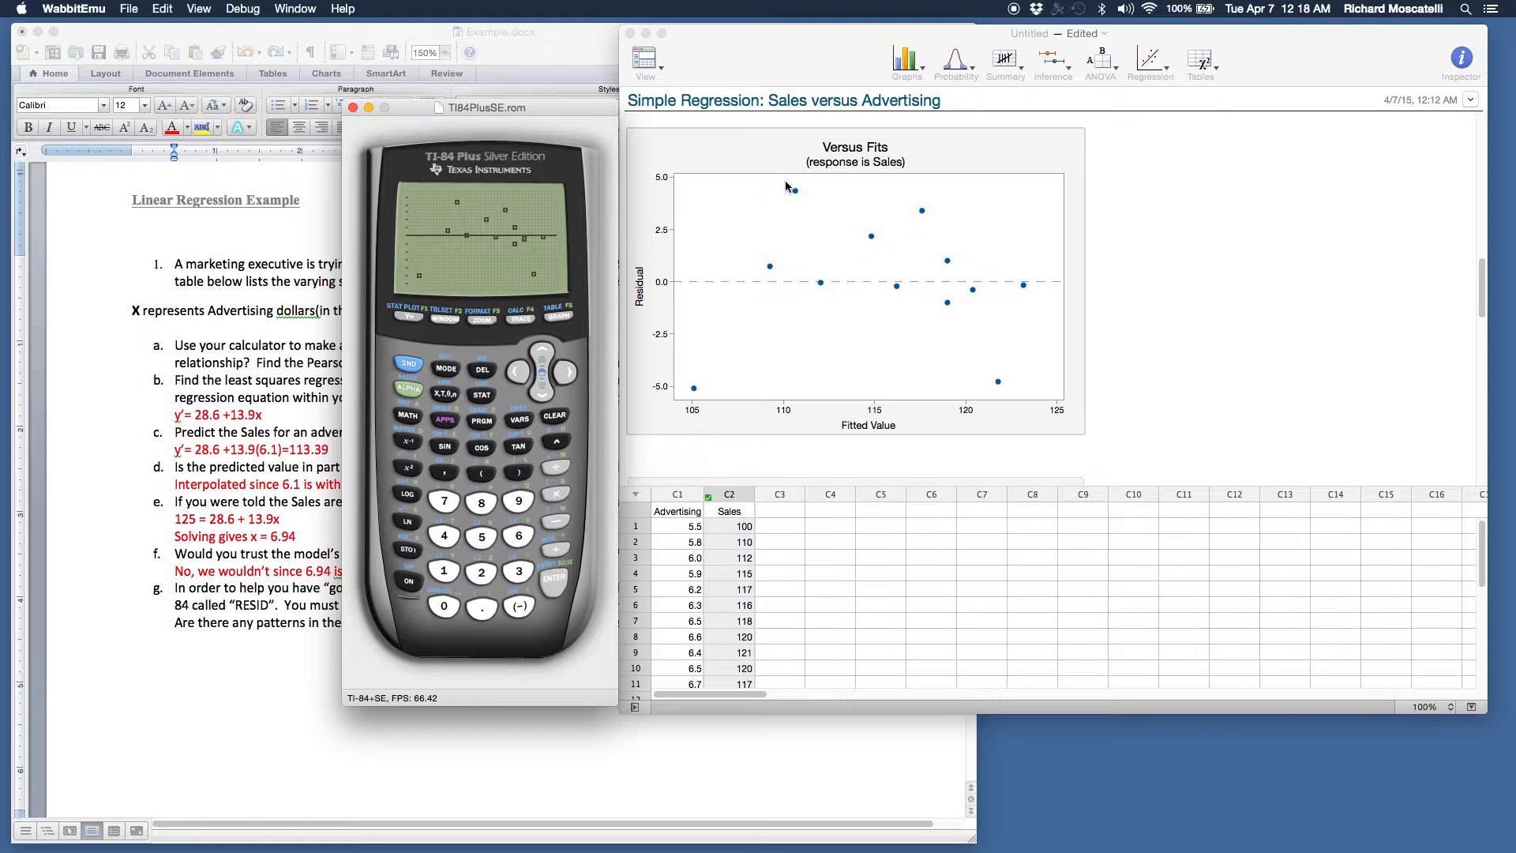
{"action": "mouse_move", "coordinate": [674, 378]}
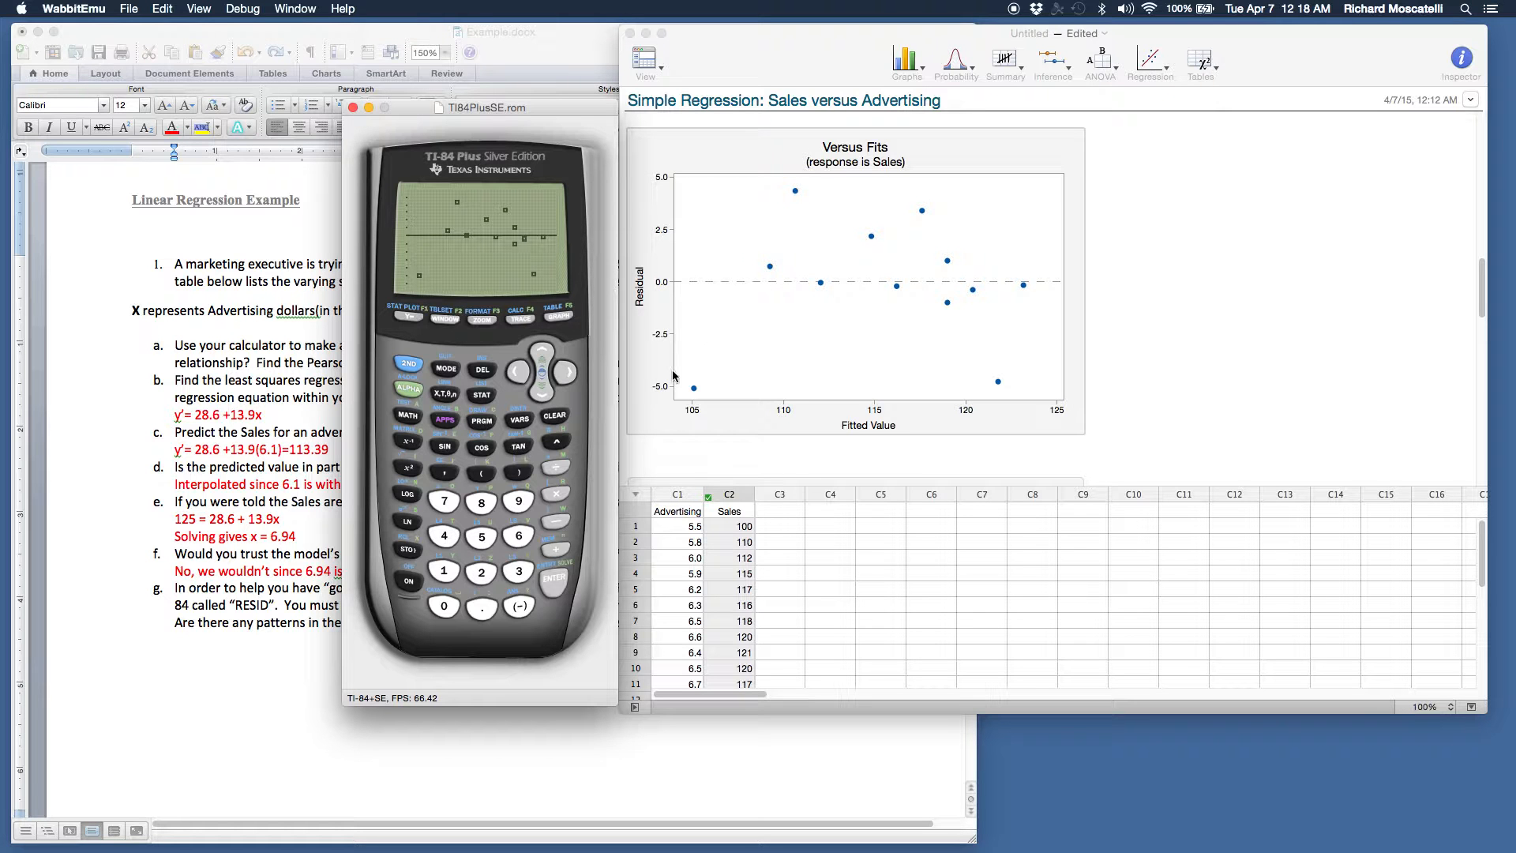
{"action": "mouse_move", "coordinate": [888, 237]}
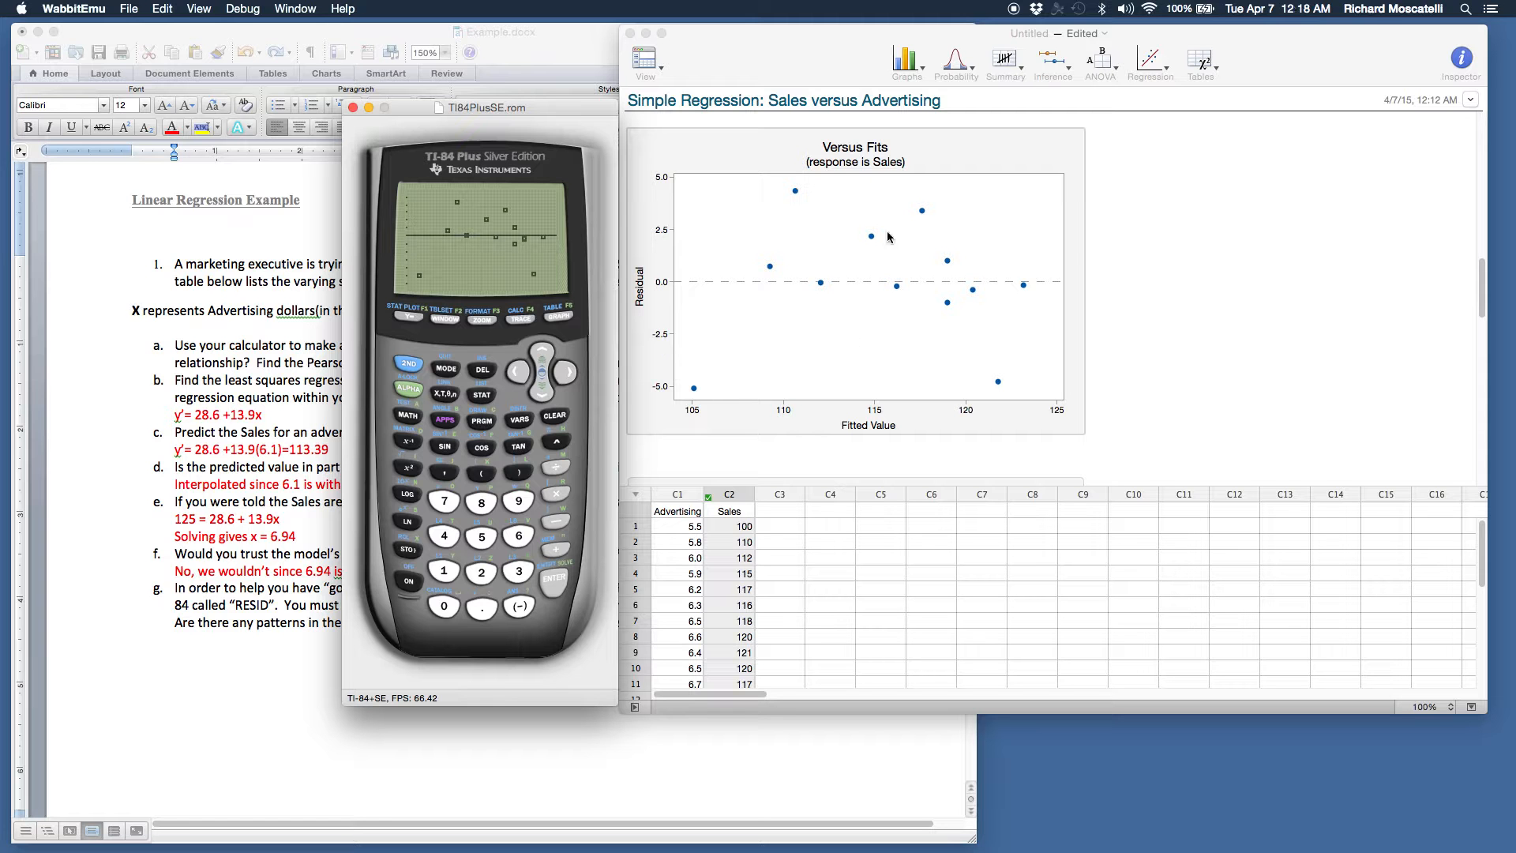
{"action": "mouse_move", "coordinate": [737, 303]}
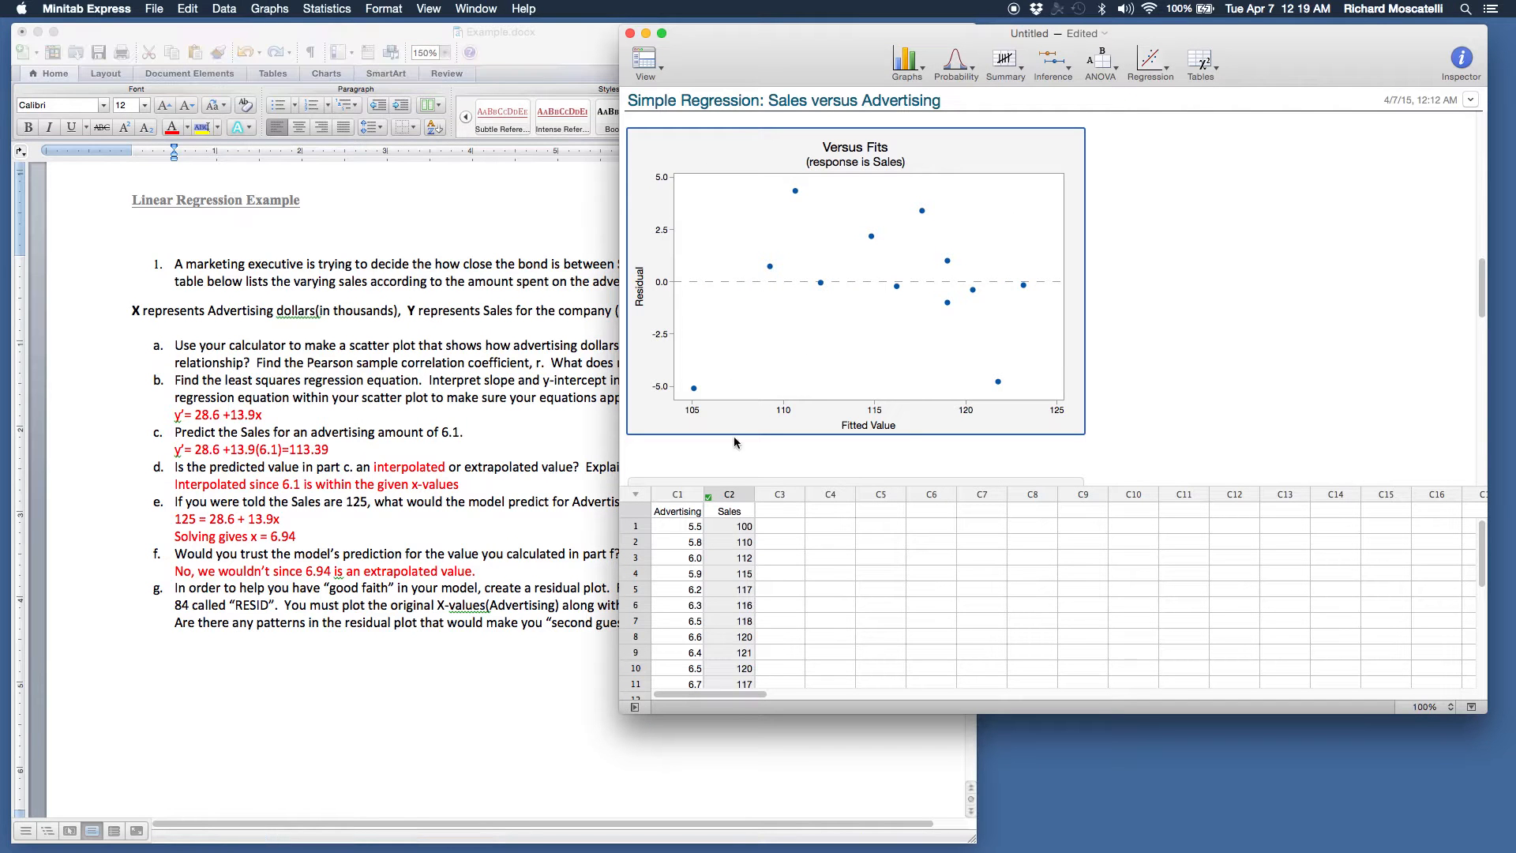
{"action": "mouse_move", "coordinate": [710, 406]}
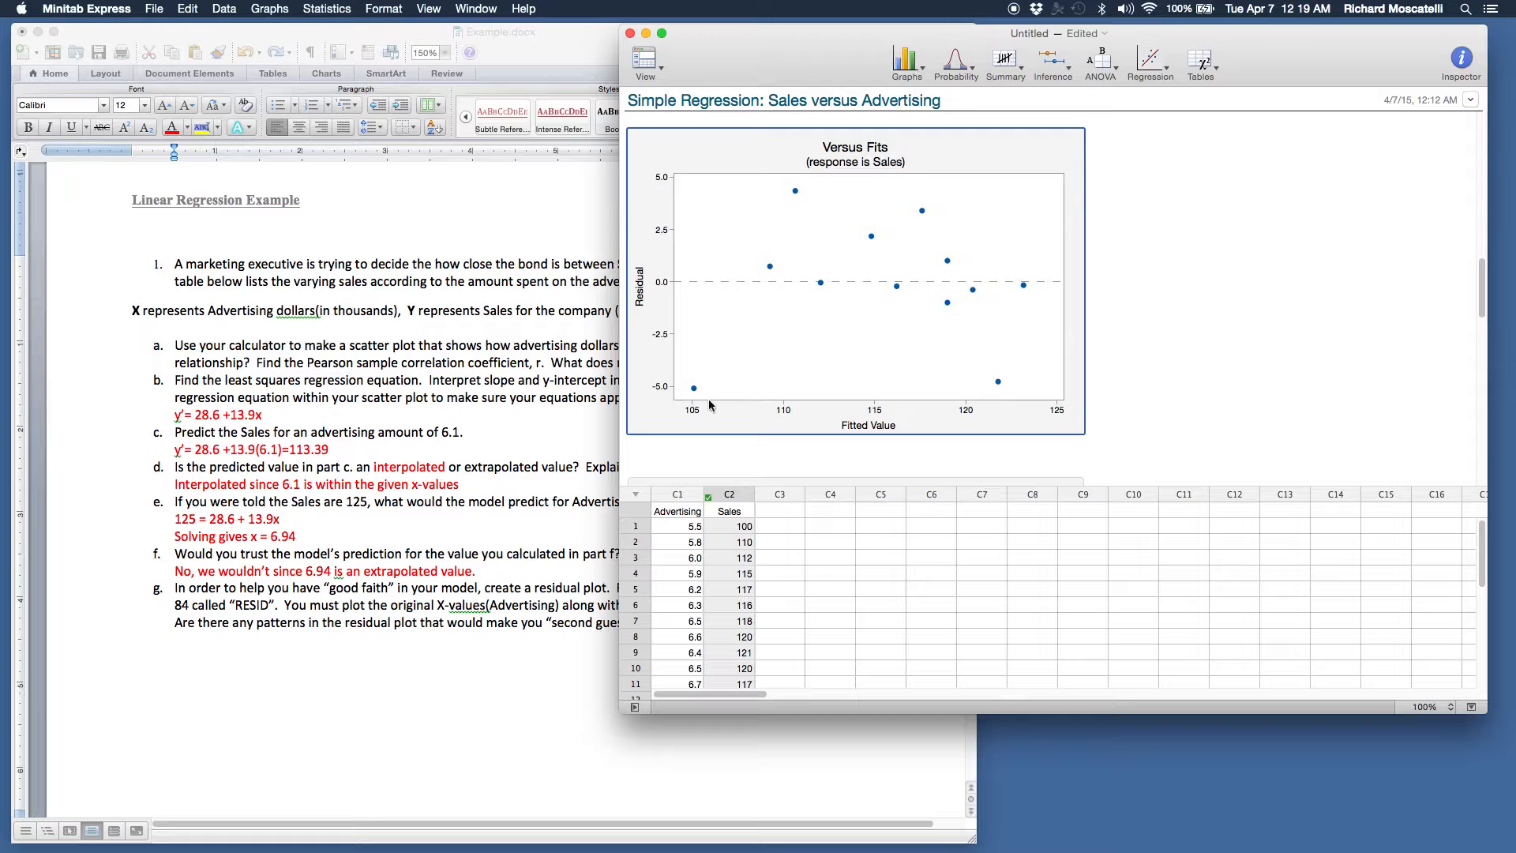
{"action": "mouse_move", "coordinate": [696, 397]}
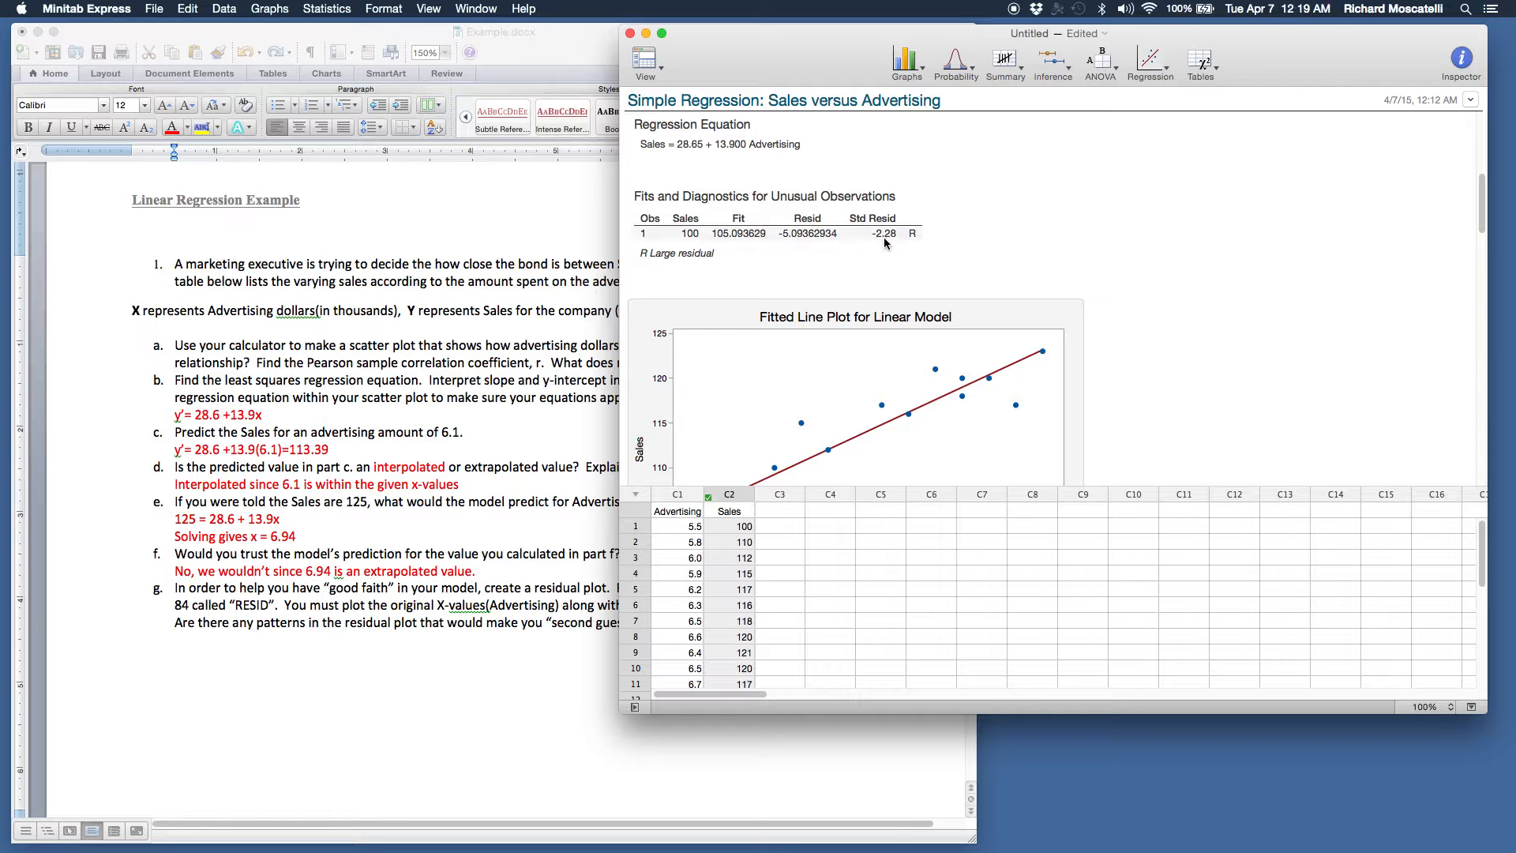
{"action": "mouse_move", "coordinate": [967, 300]}
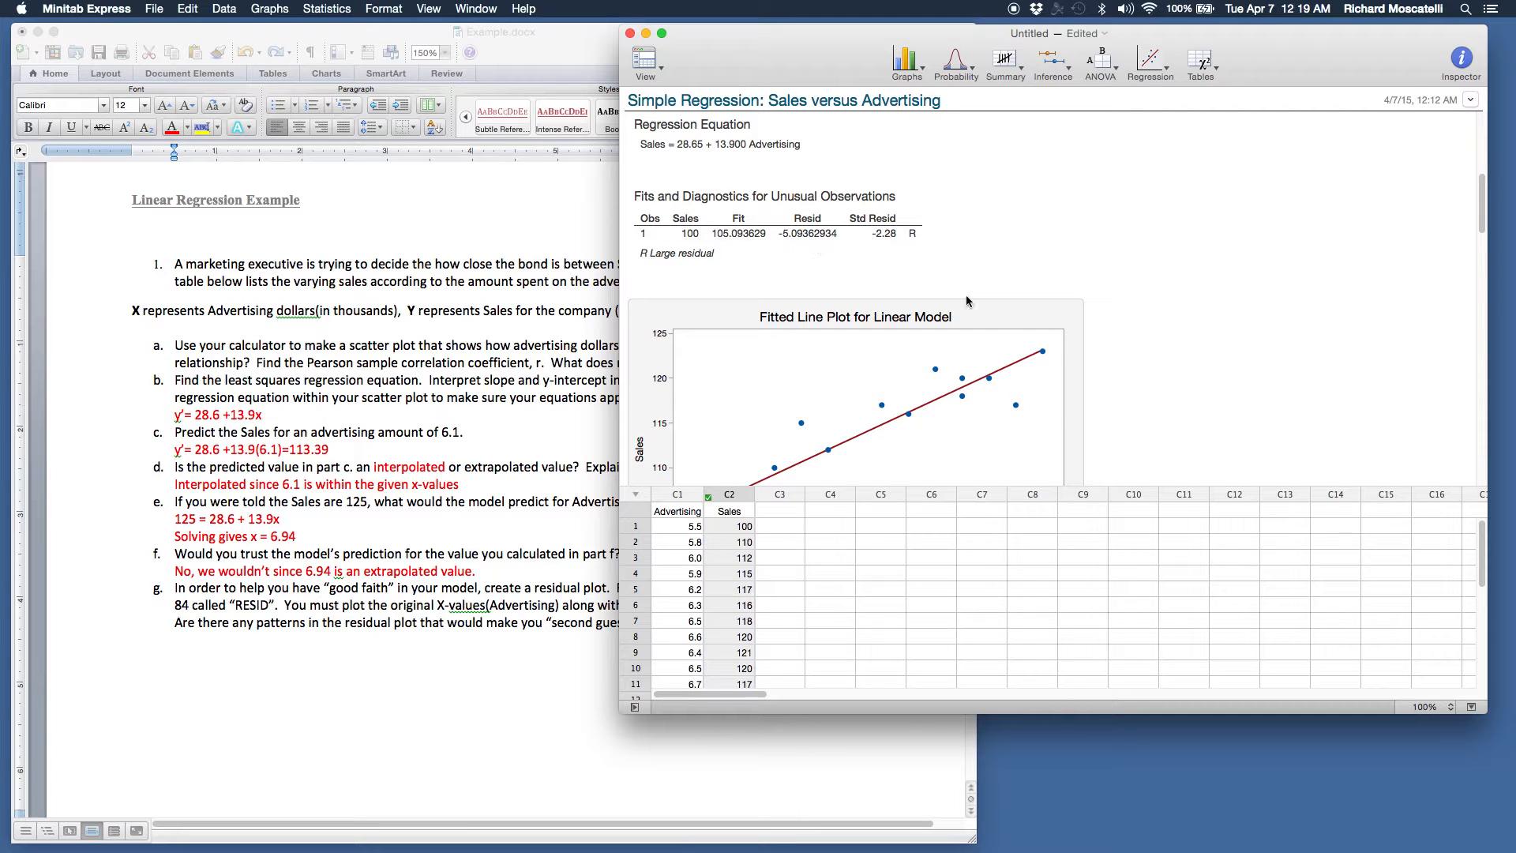
{"action": "scroll", "scroll_direction": "down", "scroll_amount": 3}
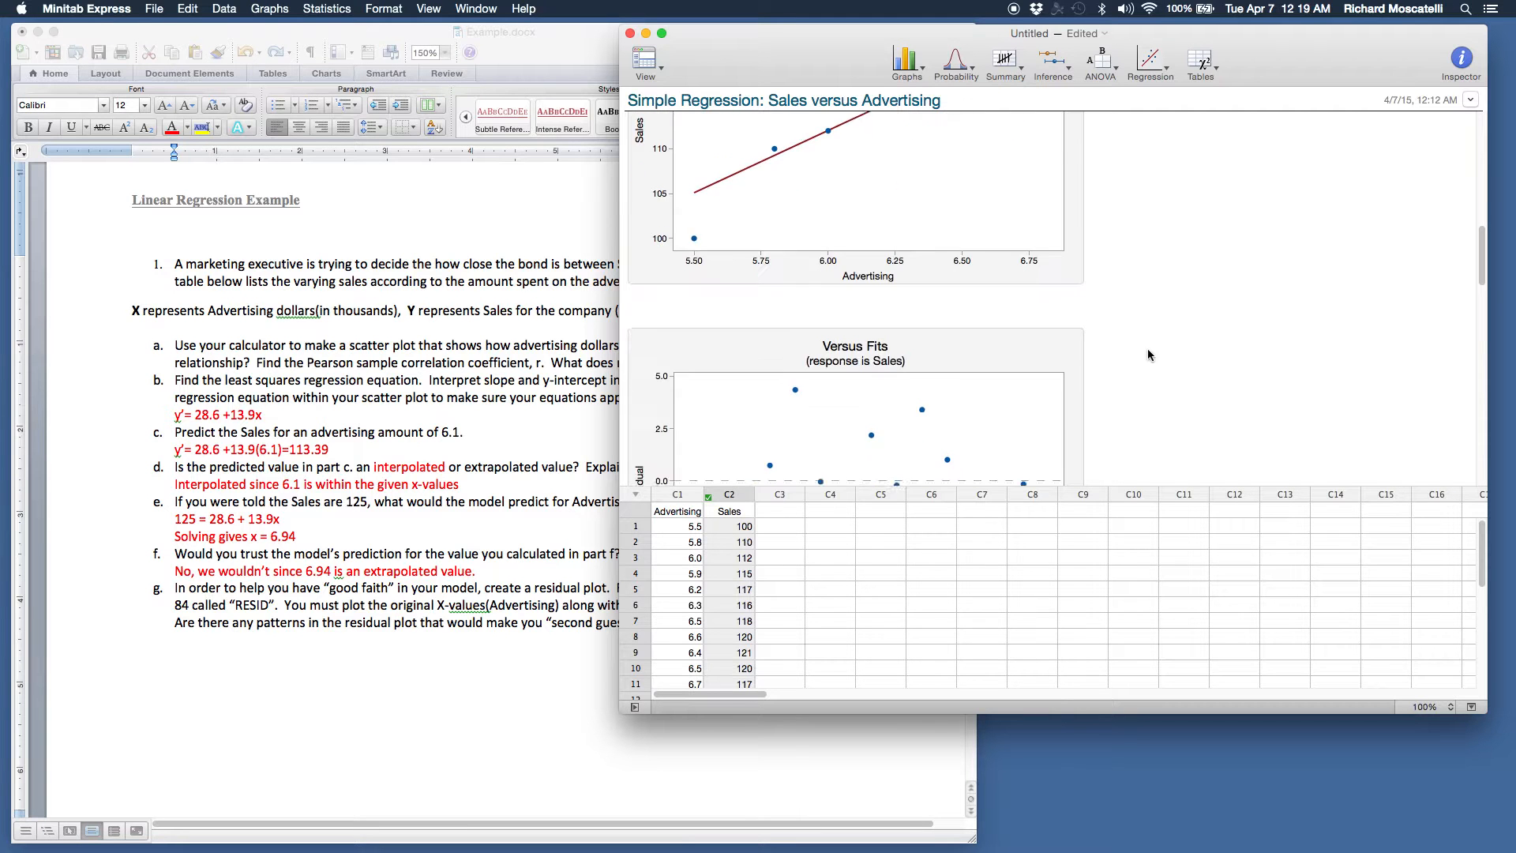
{"action": "scroll", "scroll_direction": "down", "scroll_amount": 3}
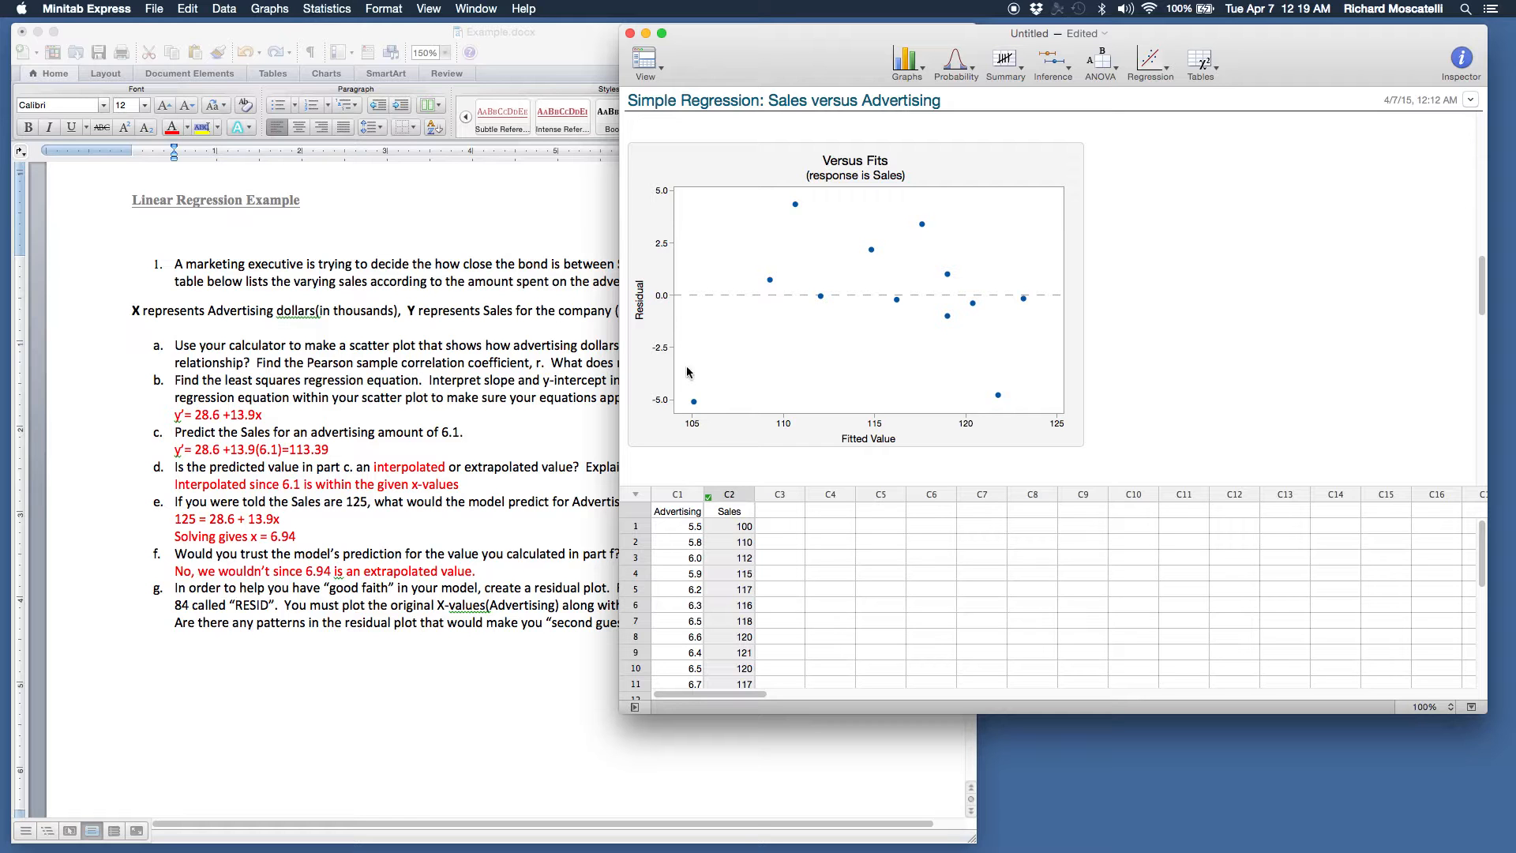
{"action": "mouse_move", "coordinate": [1089, 413]}
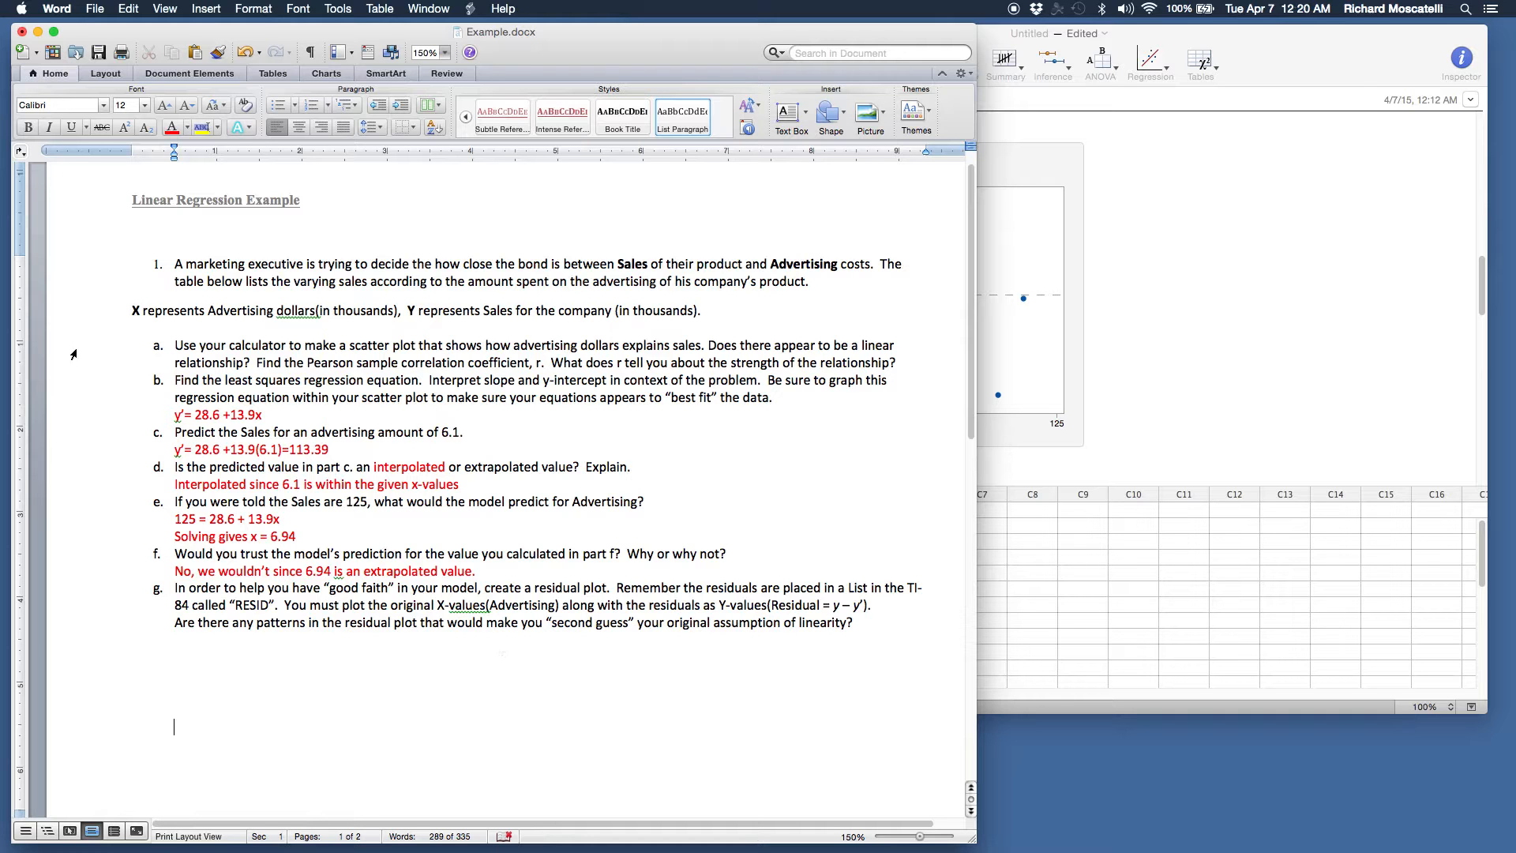
{"action": "mouse_move", "coordinate": [419, 327]}
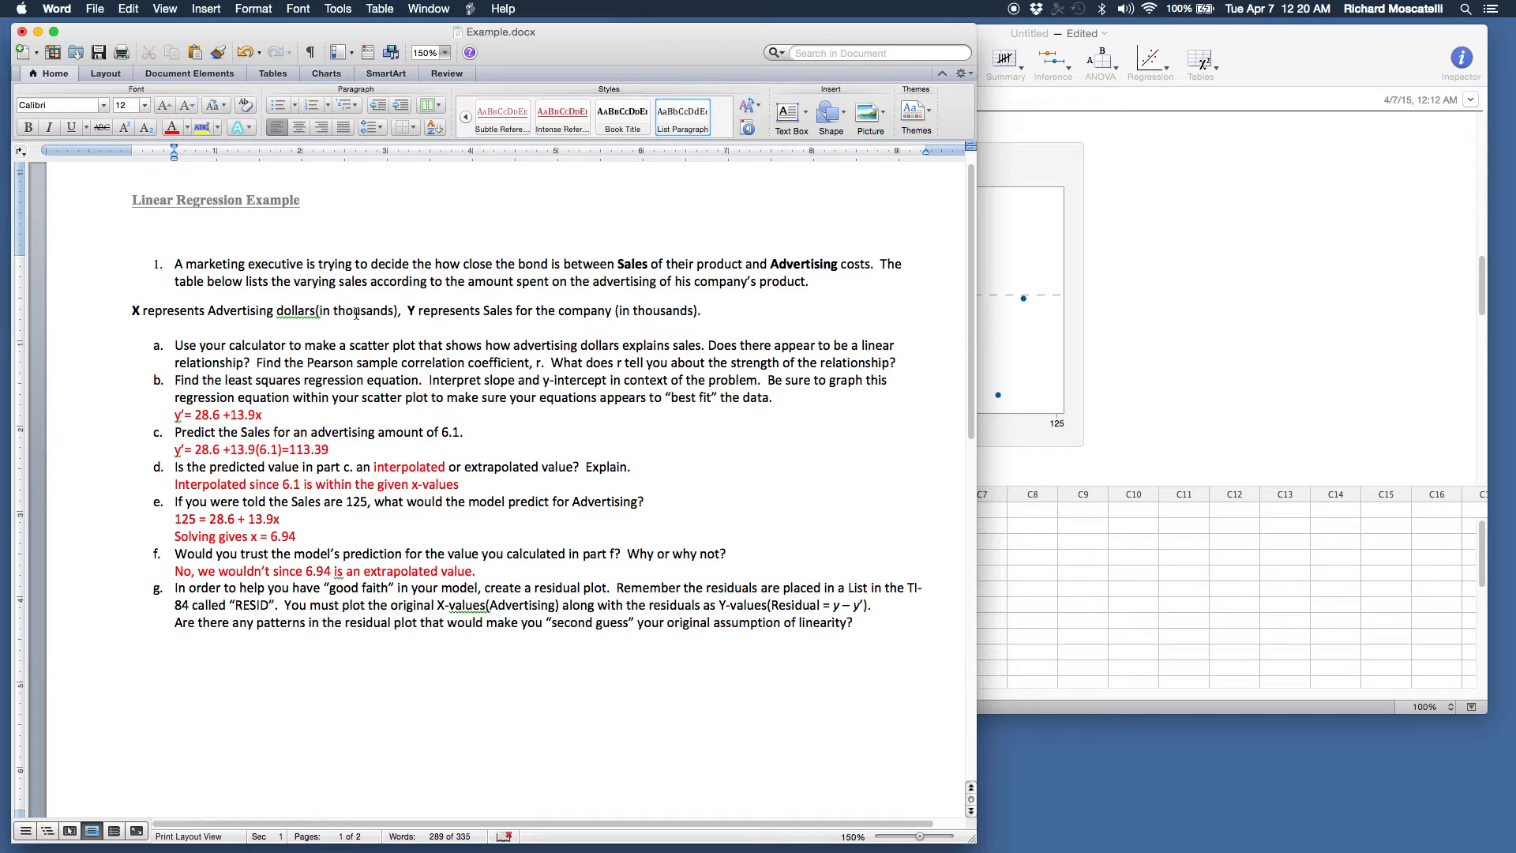
{"action": "mouse_move", "coordinate": [278, 345]}
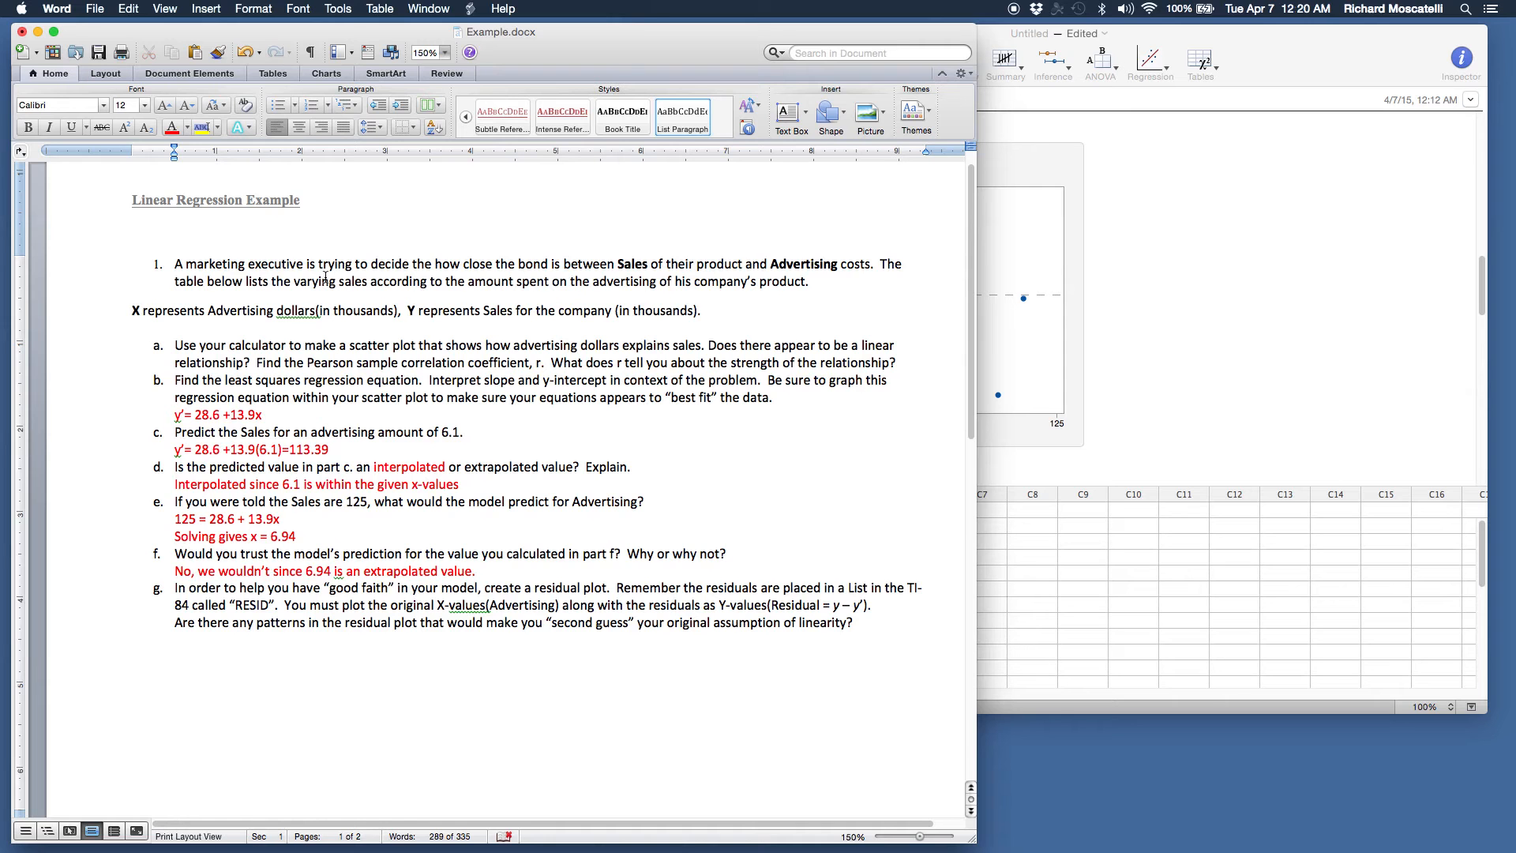
- Place the text cursor in the blank area below question g of the worksheet
{"action": "left_click", "coordinate": [174, 727]}
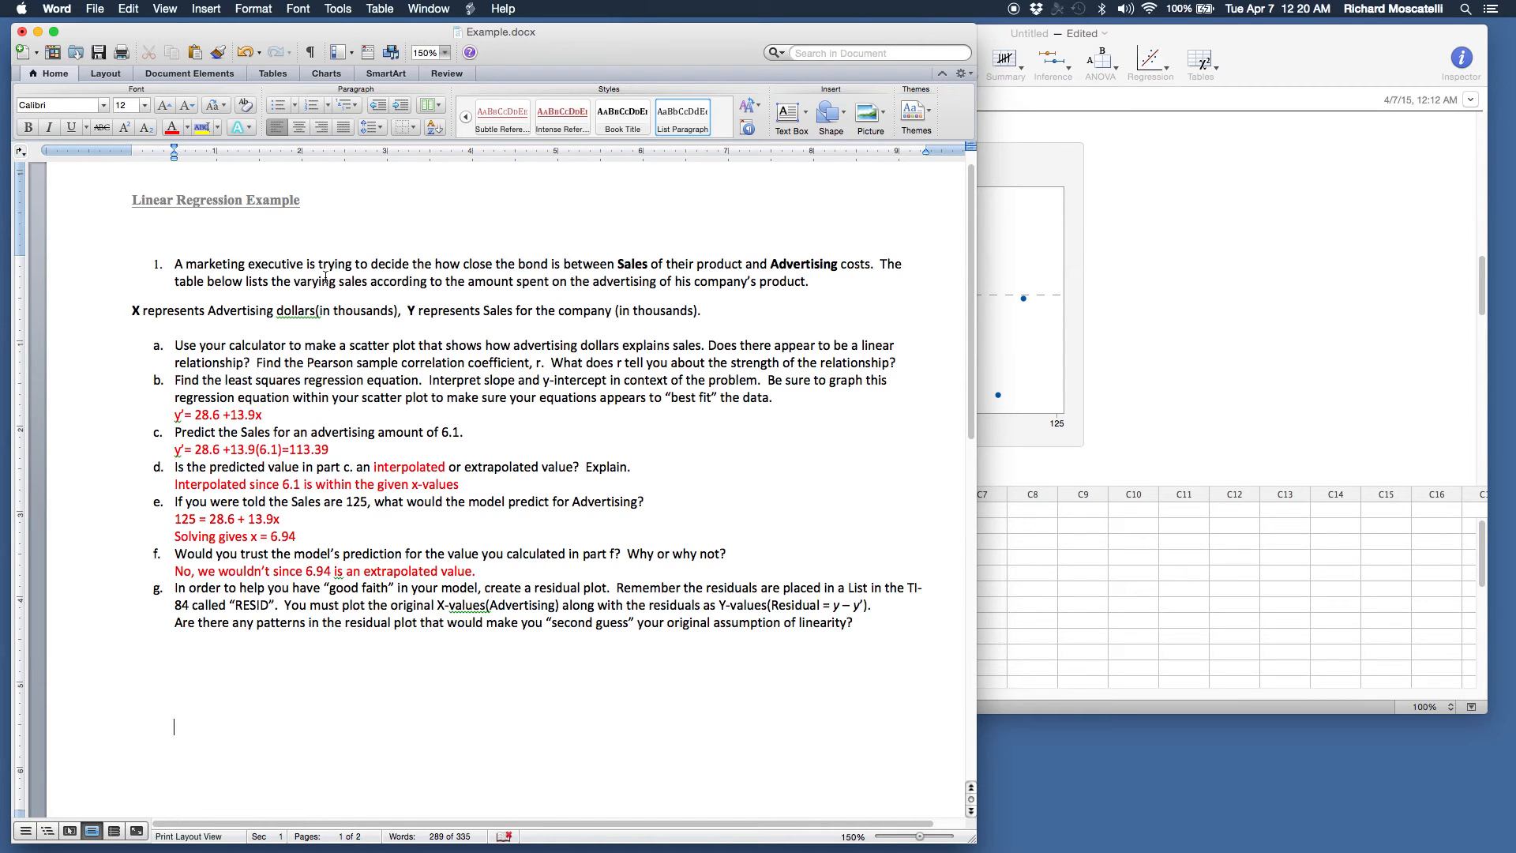